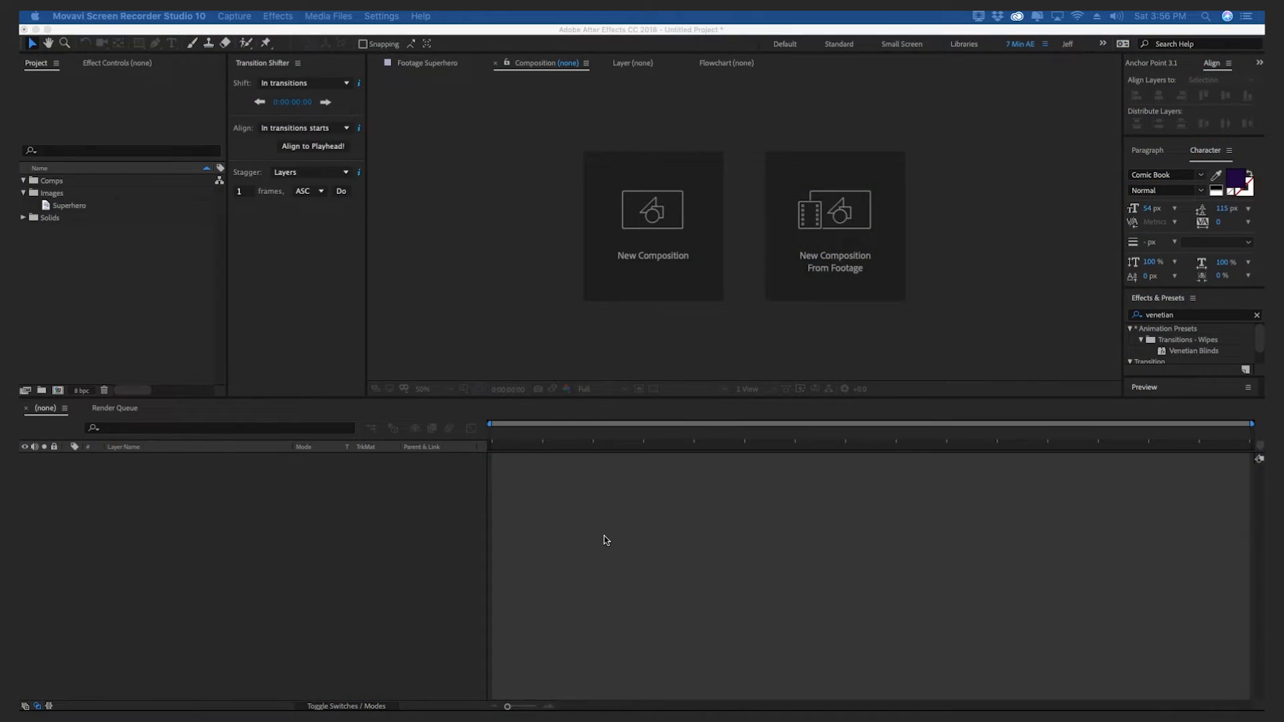
# Create a new HDTV 1080 composition named Superhero
pyautogui.click(653, 228)
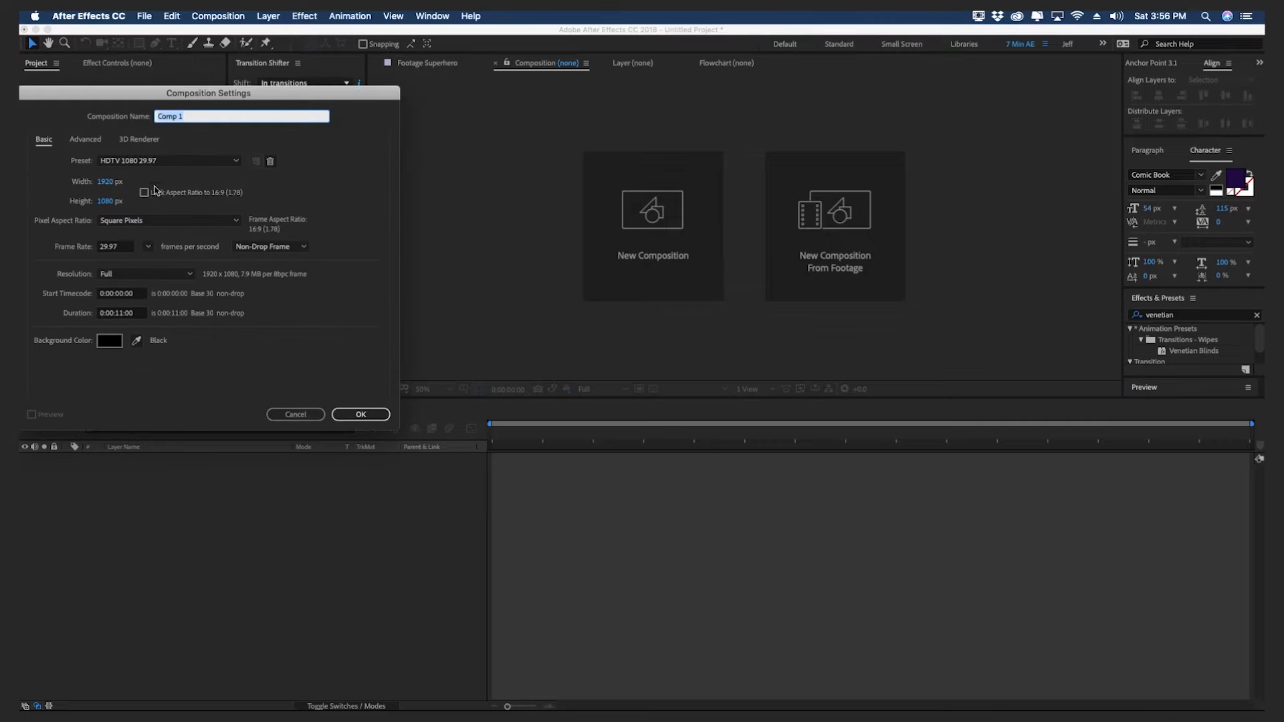
pyautogui.write('Superh')
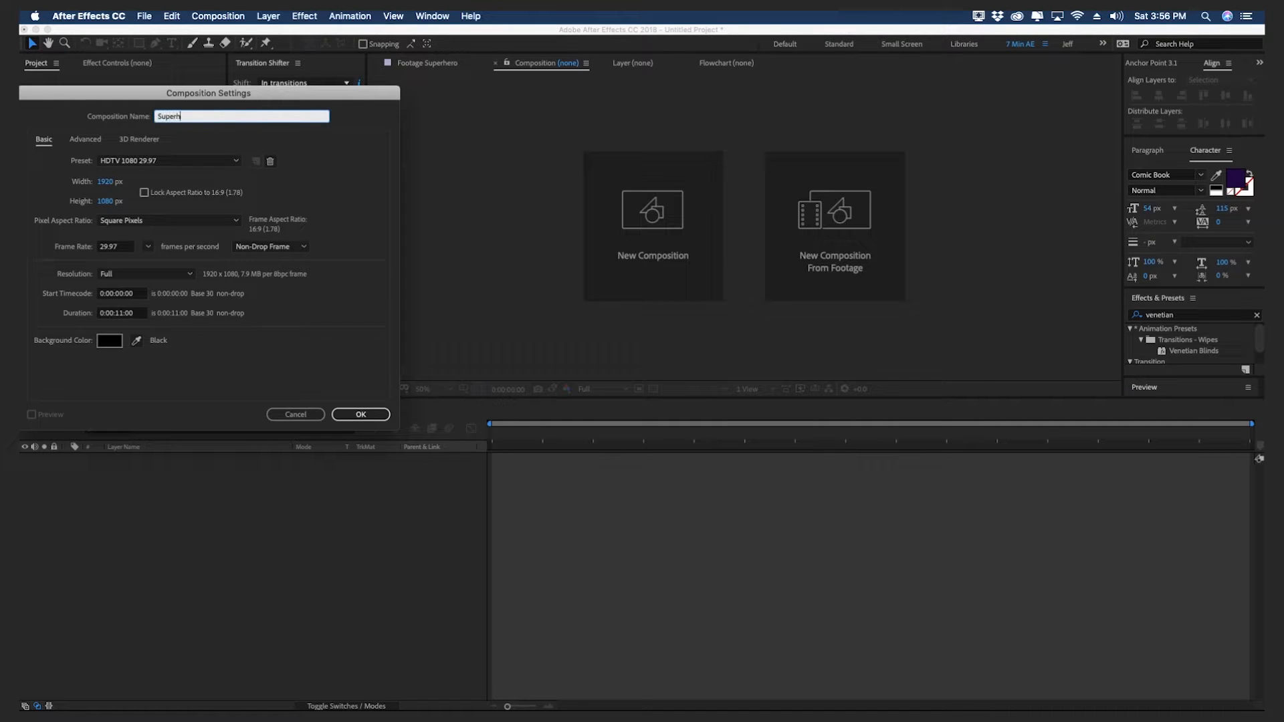
pyautogui.click(360, 415)
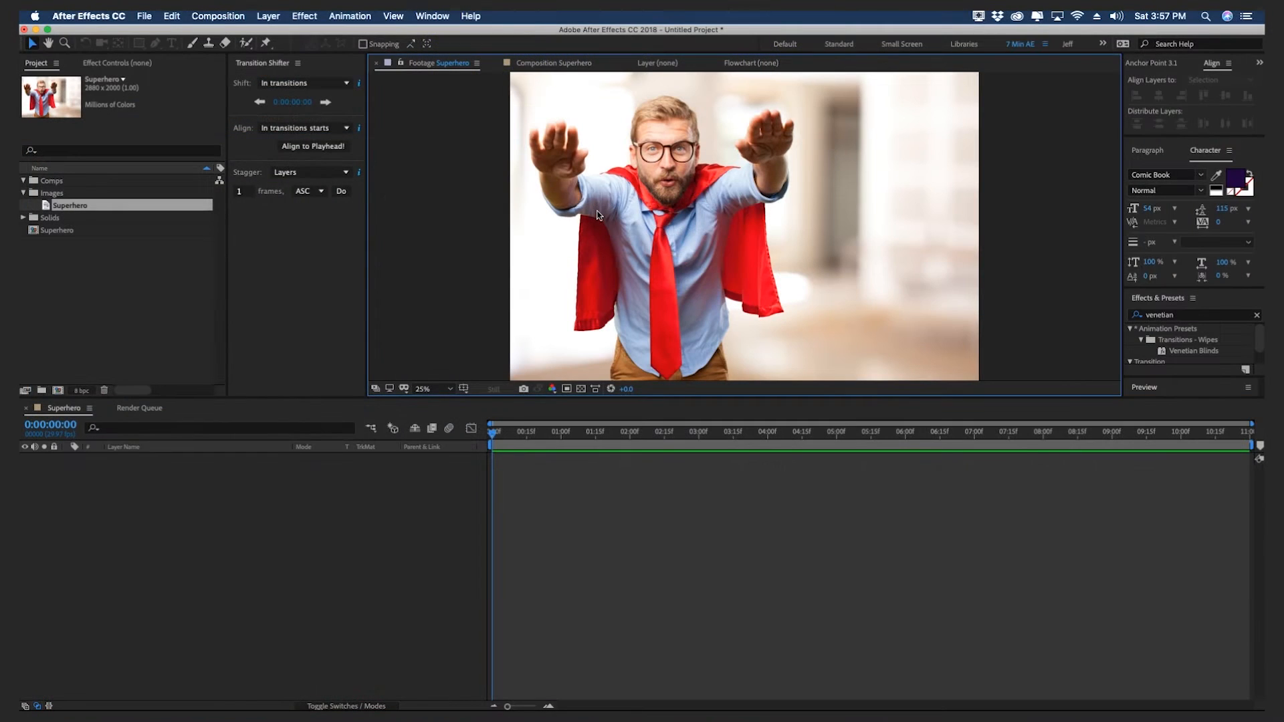
pyautogui.moveTo(621, 301)
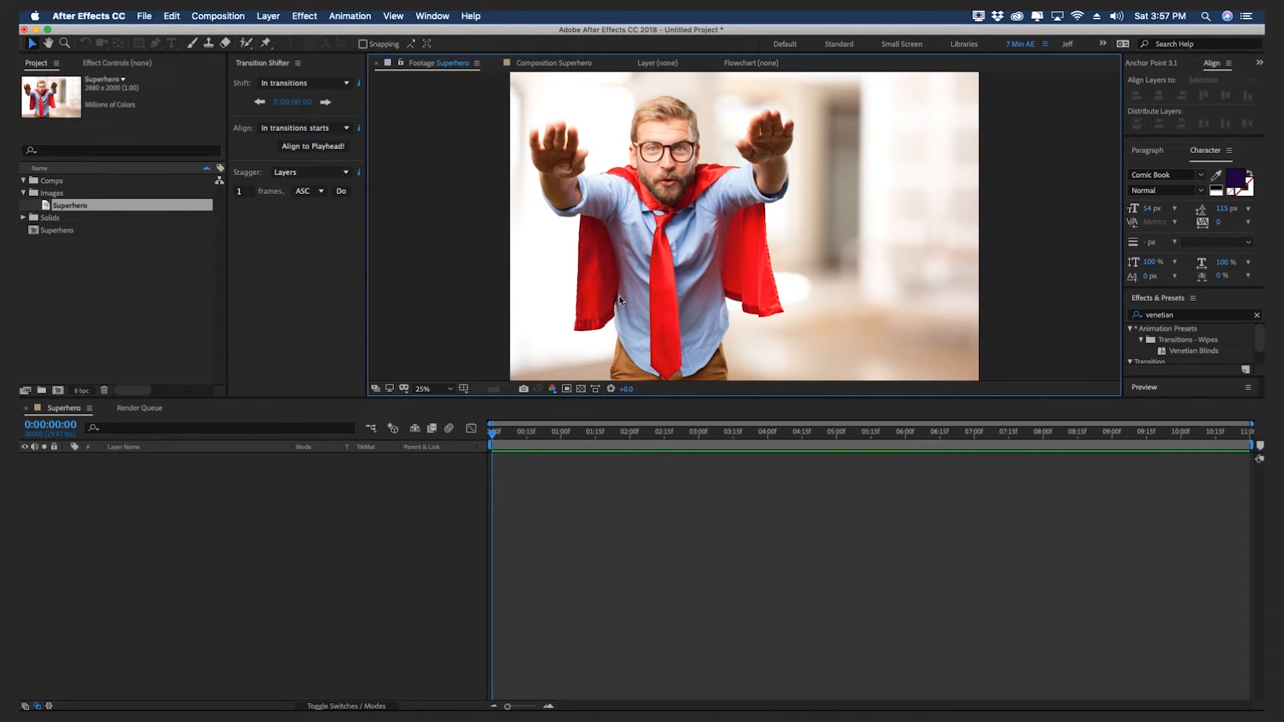
pyautogui.moveTo(694, 268)
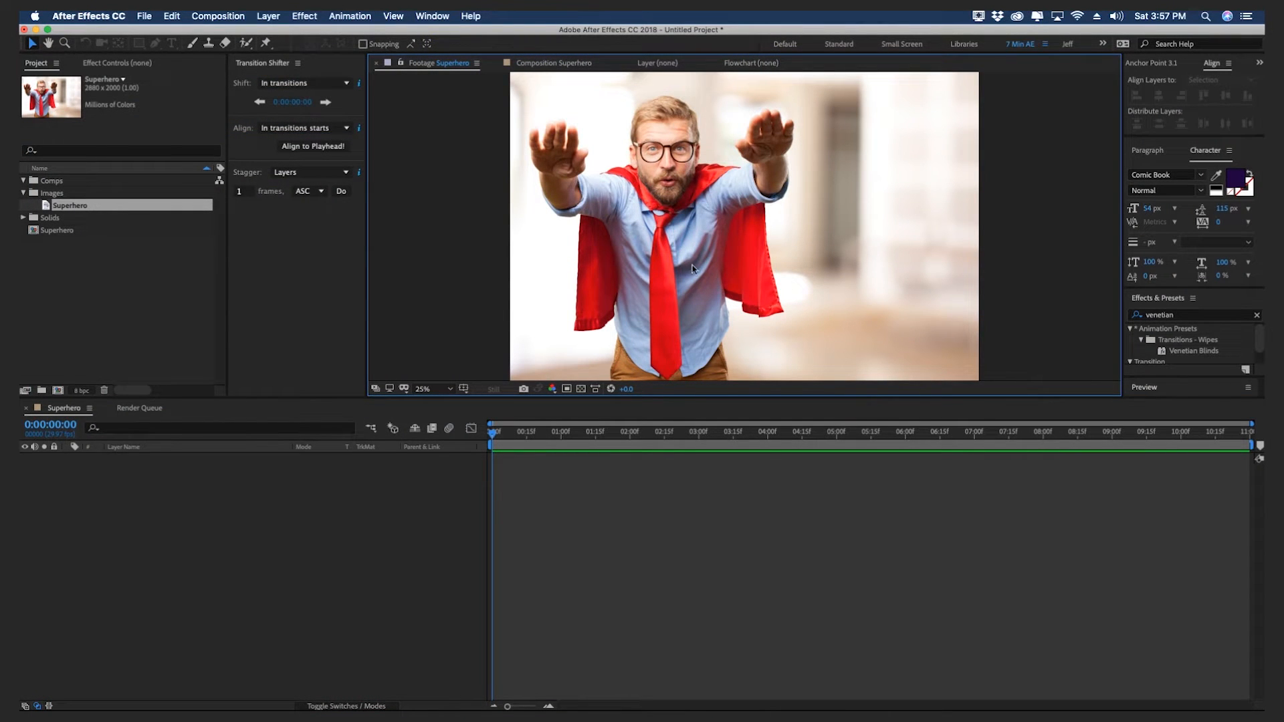
pyautogui.moveTo(669, 258)
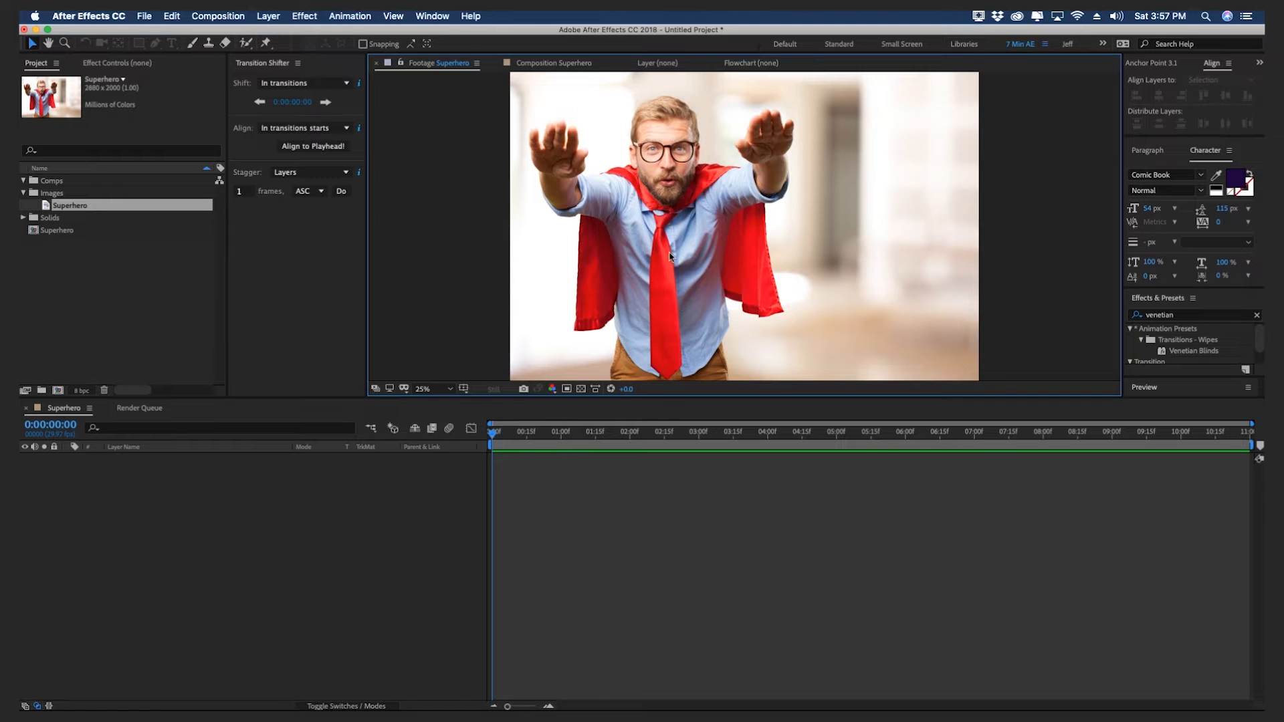
pyautogui.moveTo(649, 347)
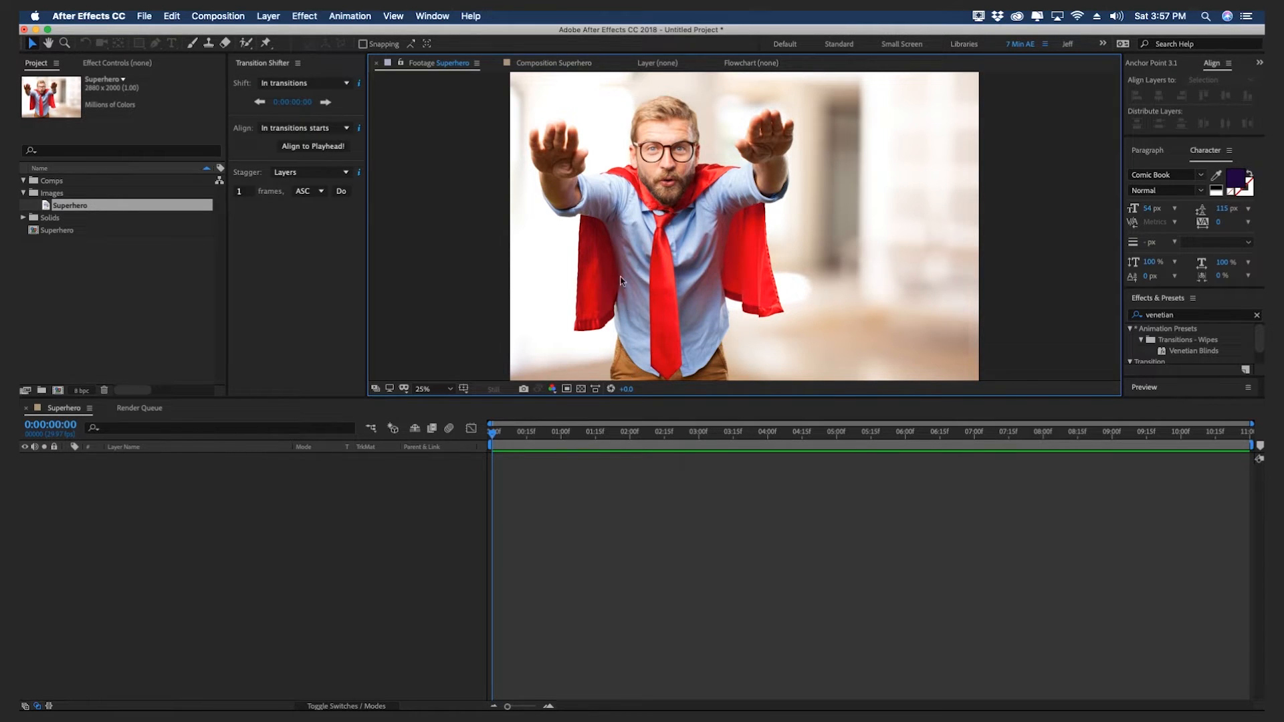
pyautogui.moveTo(690, 214)
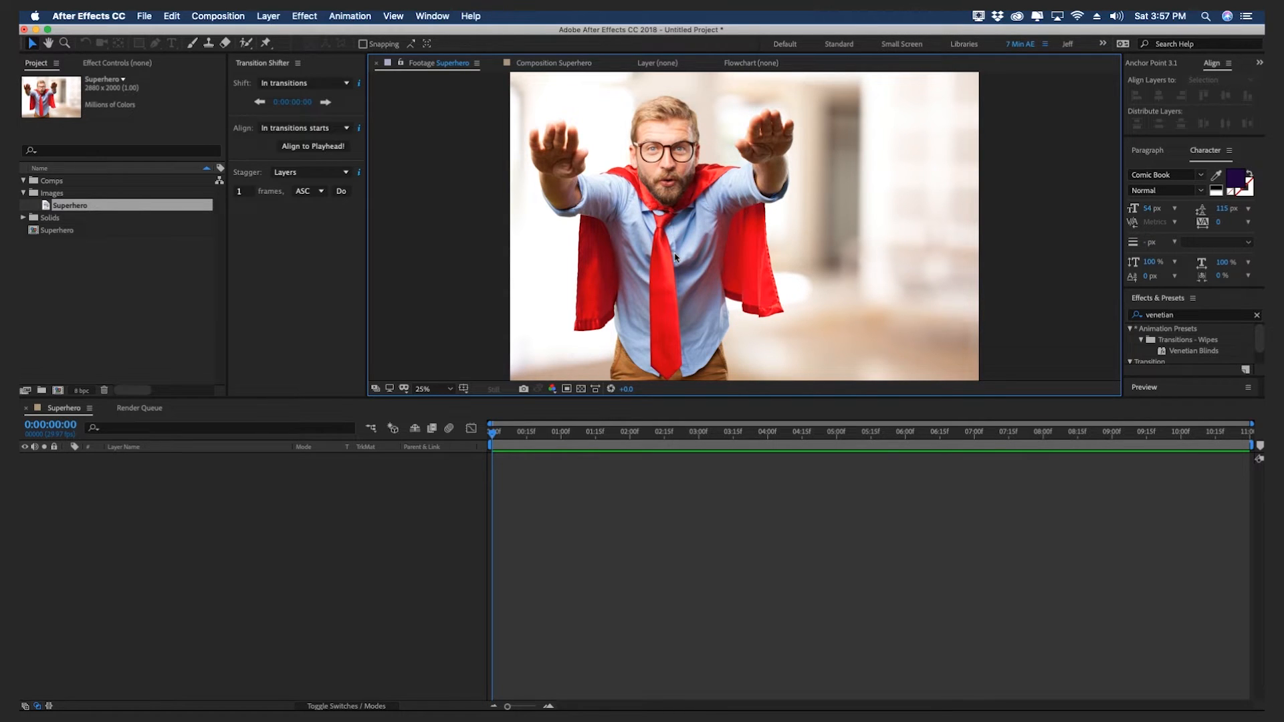
pyautogui.moveTo(581, 257)
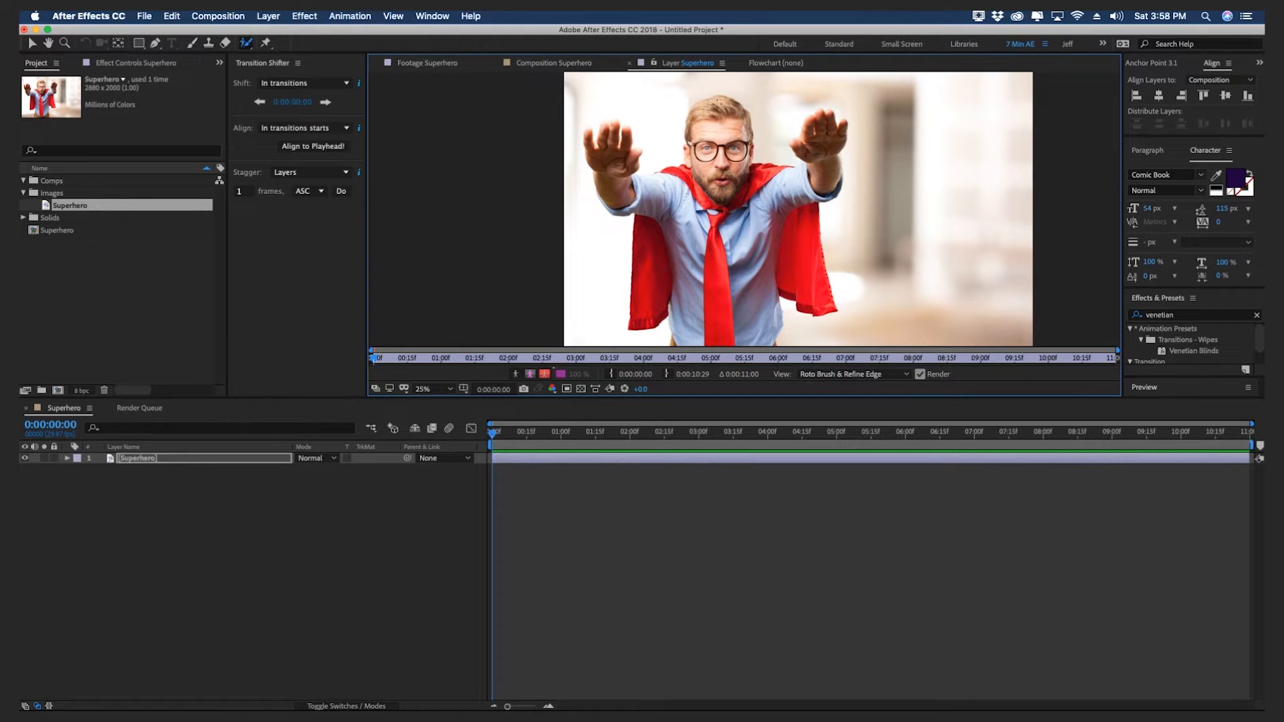
# Paint a Roto Brush stroke over the man to separate him from the background
pyautogui.moveTo(696, 131); pyautogui.dragTo(810, 172)
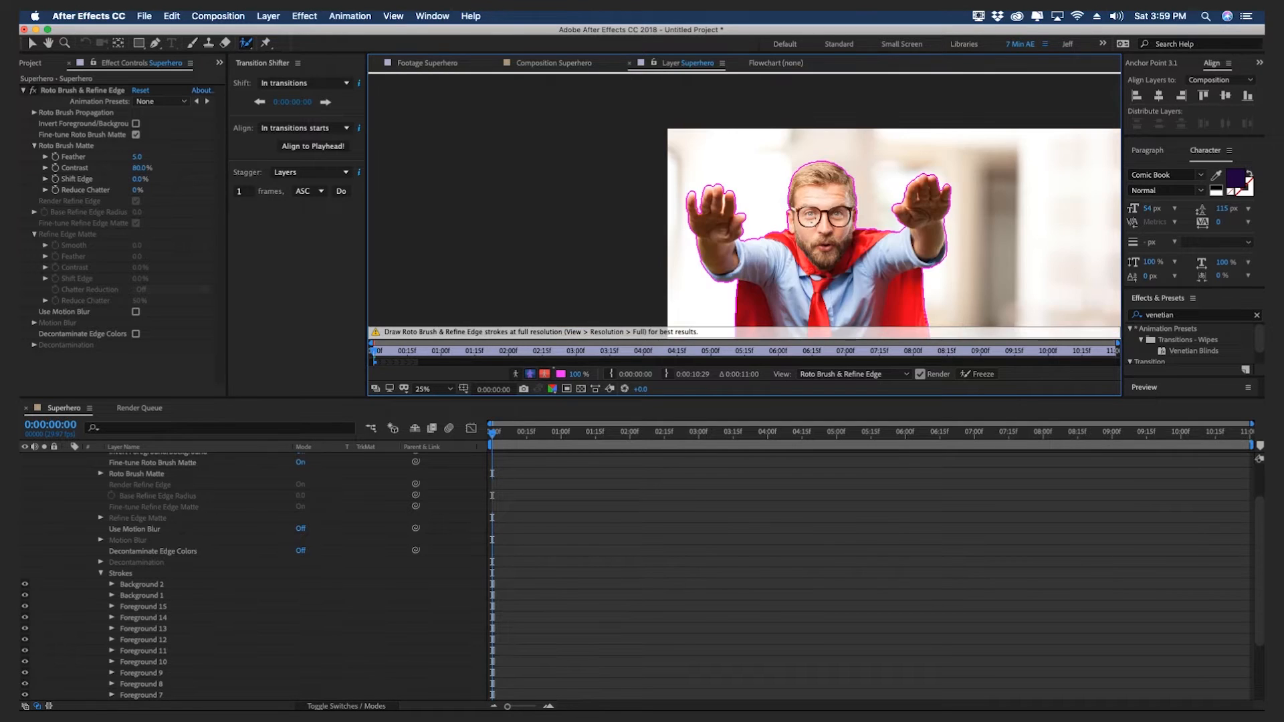
pyautogui.click(424, 389)
pyautogui.write('Image')
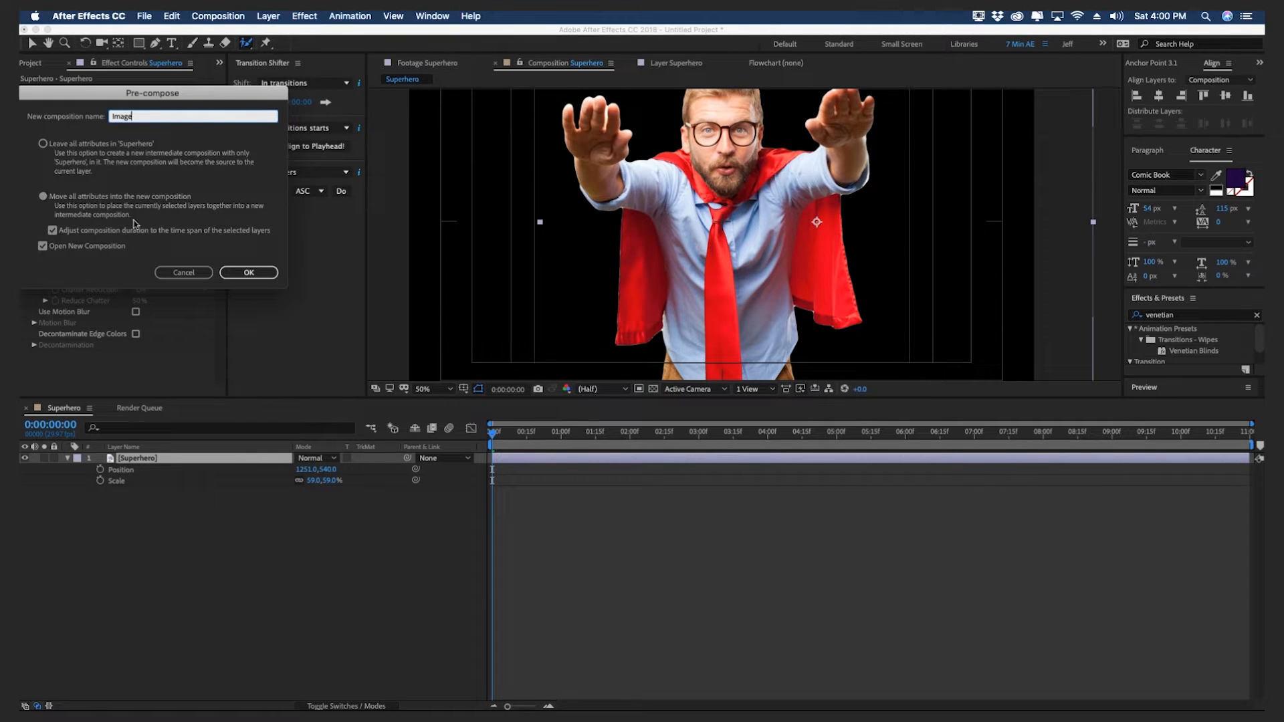
# Pre-compose the cut-out man as Image and enable time remapping on that layer
pyautogui.click(249, 272)
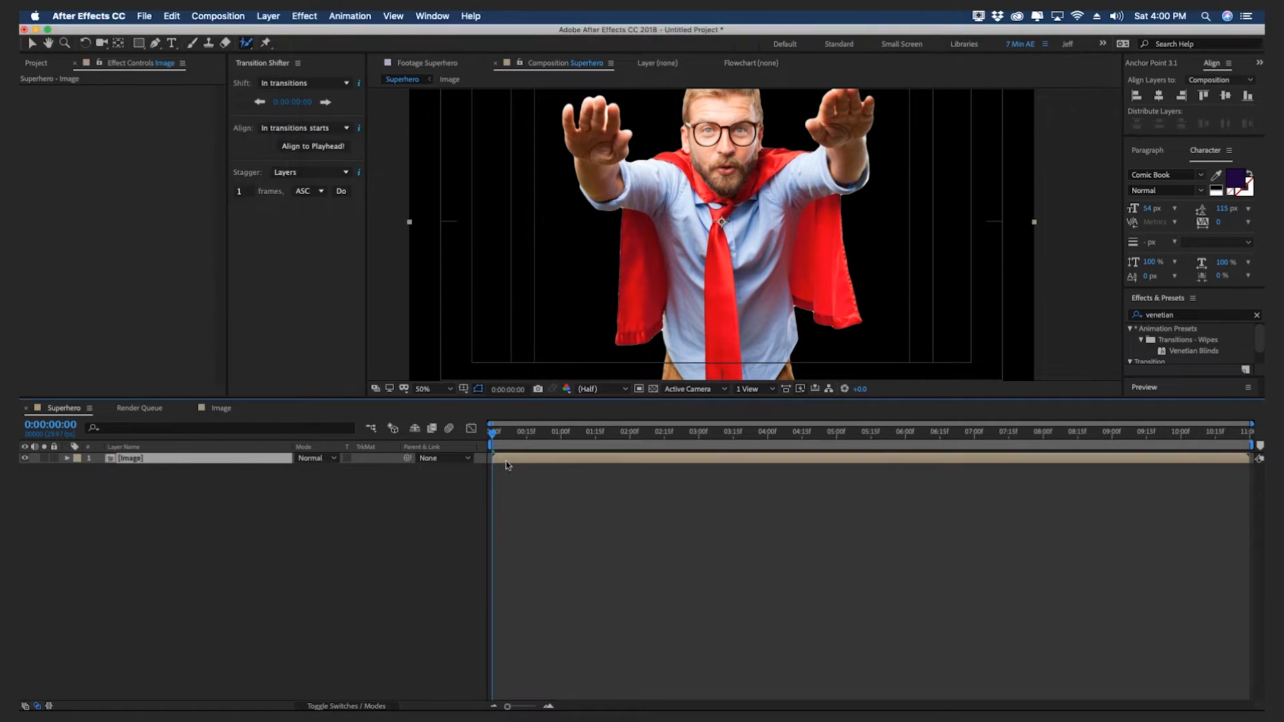
pyautogui.rightClick(131, 458)
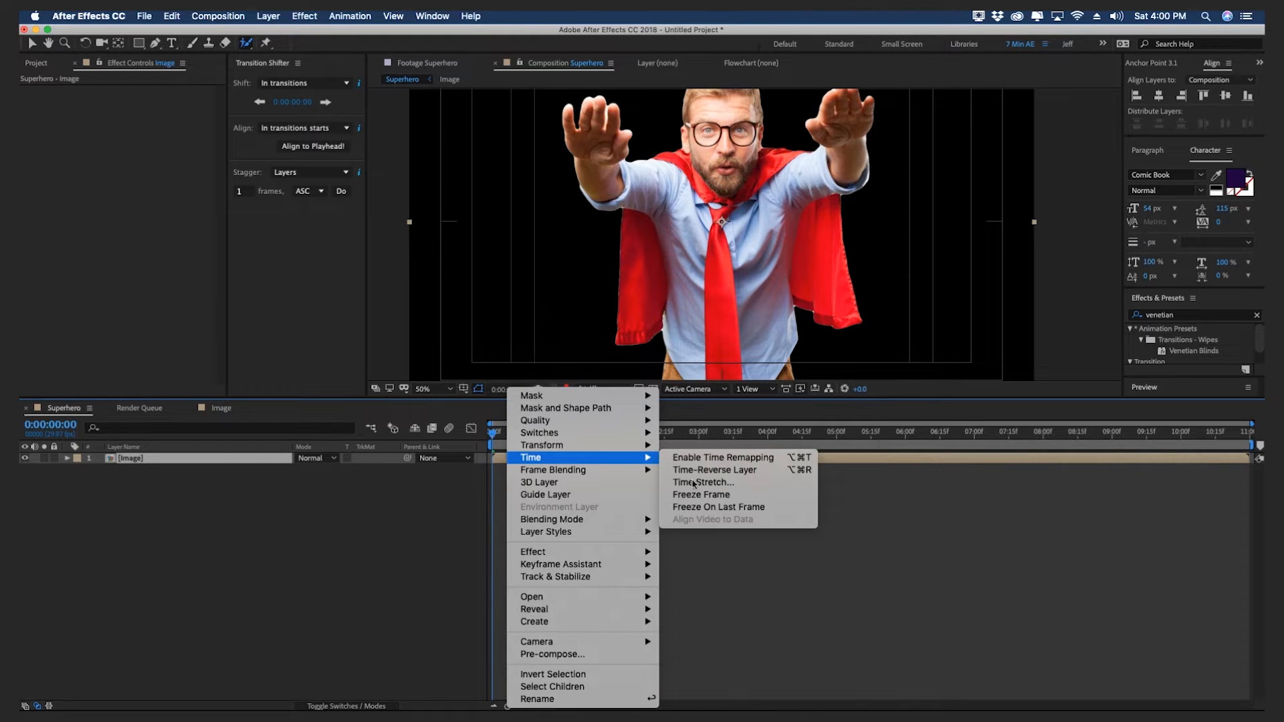
pyautogui.click(723, 458)
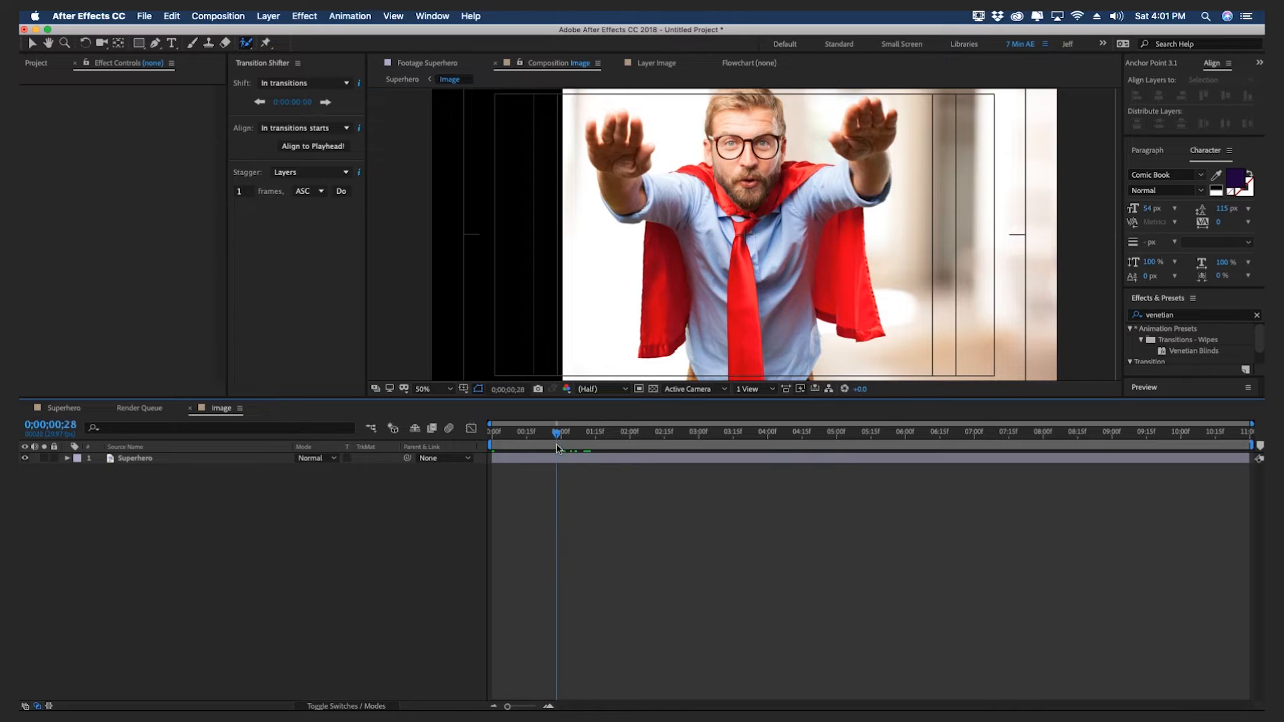
# Set the work area end at six seconds and trim the composition to it
pyautogui.moveTo(557, 431); pyautogui.dragTo(547, 432)
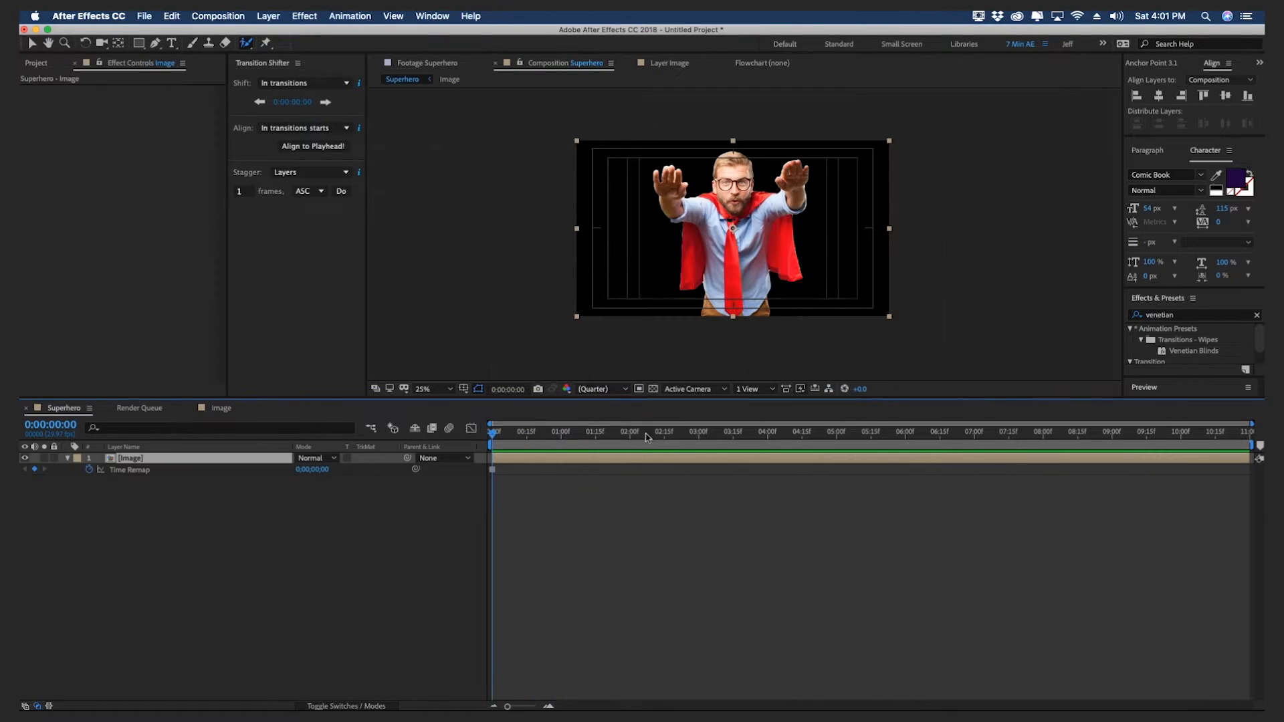
pyautogui.click(899, 433)
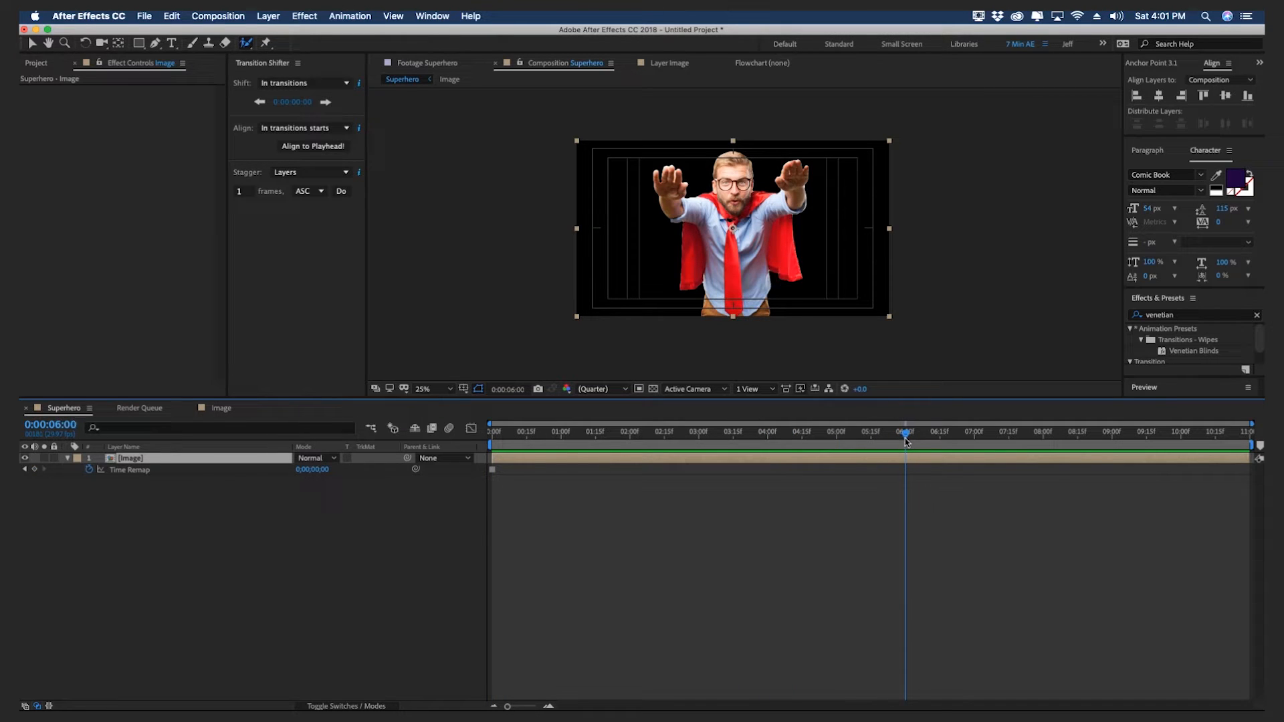
pyautogui.moveTo(910, 439)
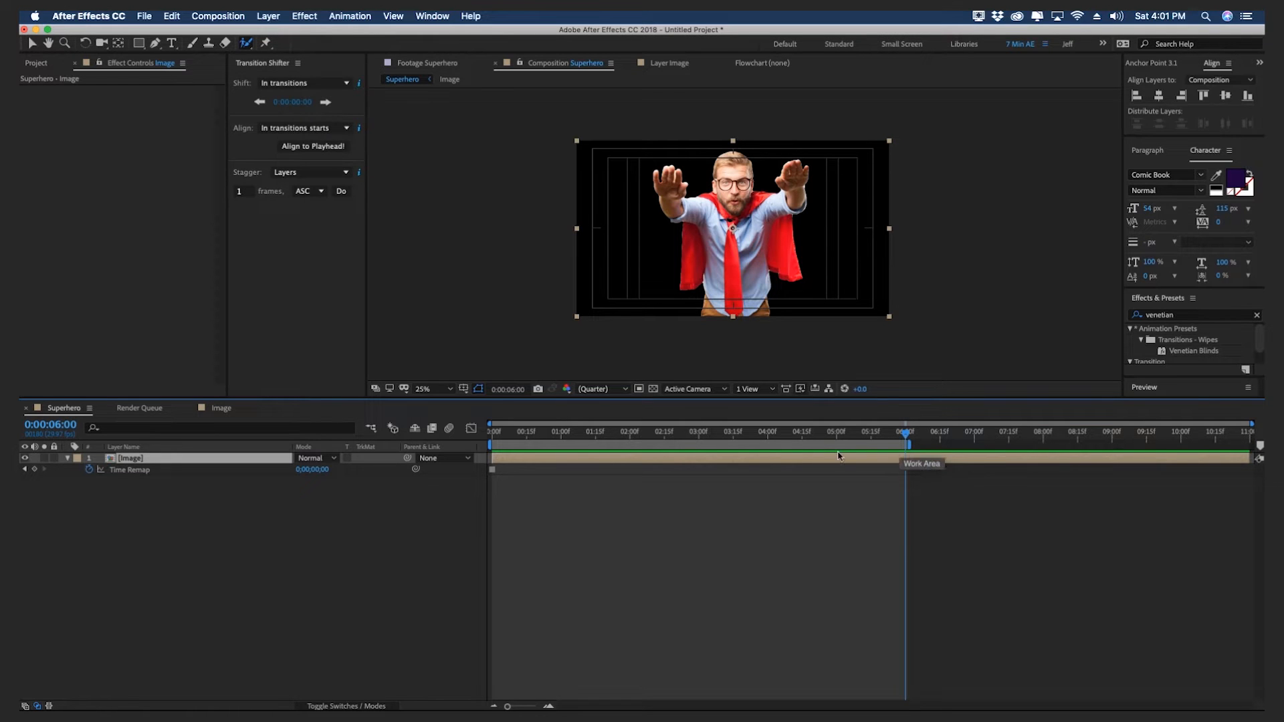
pyautogui.rightClick(837, 457)
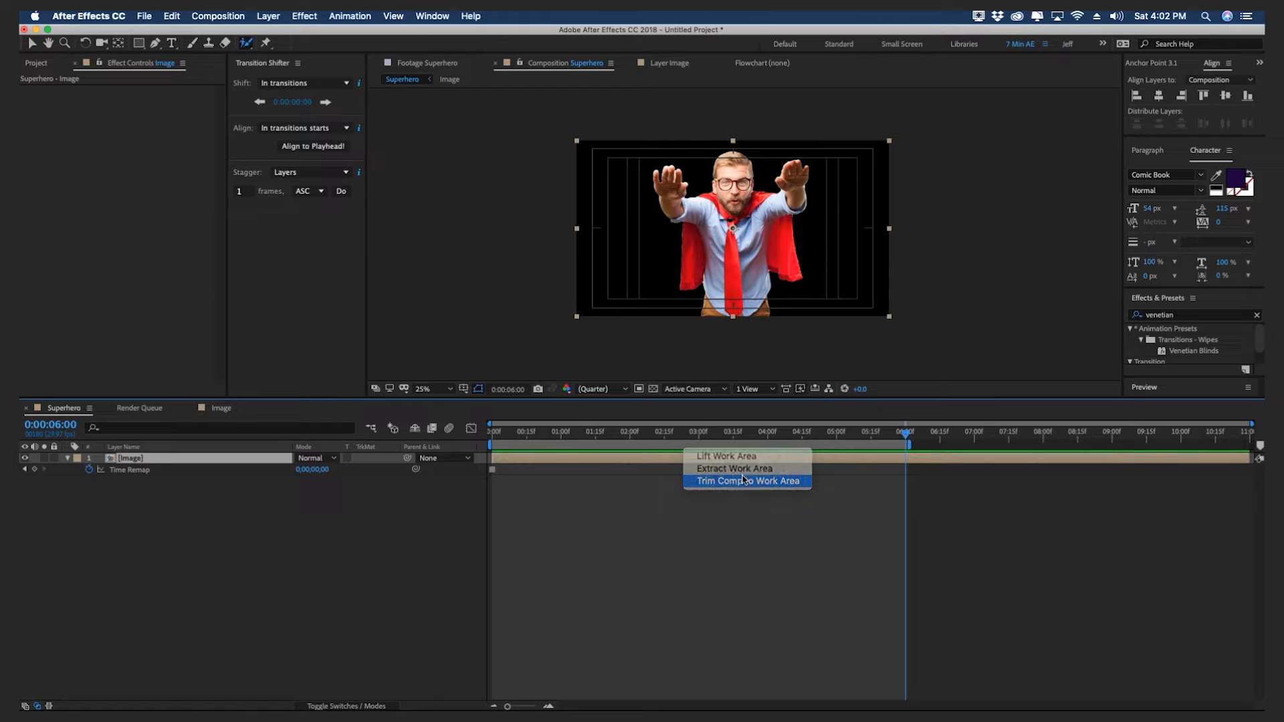
pyautogui.click(747, 481)
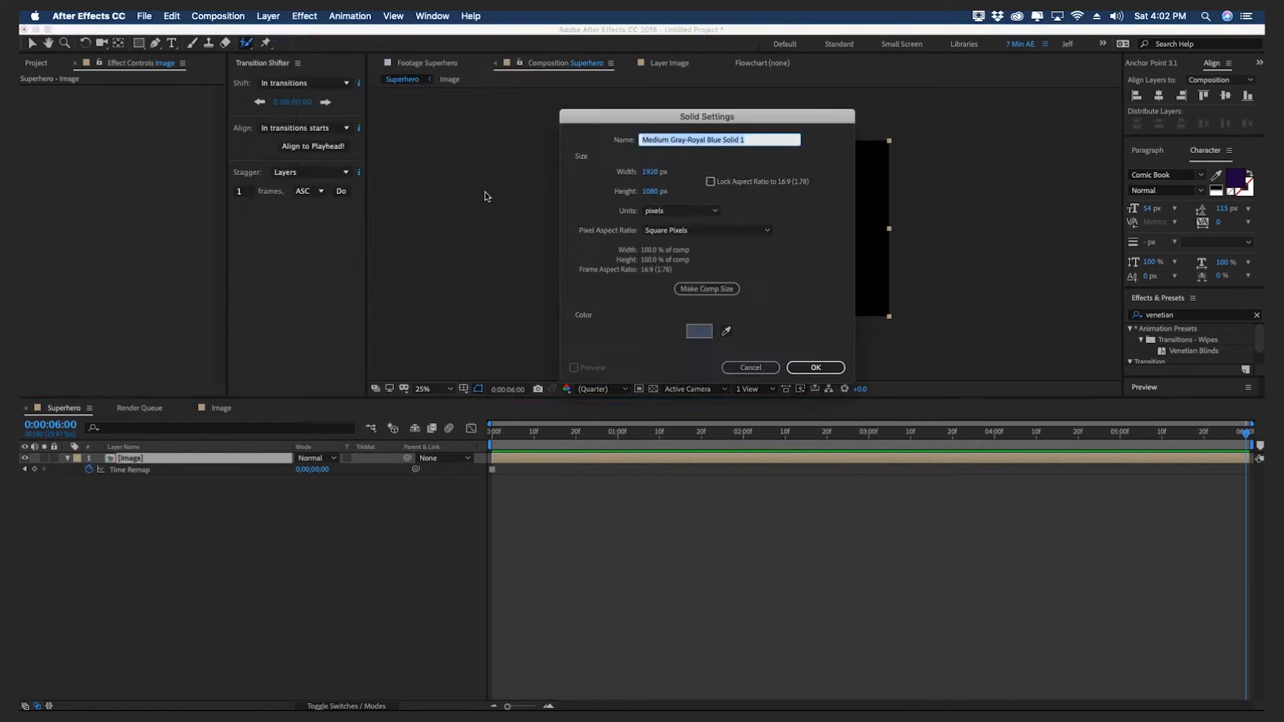
# Create the BG solid with a Gradient Ramp using blue 00A9FF as start colour
pyautogui.click(815, 368)
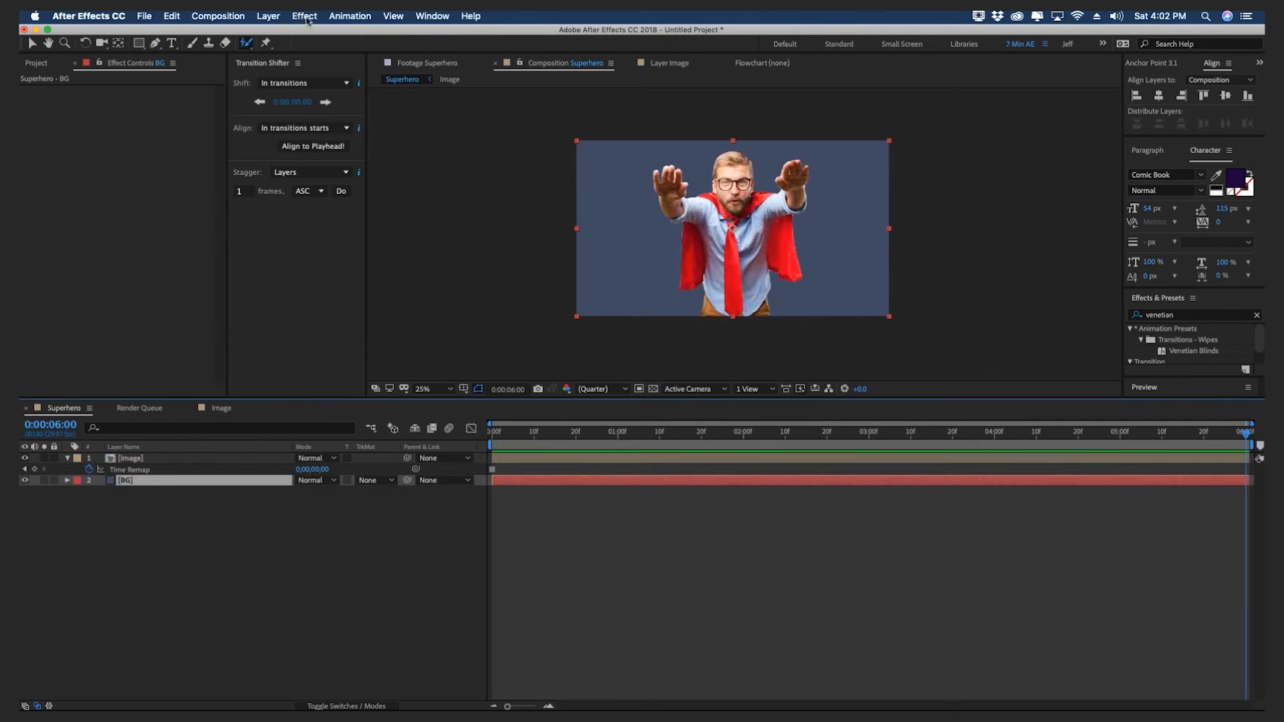
pyautogui.click(304, 16)
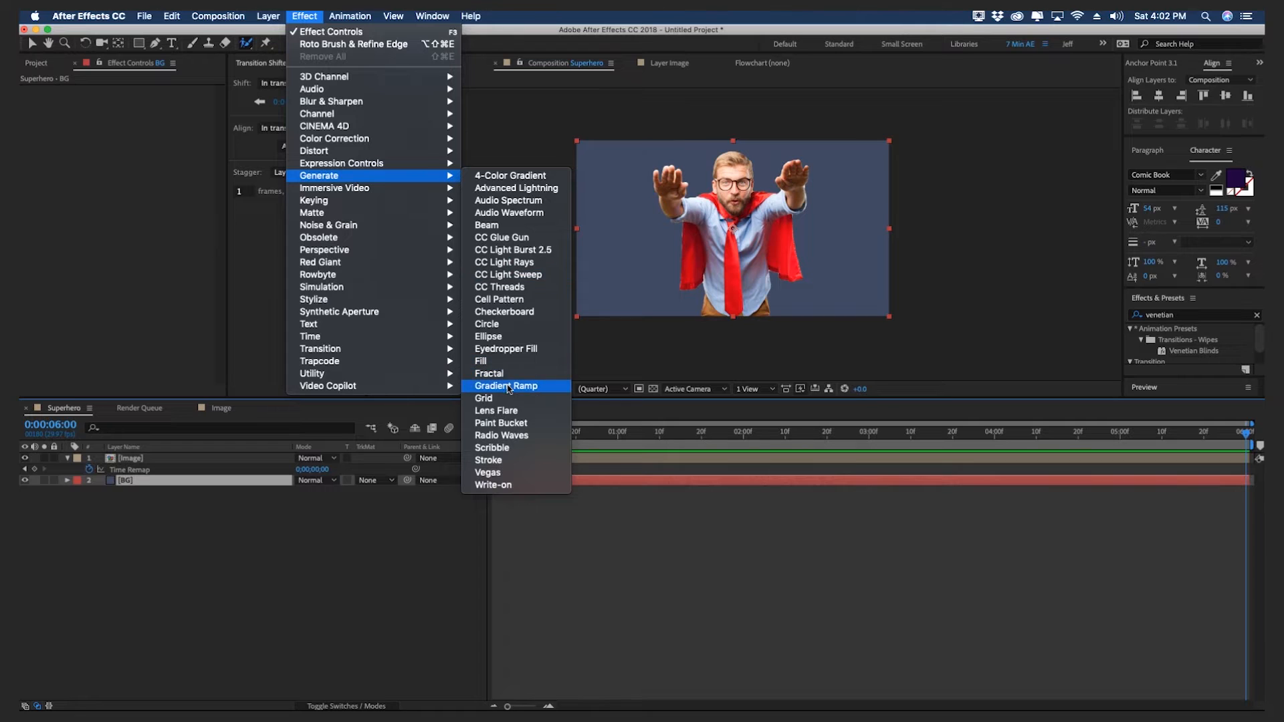
pyautogui.click(506, 386)
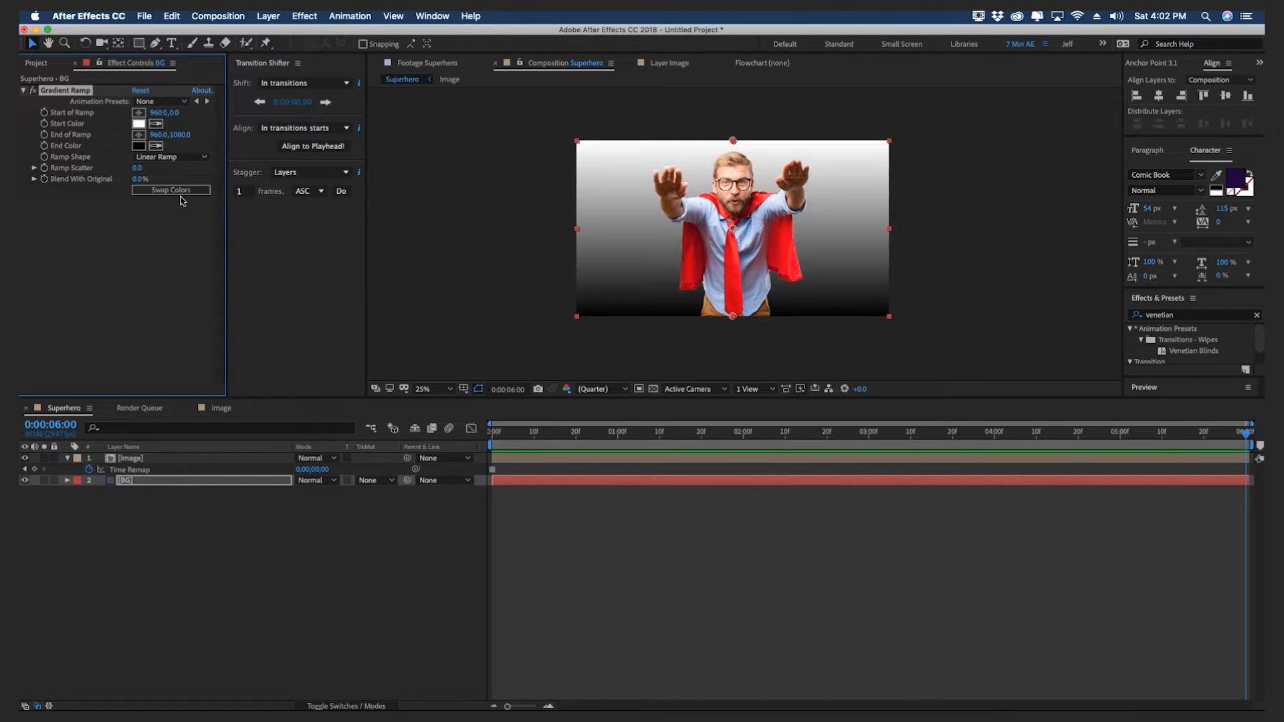
pyautogui.click(138, 123)
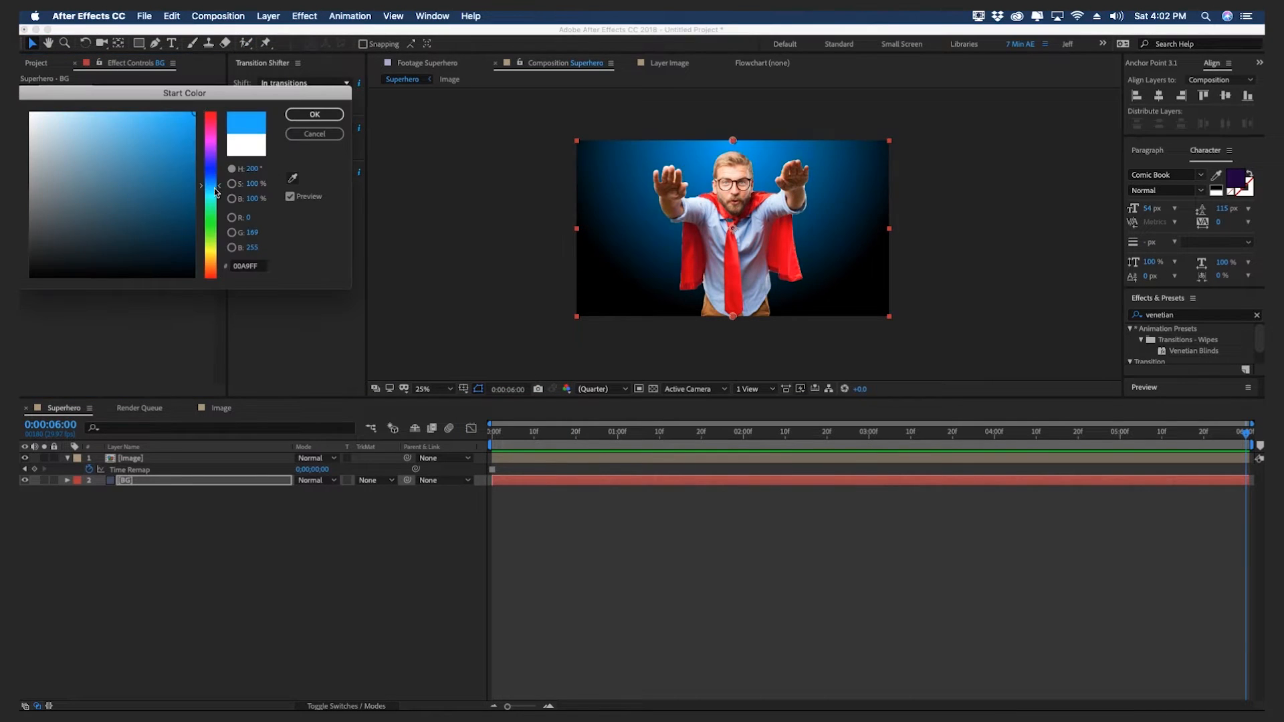
pyautogui.click(313, 114)
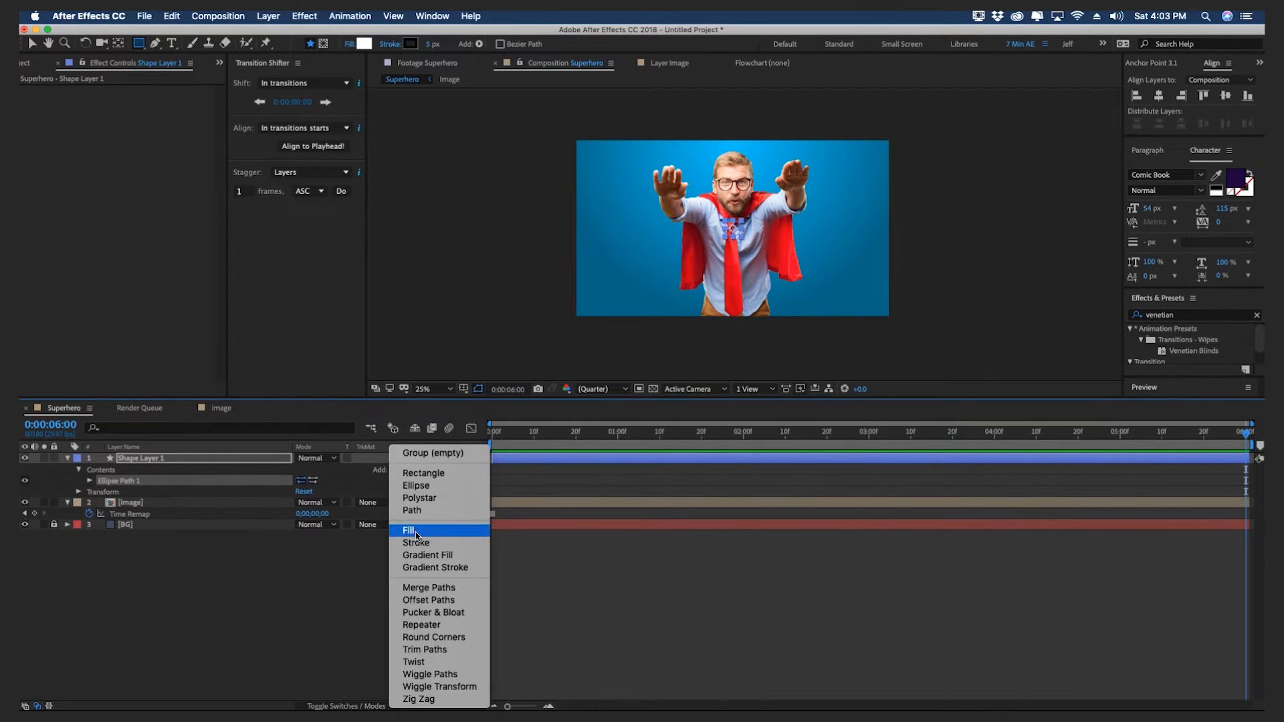
# Add a fill and a stroke to the ellipse shape and reveal its path size
pyautogui.click(408, 530)
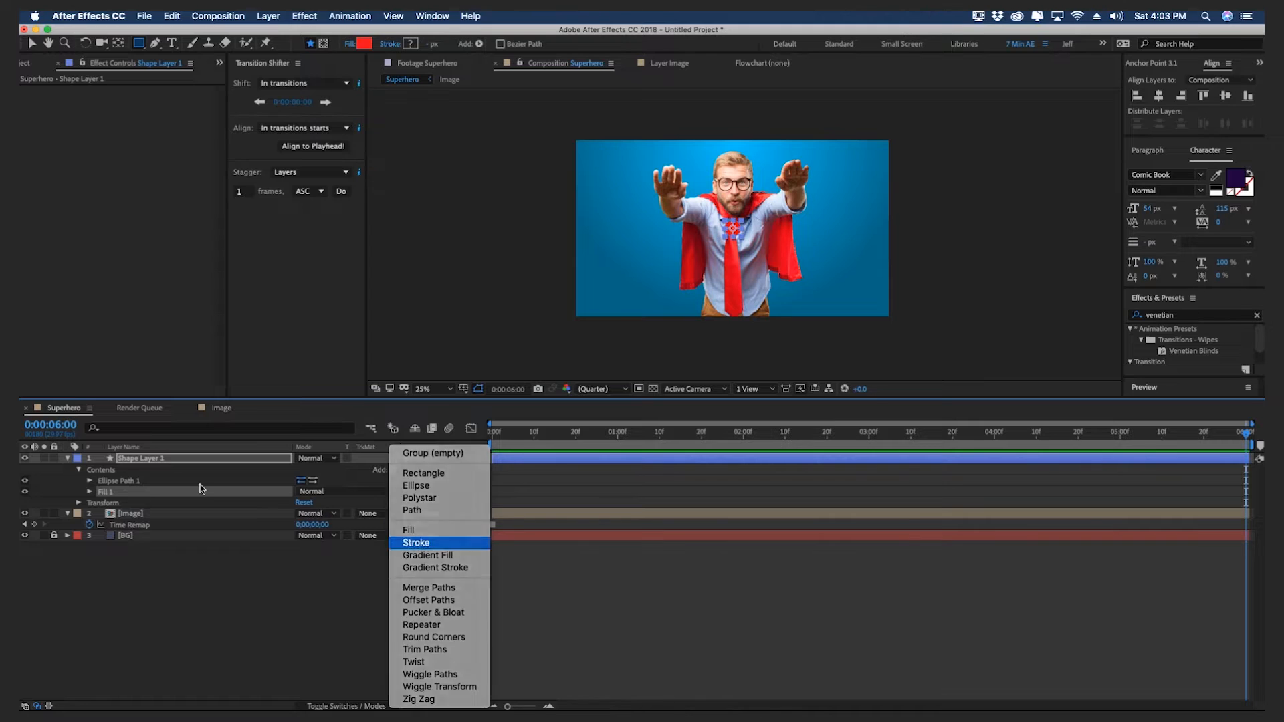
pyautogui.click(416, 542)
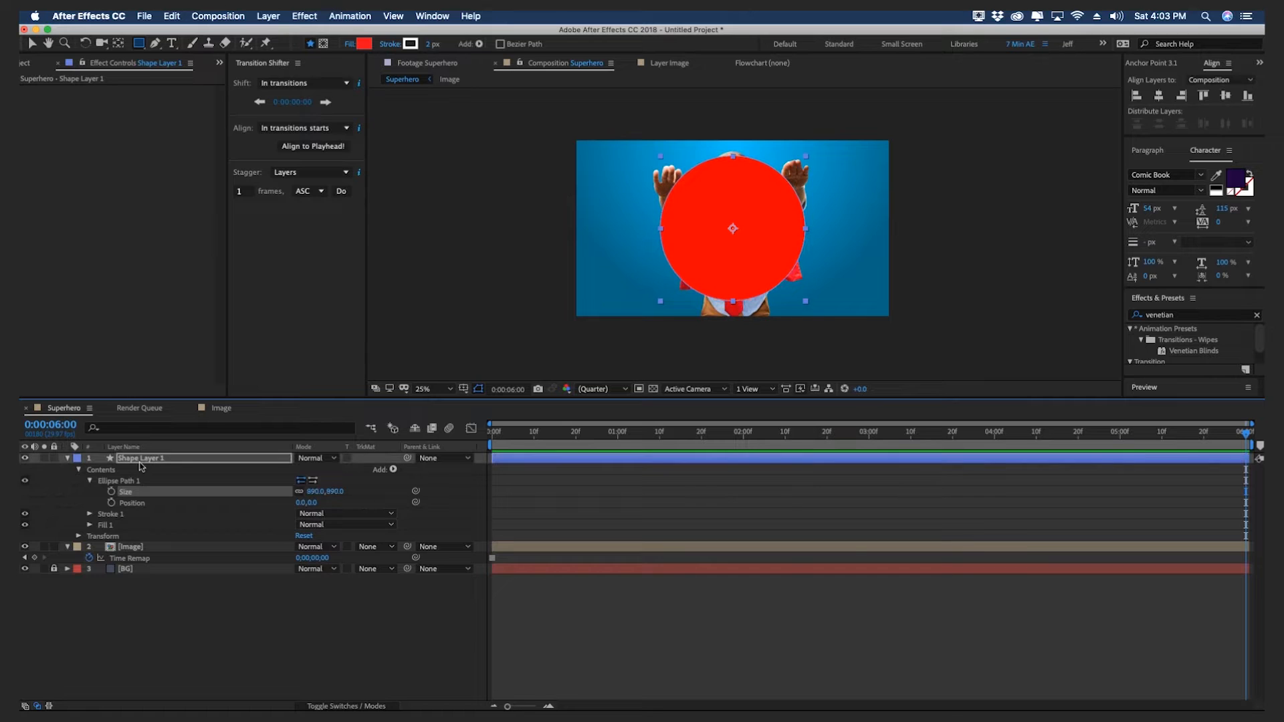
pyautogui.click(363, 43)
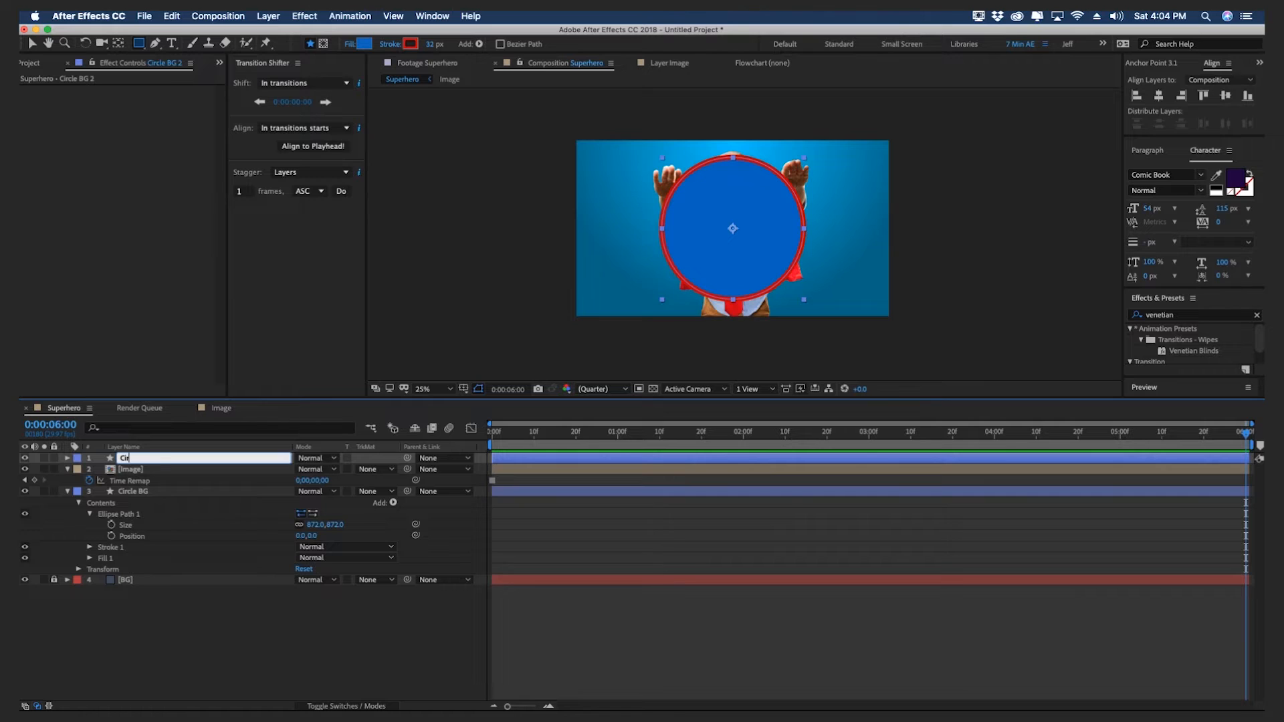
# Name the circle copy Circle matte and clip the Image layer to it
pyautogui.write('Circle matte')
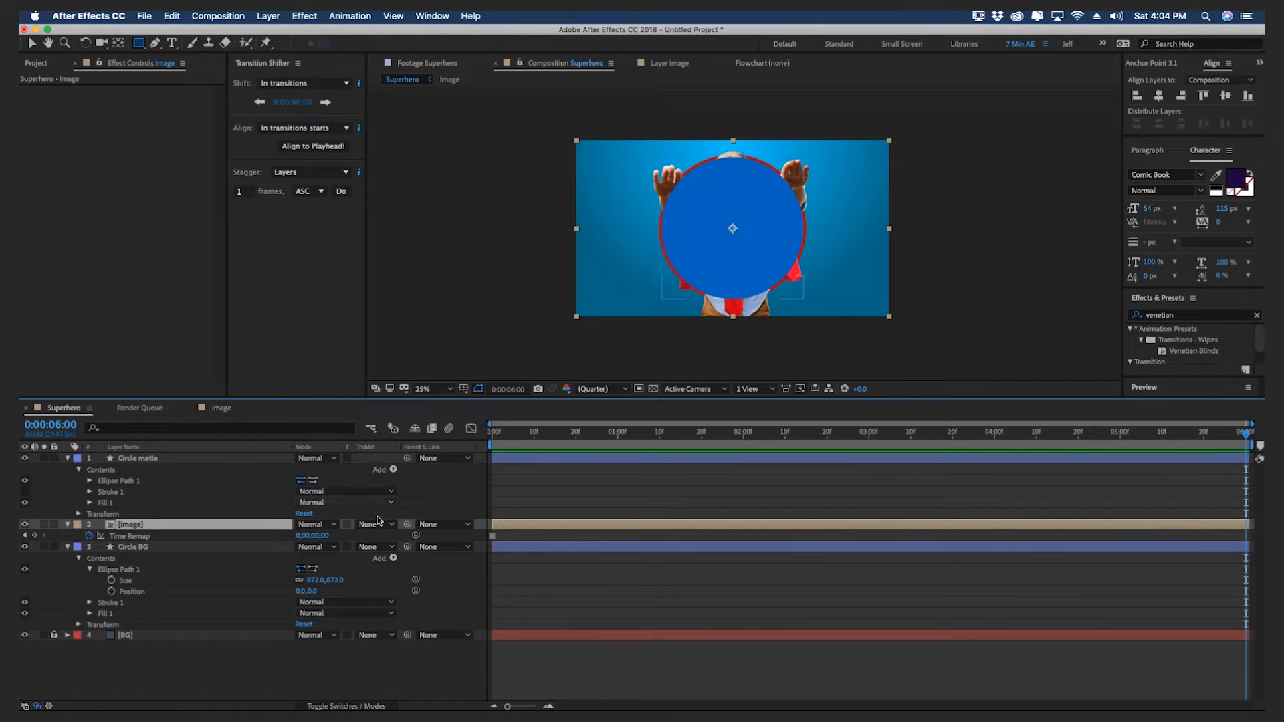
pyautogui.click(370, 524)
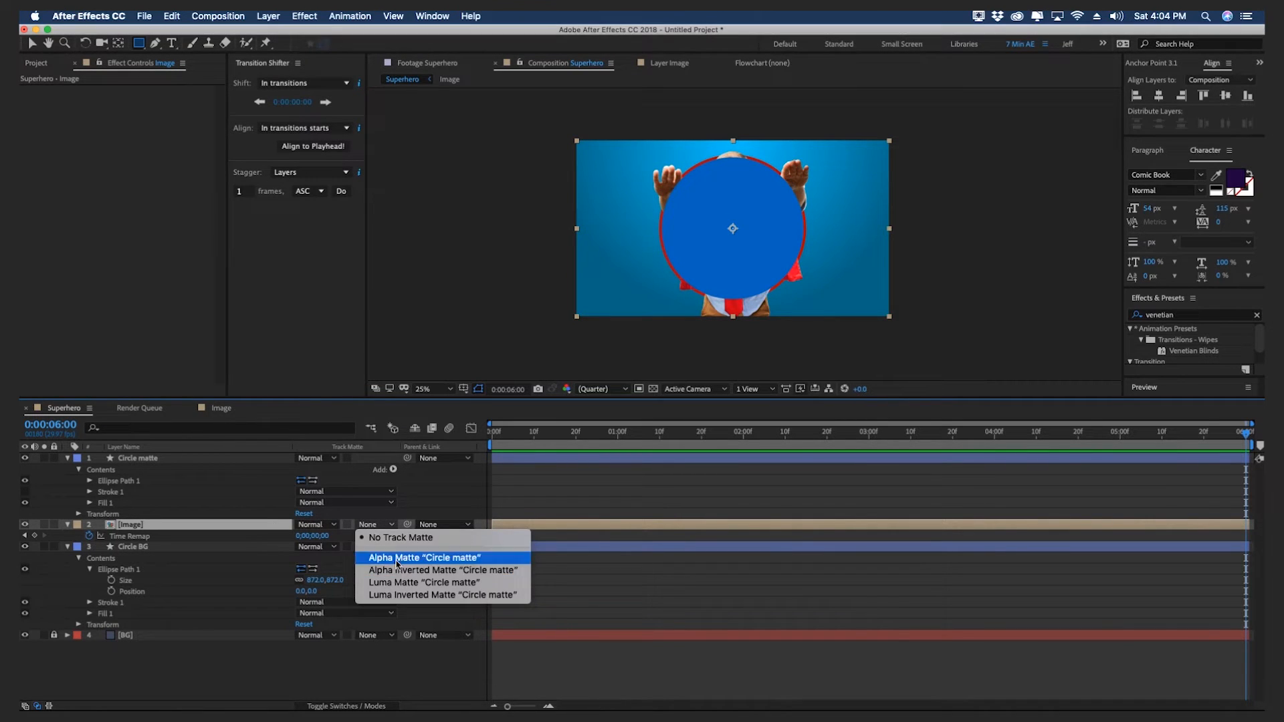
pyautogui.click(424, 557)
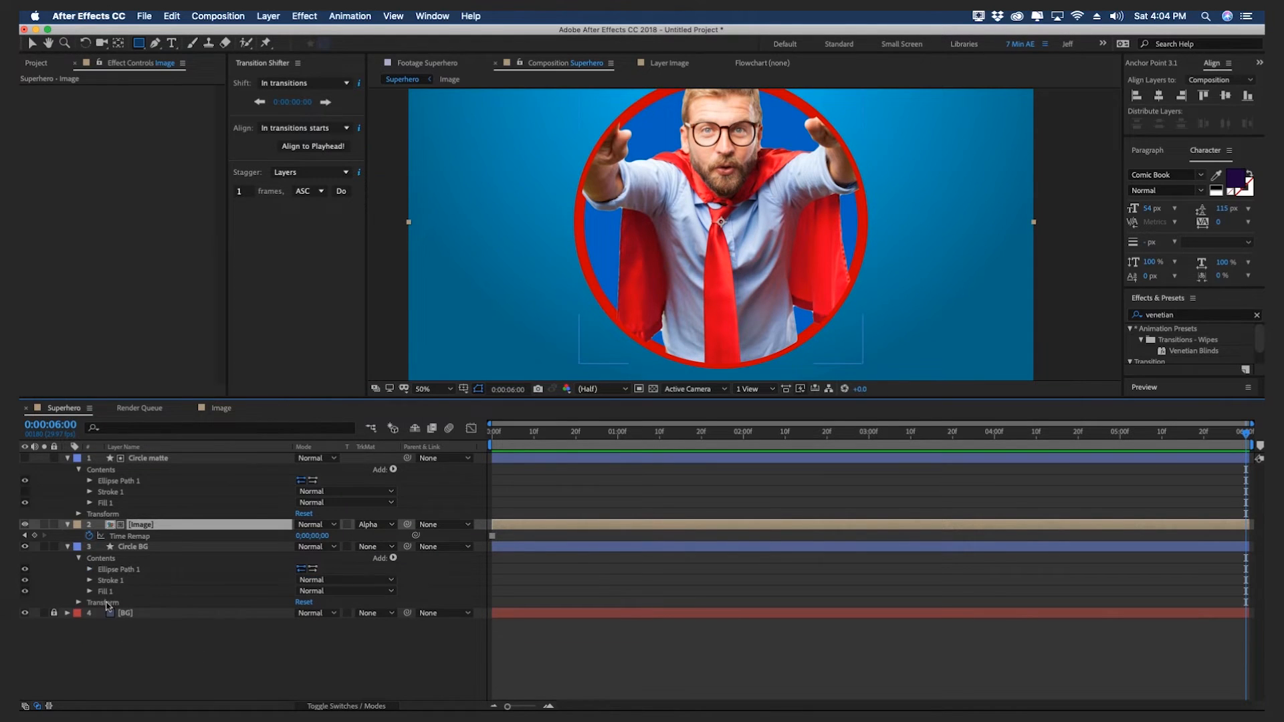
pyautogui.click(132, 546)
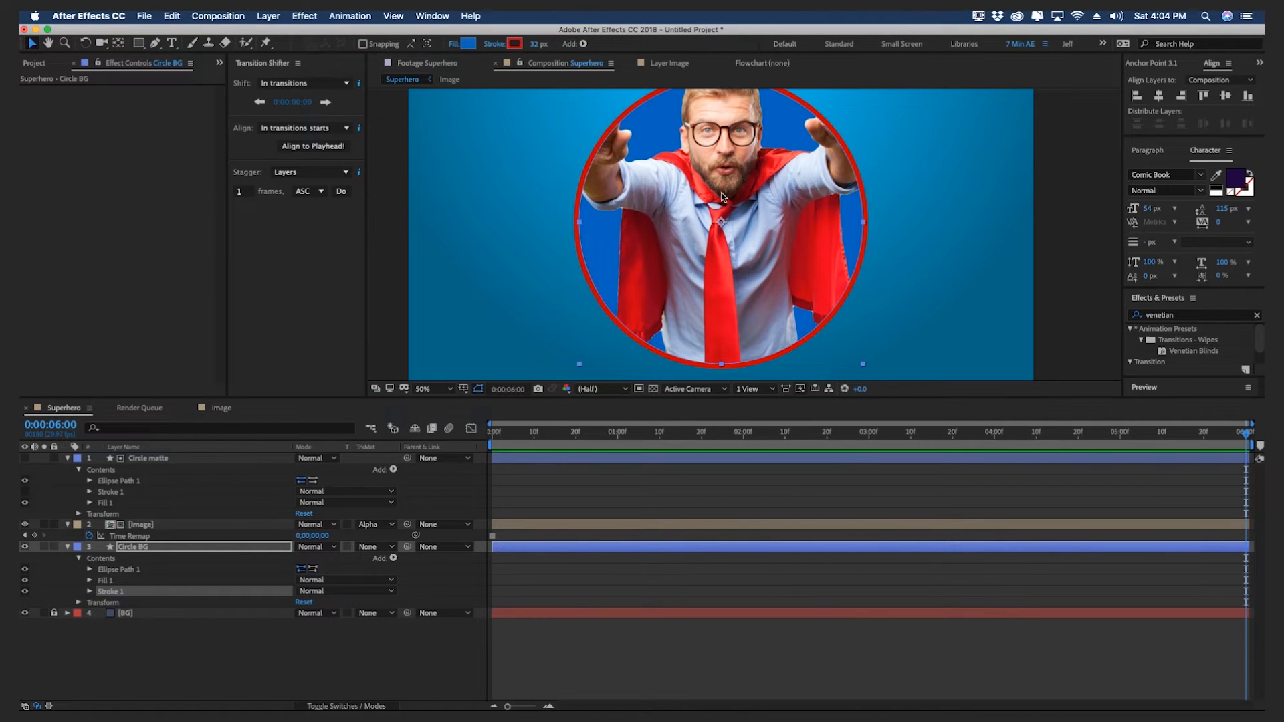
pyautogui.click(437, 389)
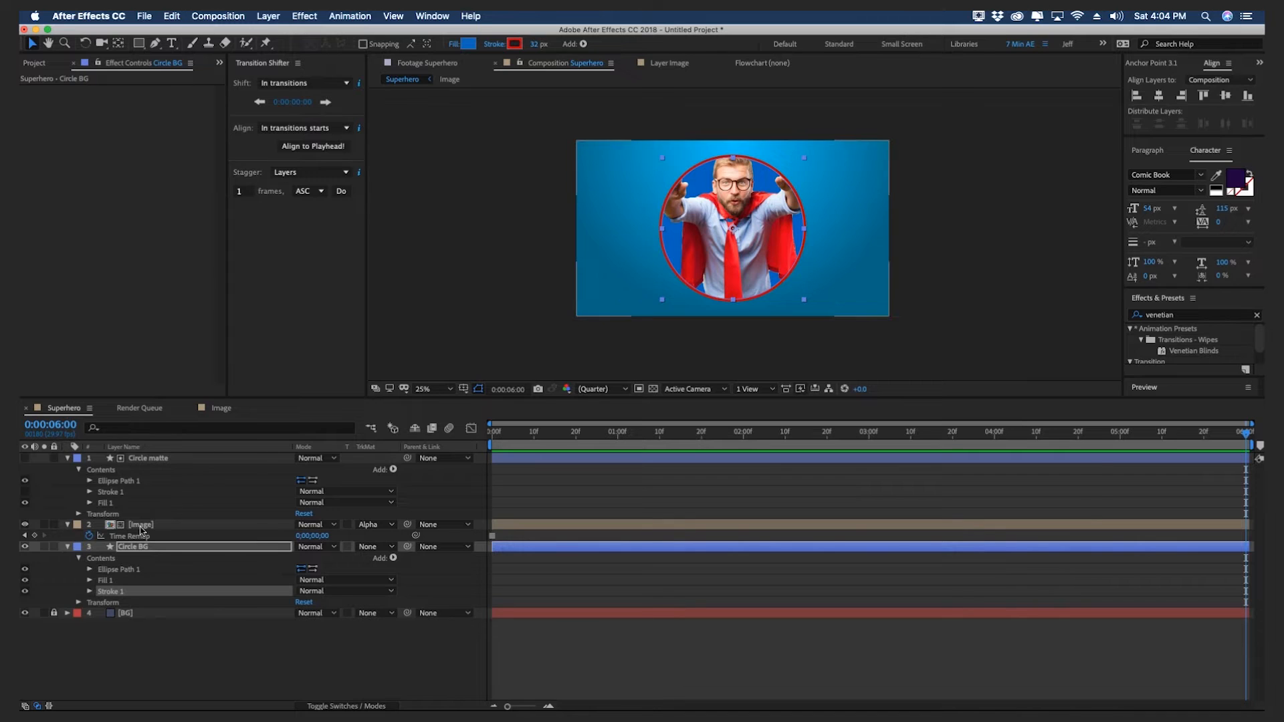
# Duplicate the Image layer and set the lower copy to No Track Matte
pyautogui.click(141, 525)
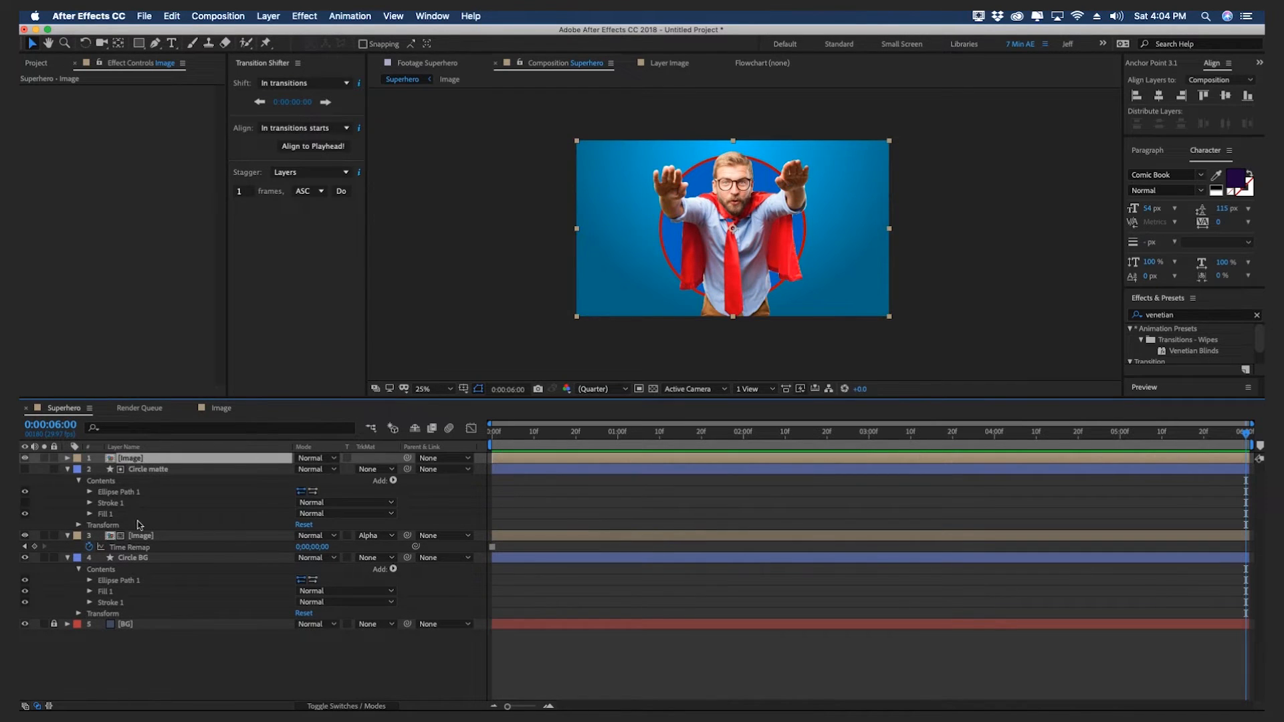
pyautogui.moveTo(139, 494)
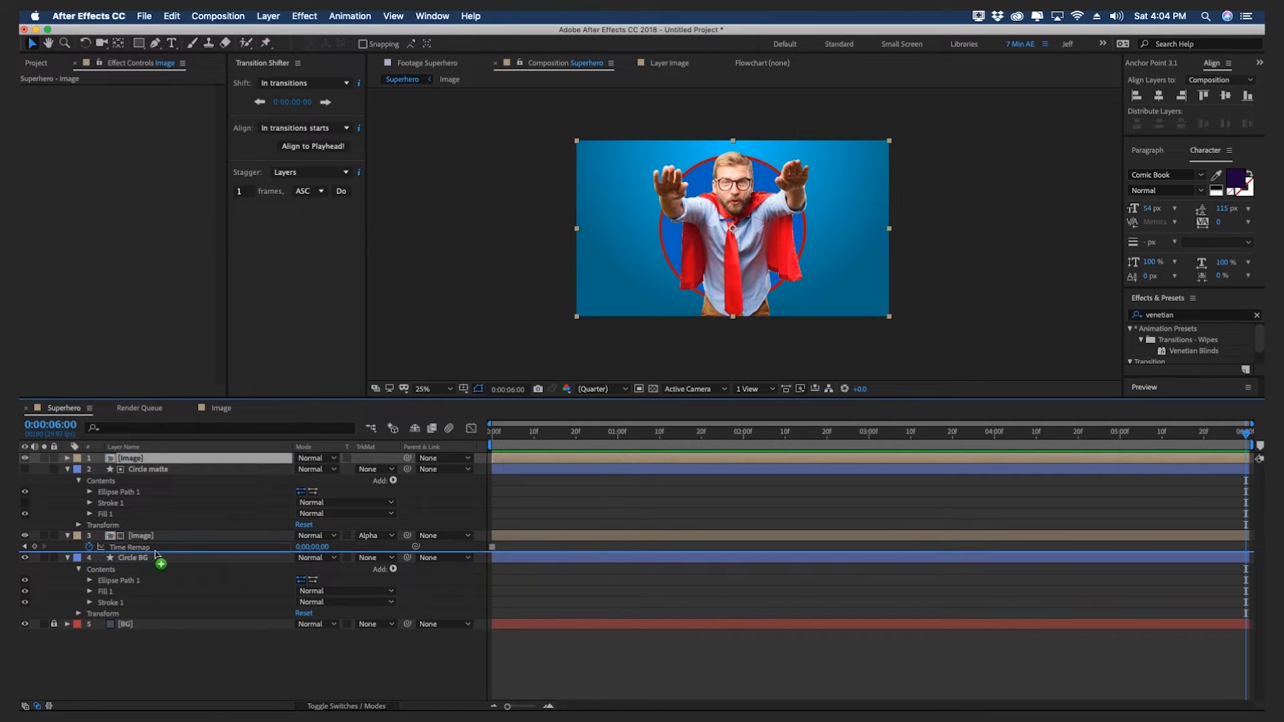
pyautogui.click(374, 557)
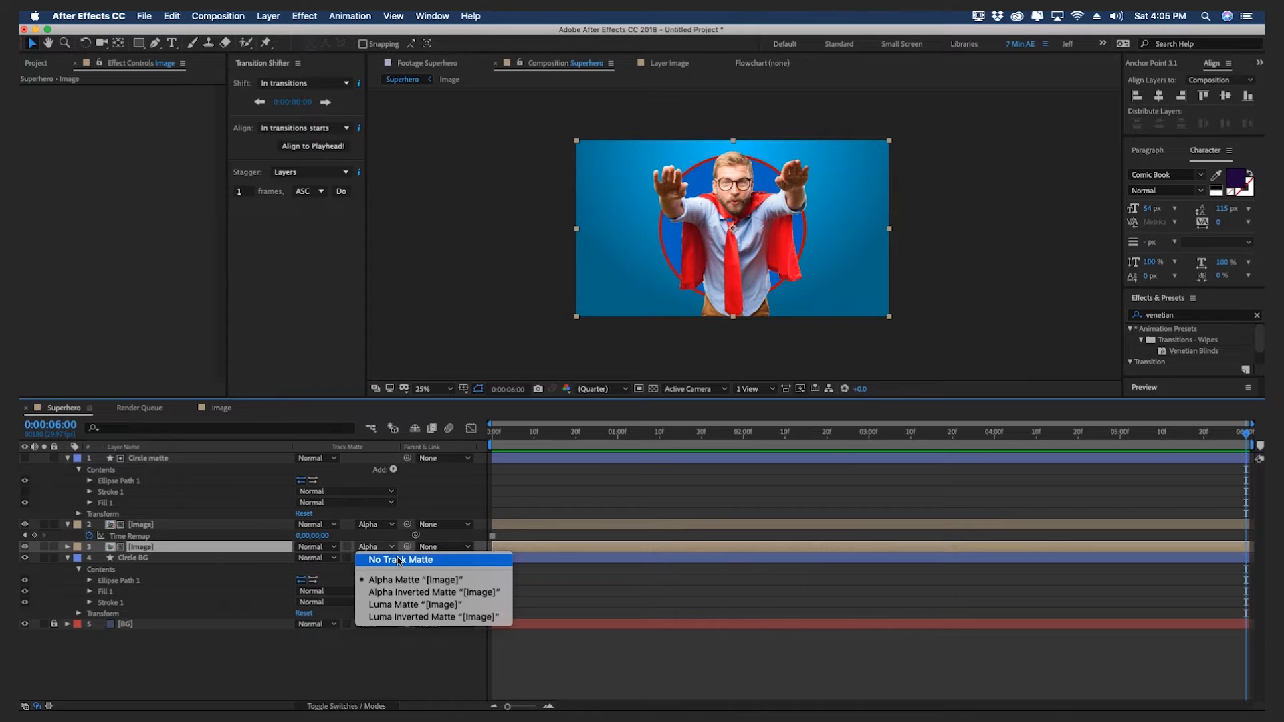
pyautogui.click(401, 559)
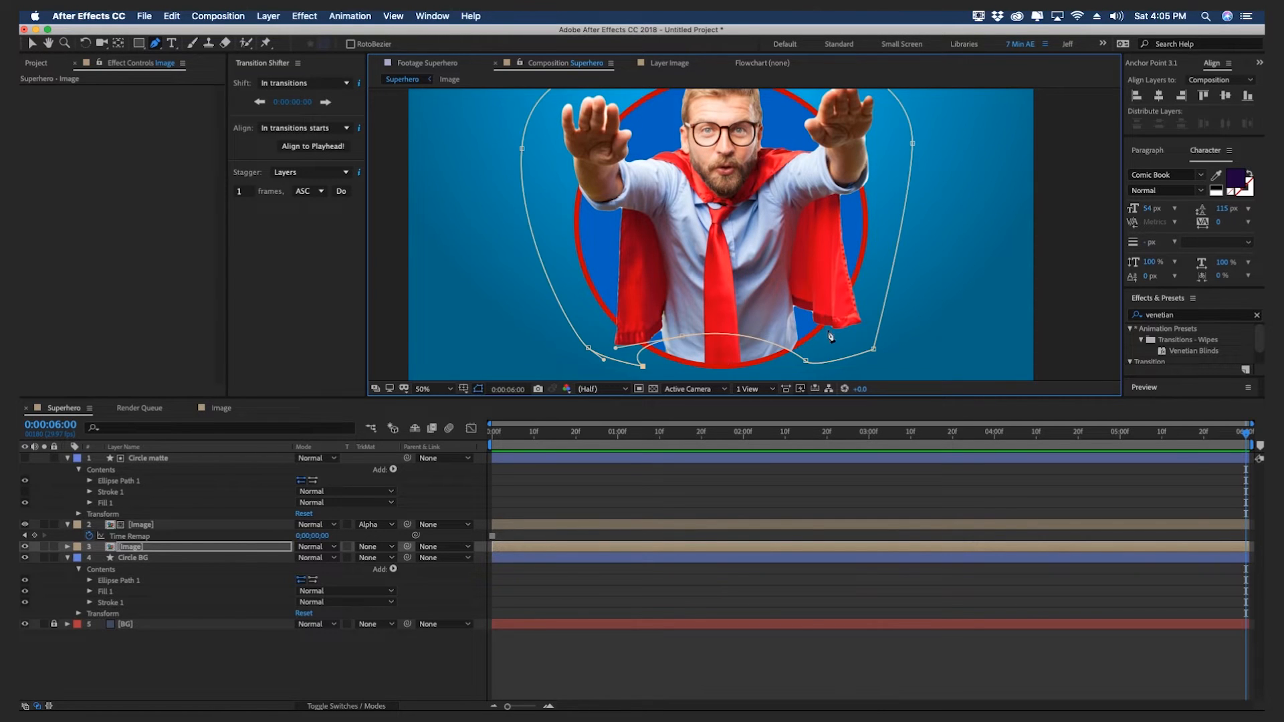
# Create a text box shape layer with a rectangle positioned at the top right
pyautogui.rightClick(134, 568)
pyautogui.write('text box')
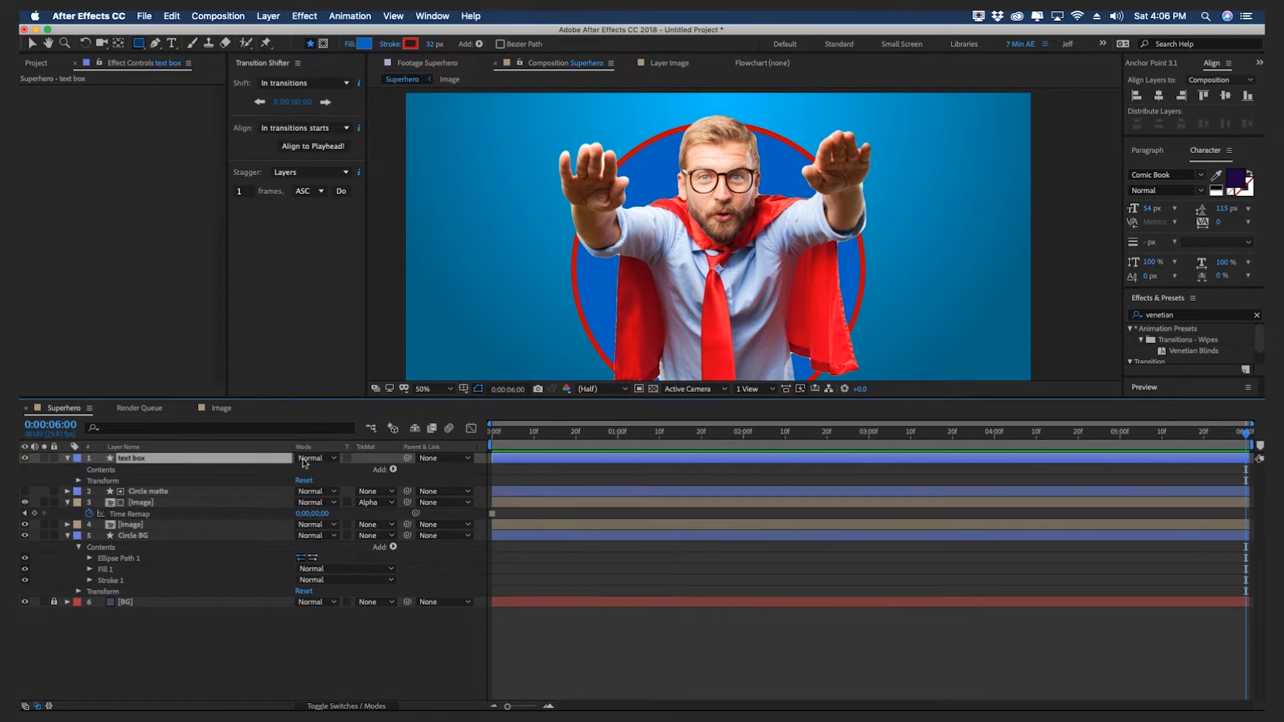
pyautogui.click(393, 470)
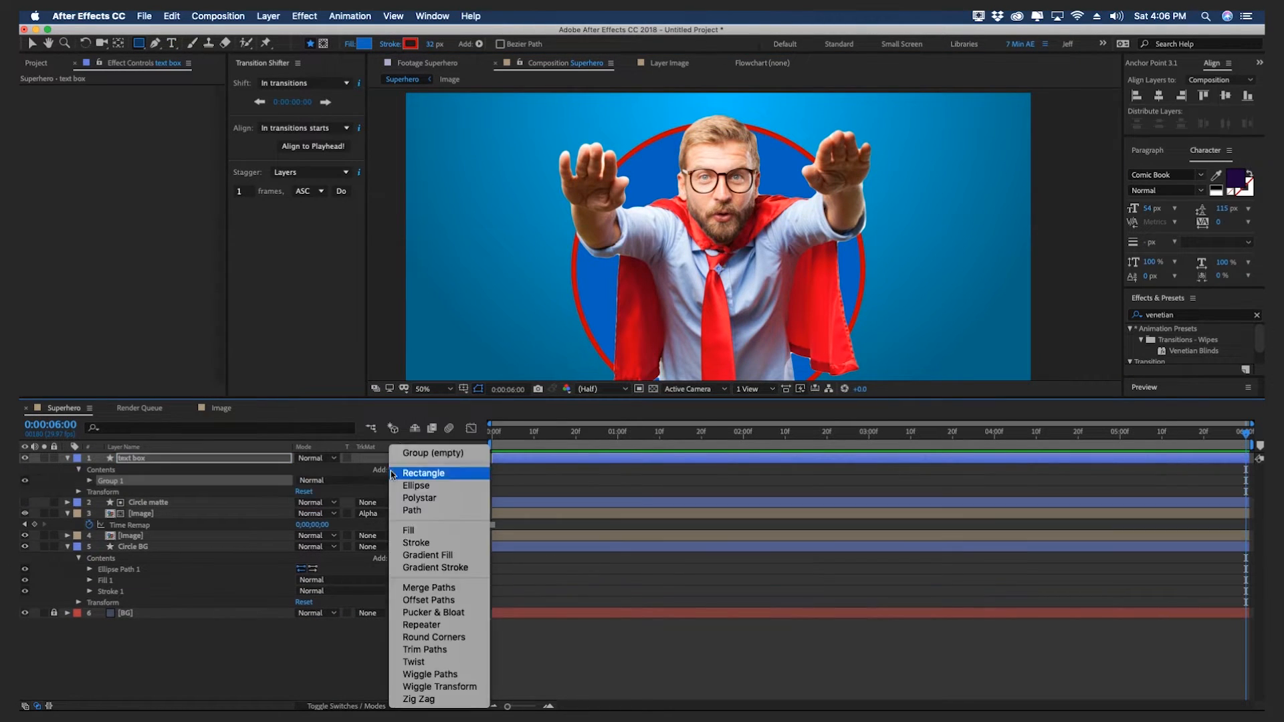
pyautogui.click(424, 473)
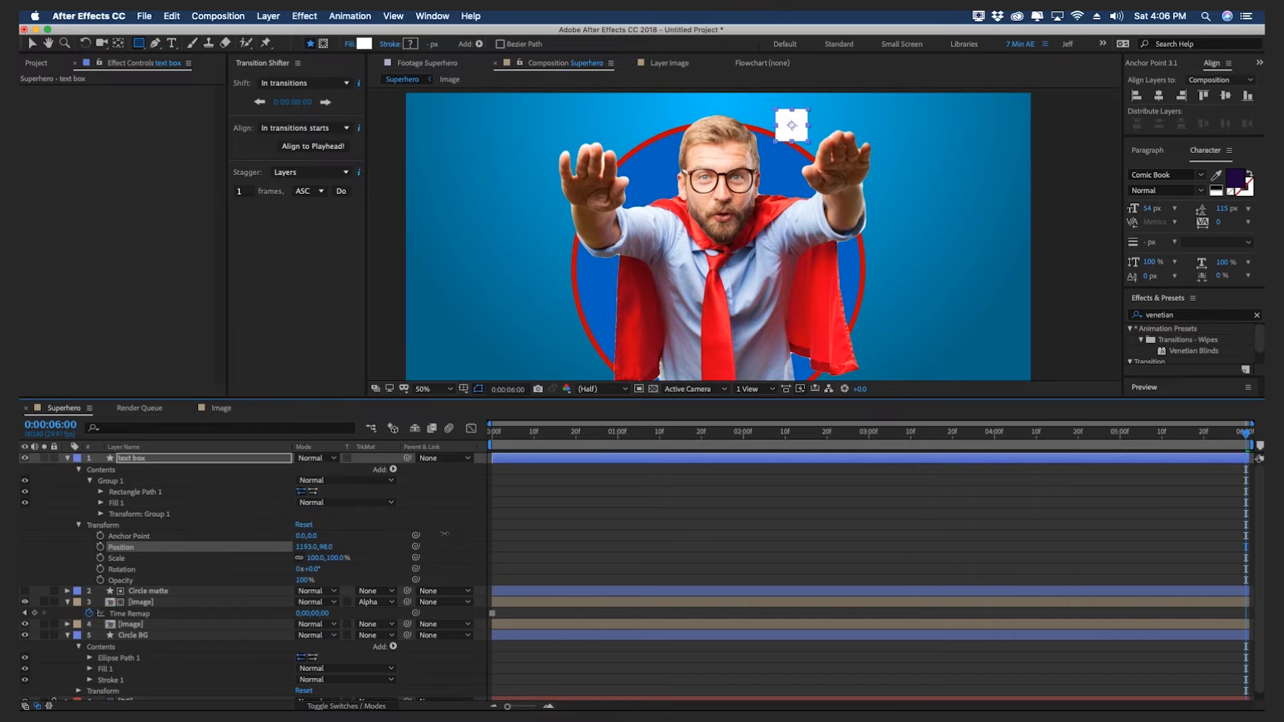
pyautogui.click(102, 492)
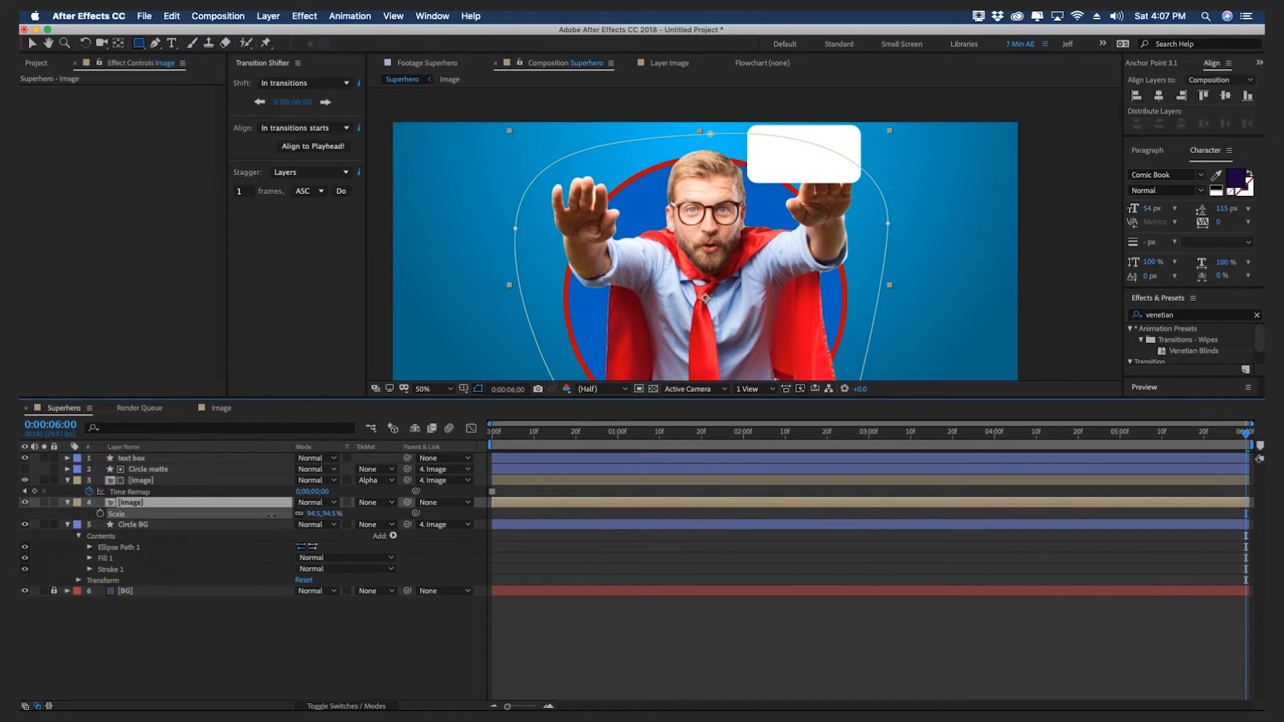
pyautogui.click(132, 457)
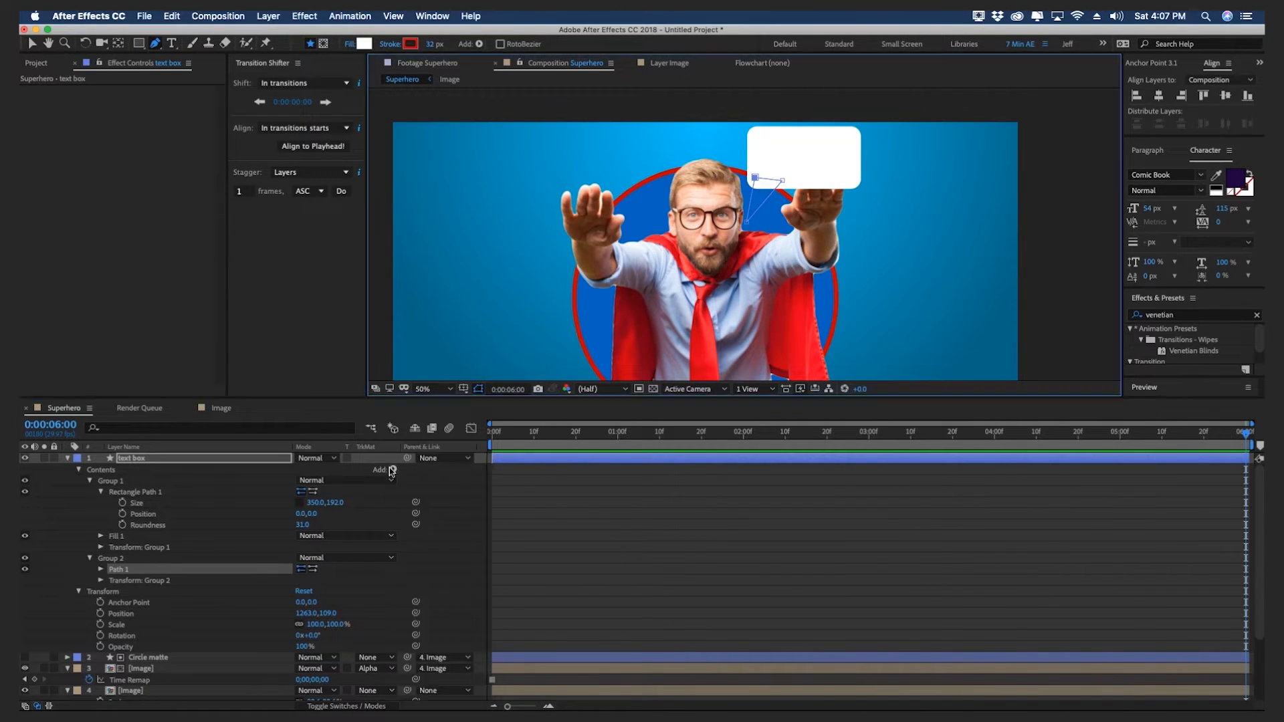
# Fill the bubble's pointed tail and give the bubble a black outline
pyautogui.click(360, 44)
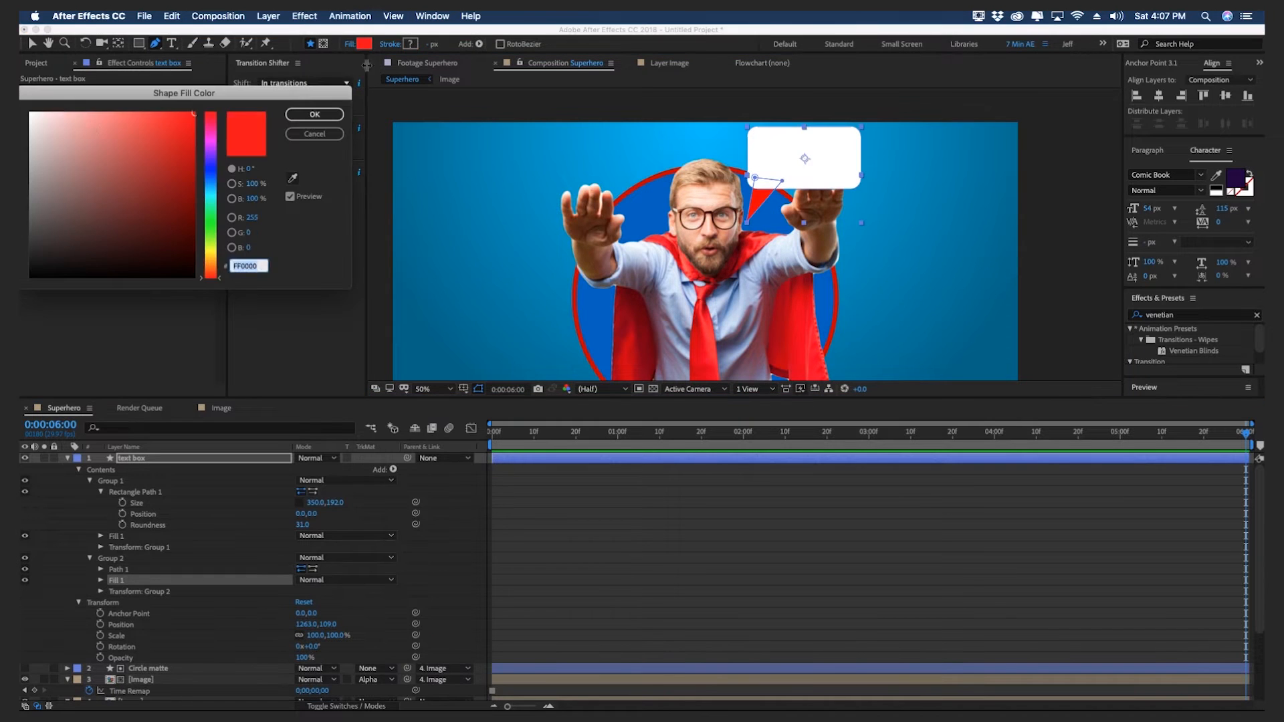
pyautogui.click(313, 114)
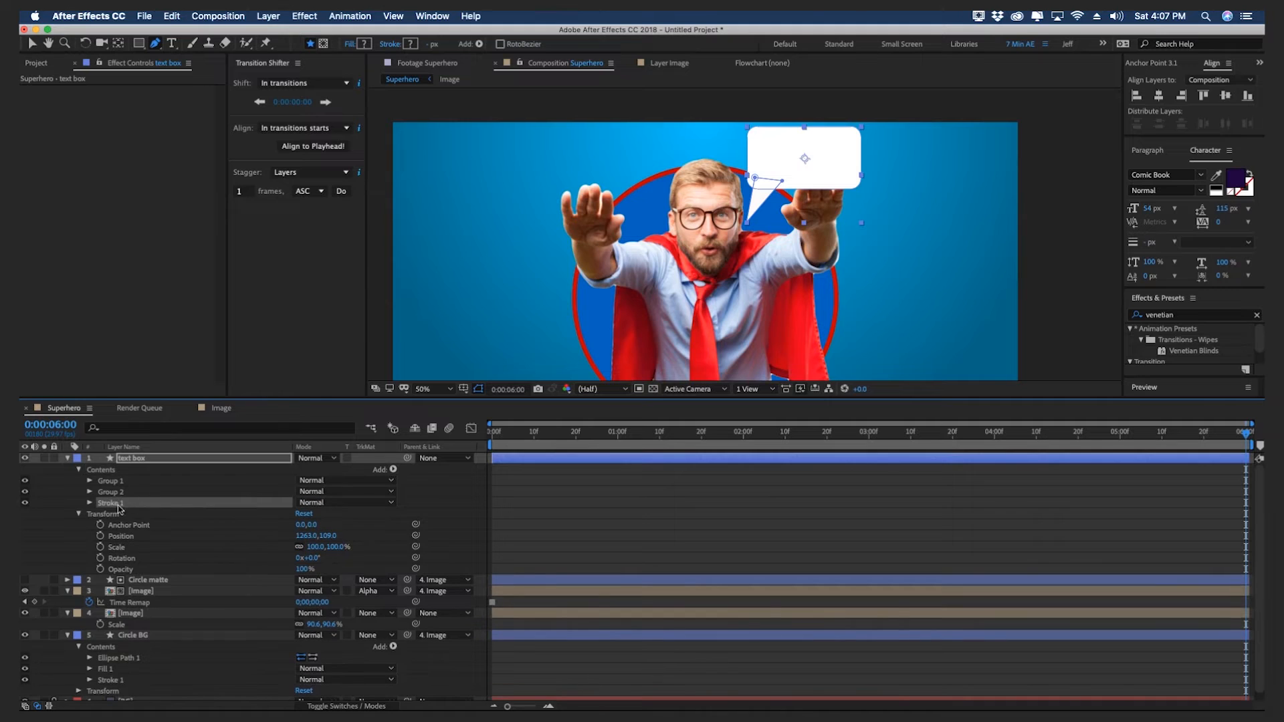
pyautogui.click(408, 44)
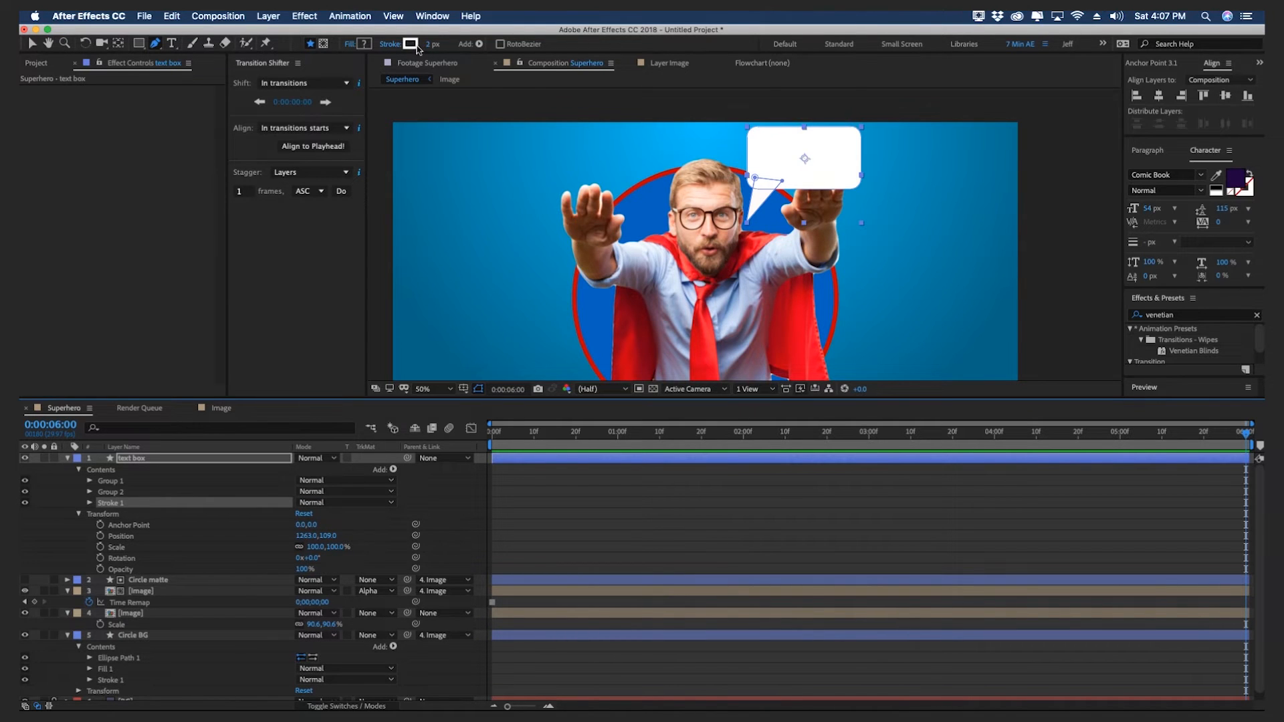
pyautogui.click(410, 44)
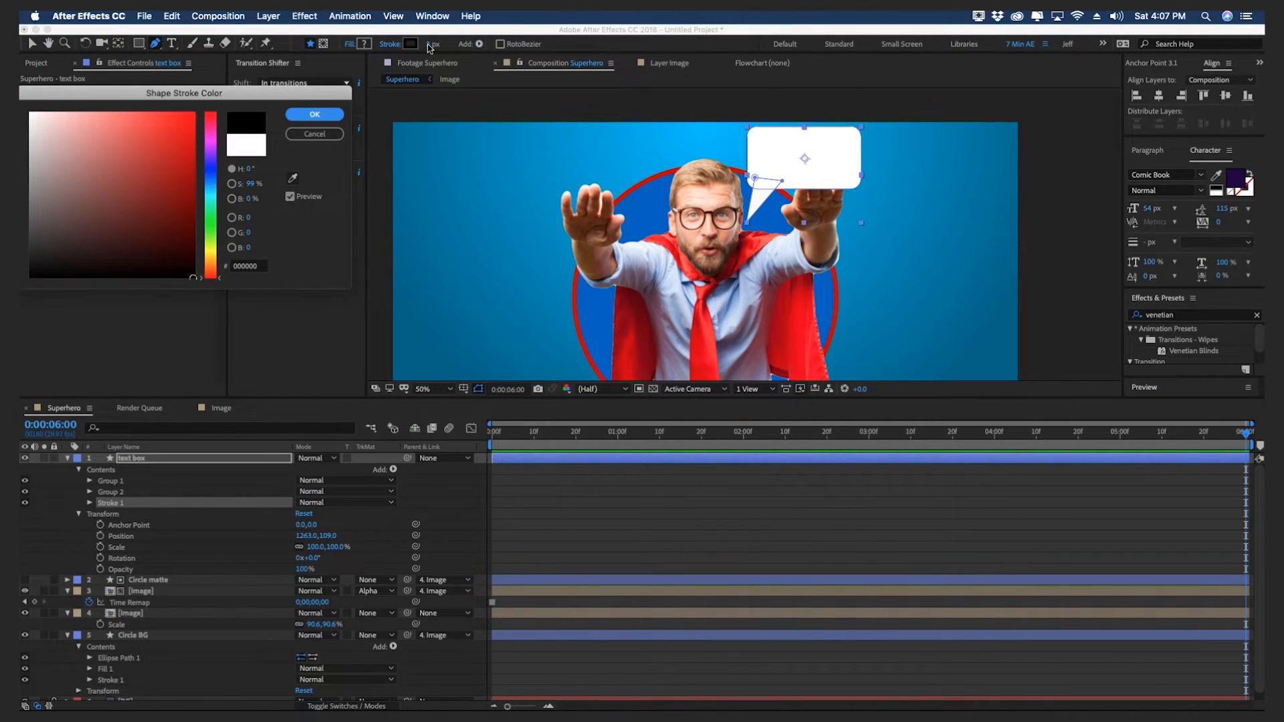
pyautogui.click(314, 114)
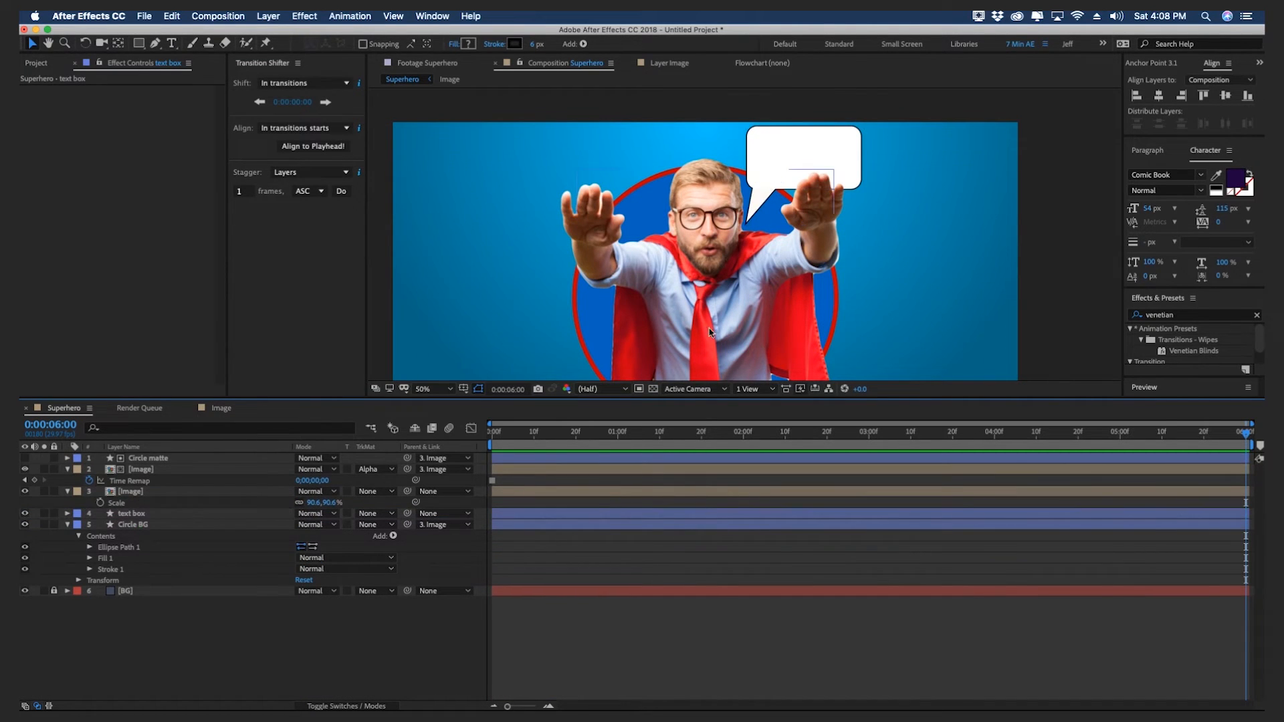
# Type 'I CAN FLY!' and parent the text layer to the text box
pyautogui.write('I CAN FLY!')
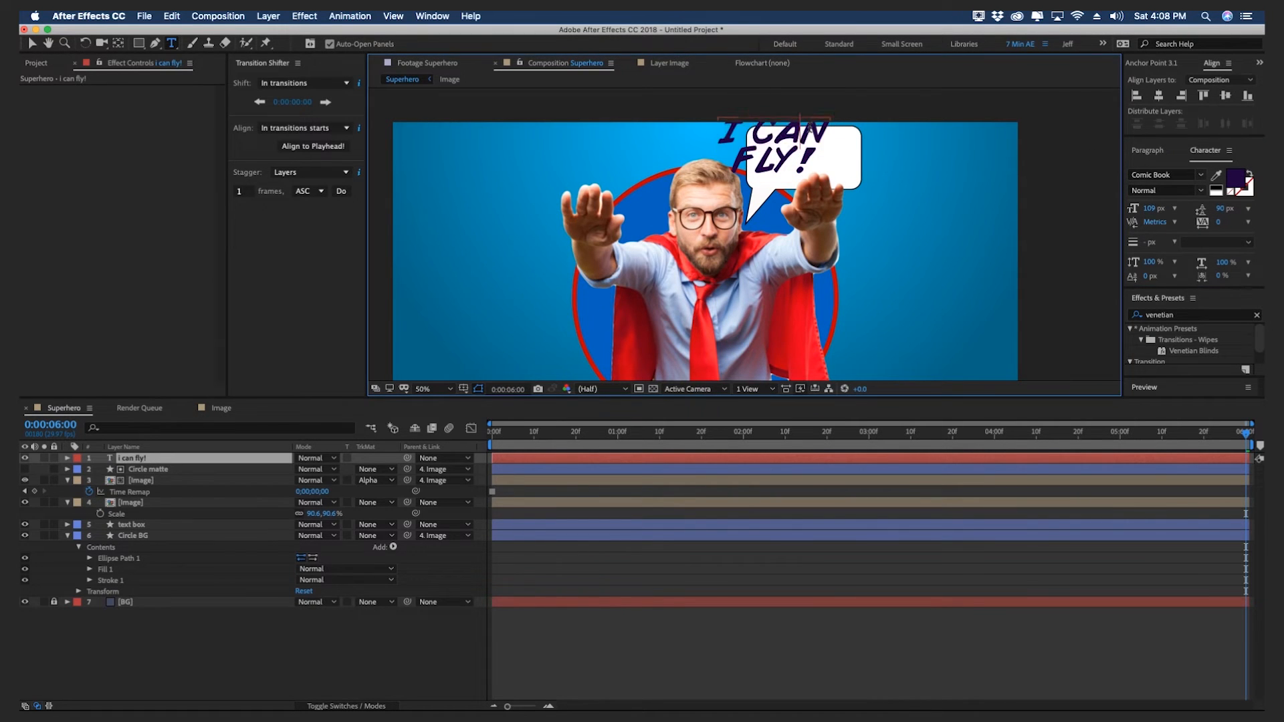
pyautogui.click(131, 458)
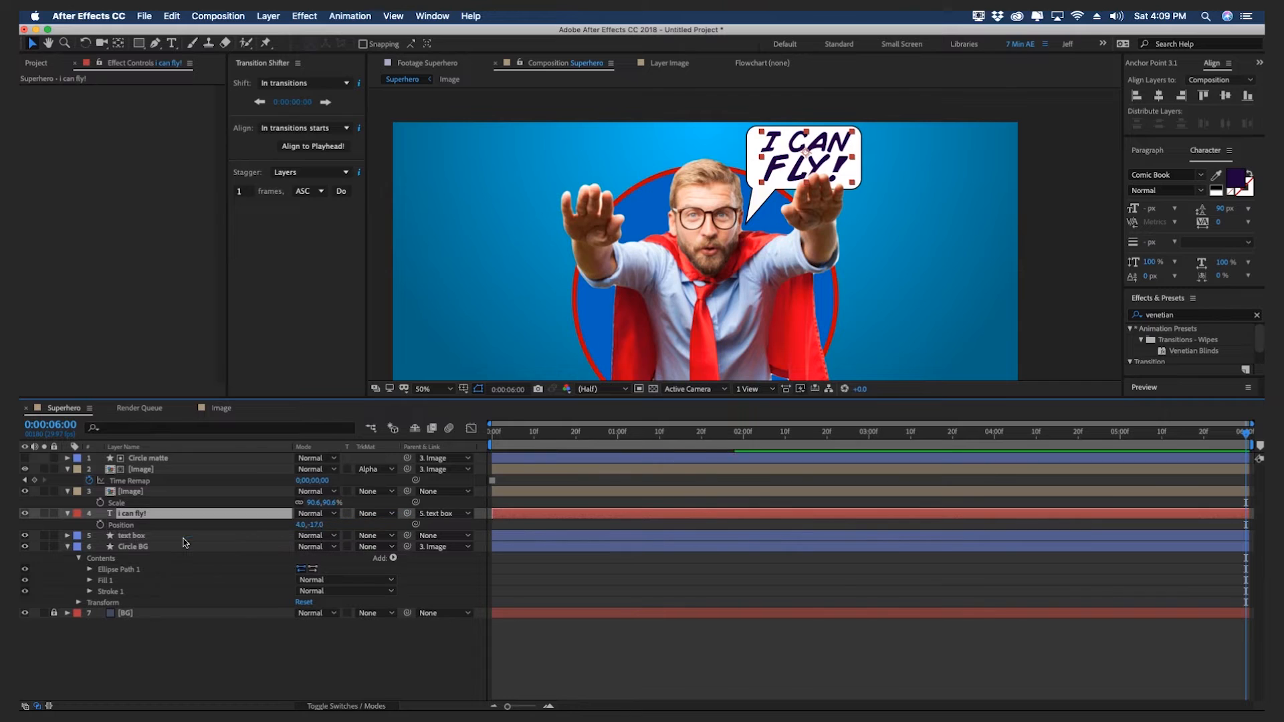
pyautogui.click(131, 536)
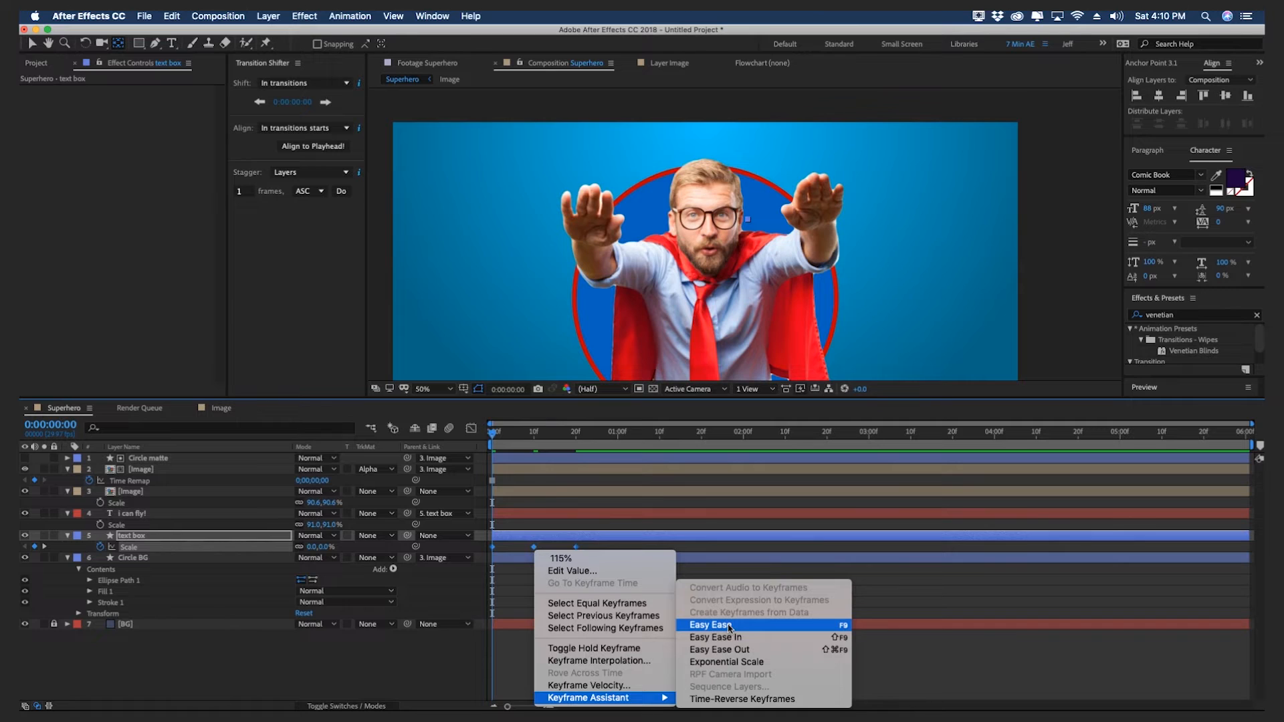
# Apply Easy Ease to the text box's Scale keyframes
pyautogui.click(710, 624)
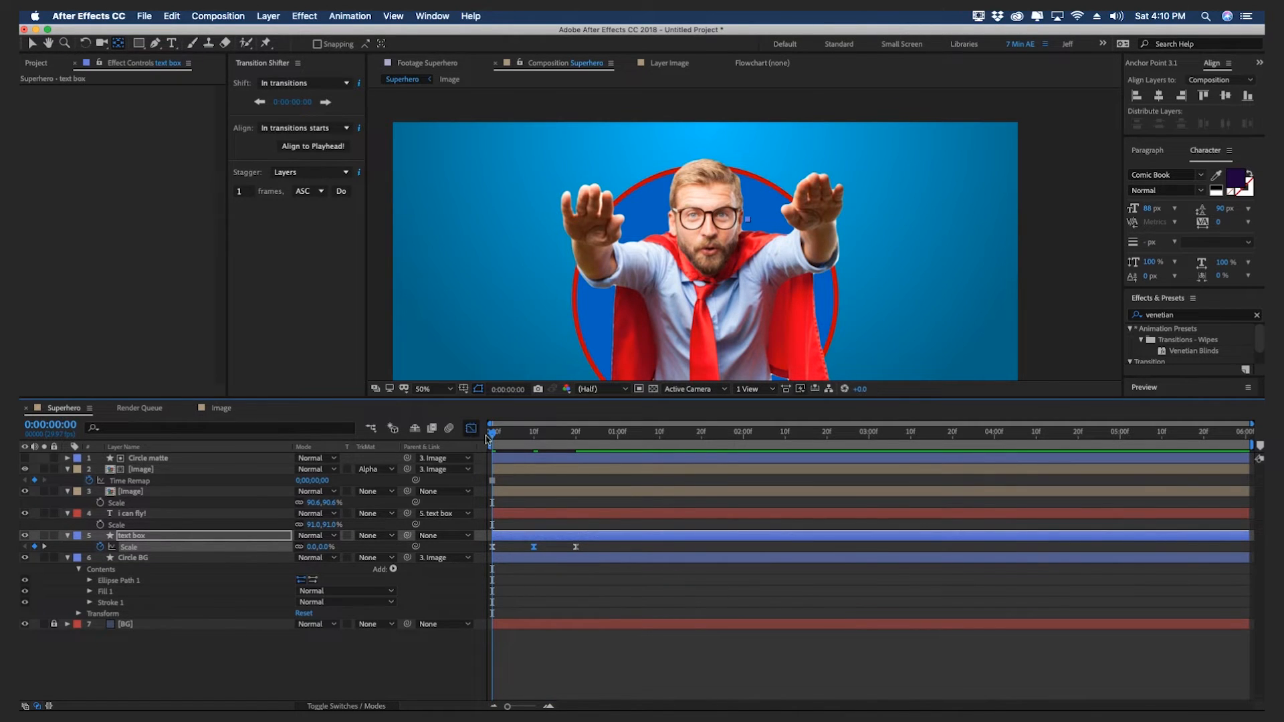
pyautogui.click(470, 428)
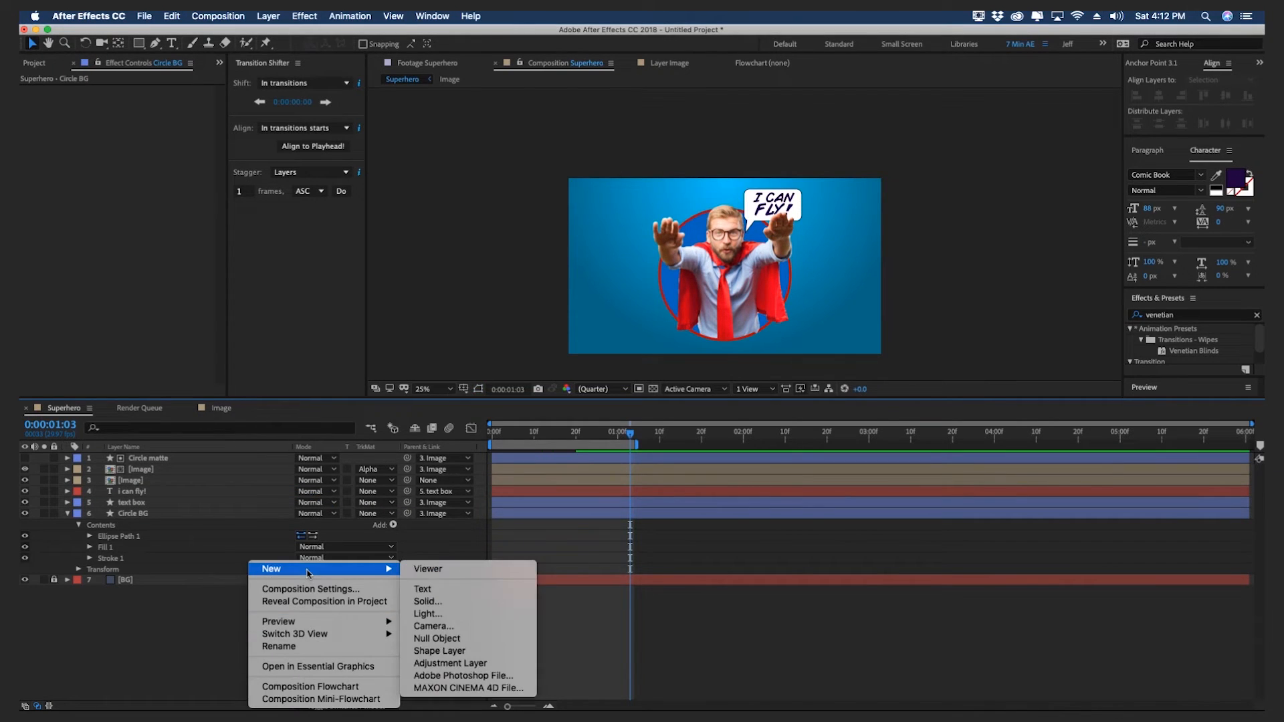
# Create a 'Dots' shape layer with an ellipse repeated into a dot grid
pyautogui.click(439, 651)
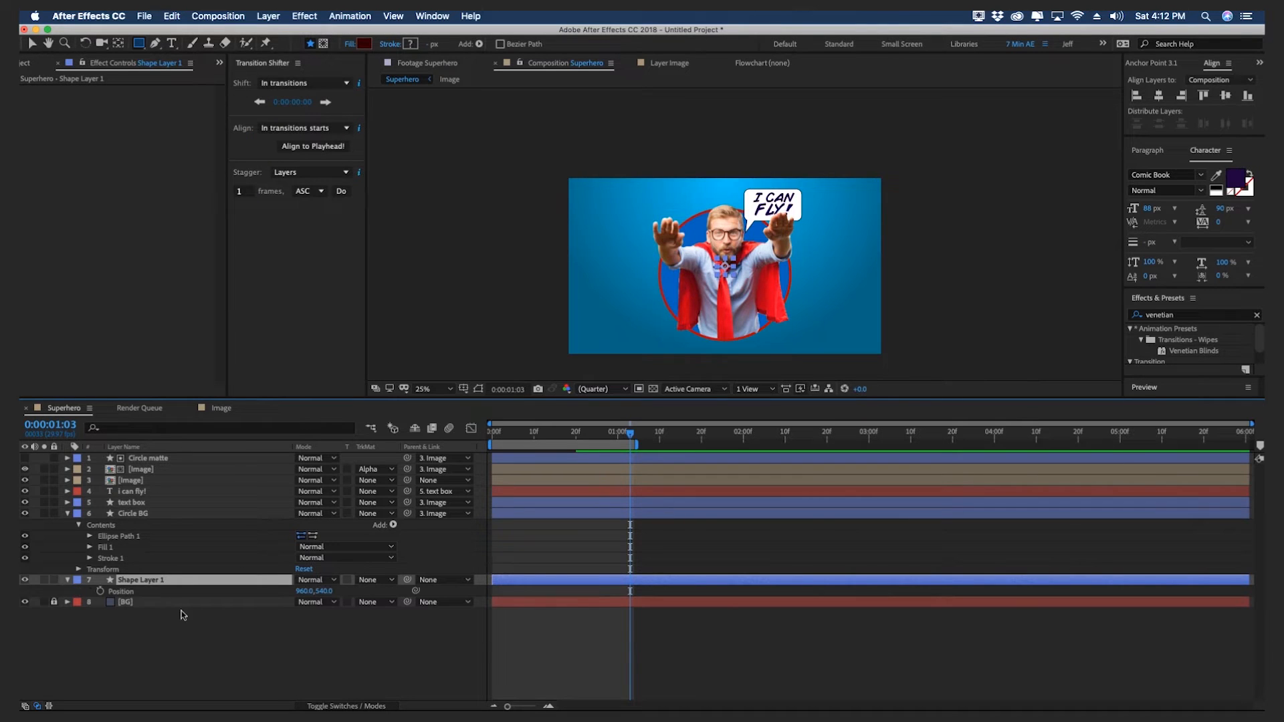
pyautogui.doubleClick(301, 590)
pyautogui.write('Dots')
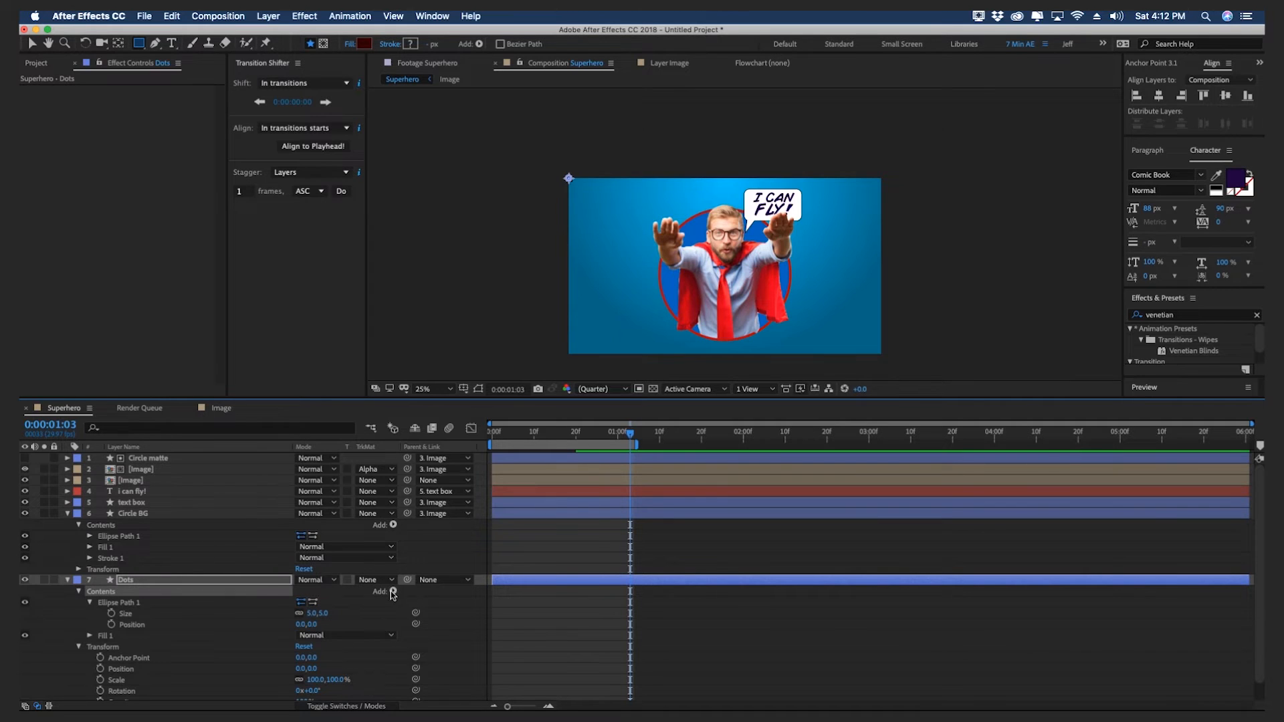
pyautogui.click(393, 592)
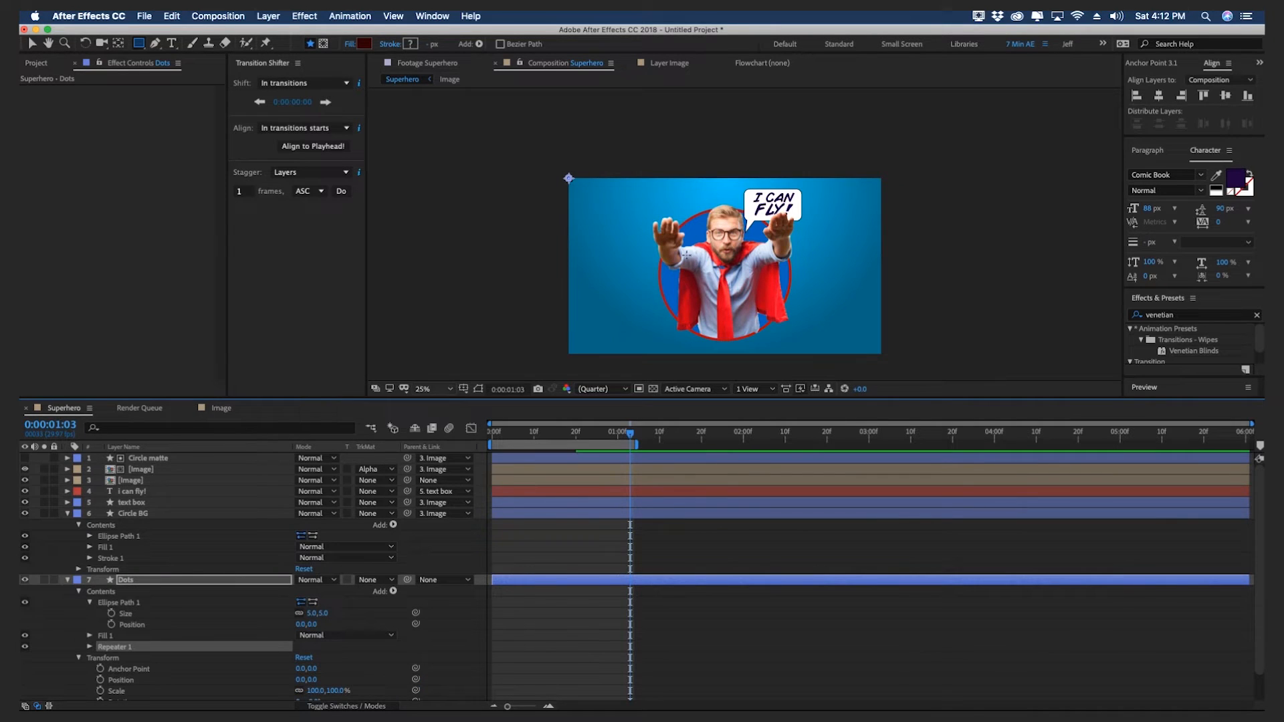
pyautogui.click(85, 646)
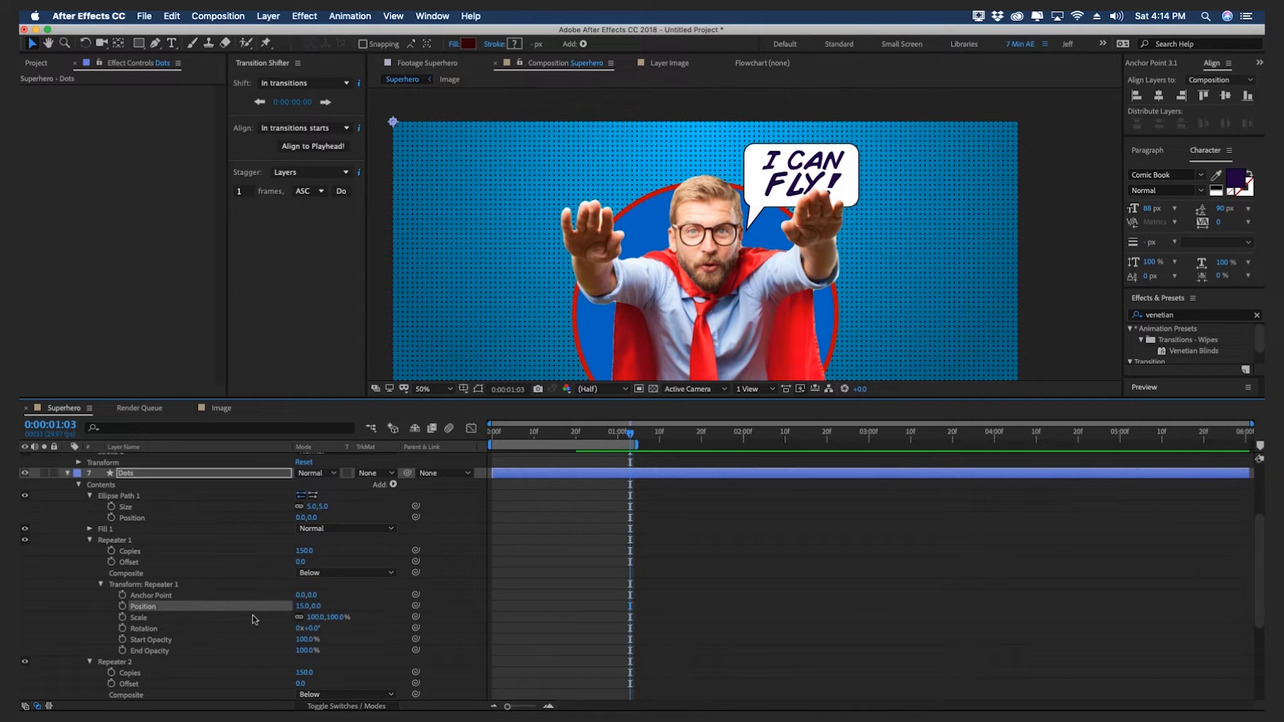
pyautogui.scroll(-3)
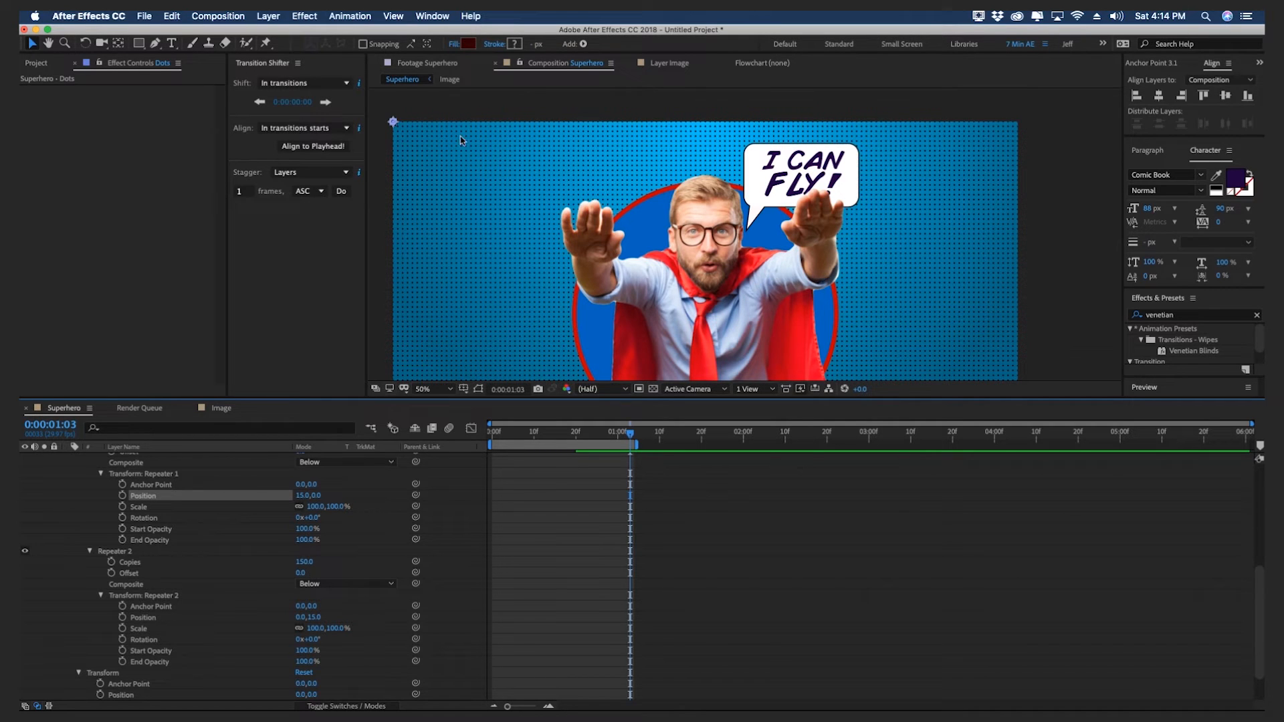
pyautogui.moveTo(192, 525)
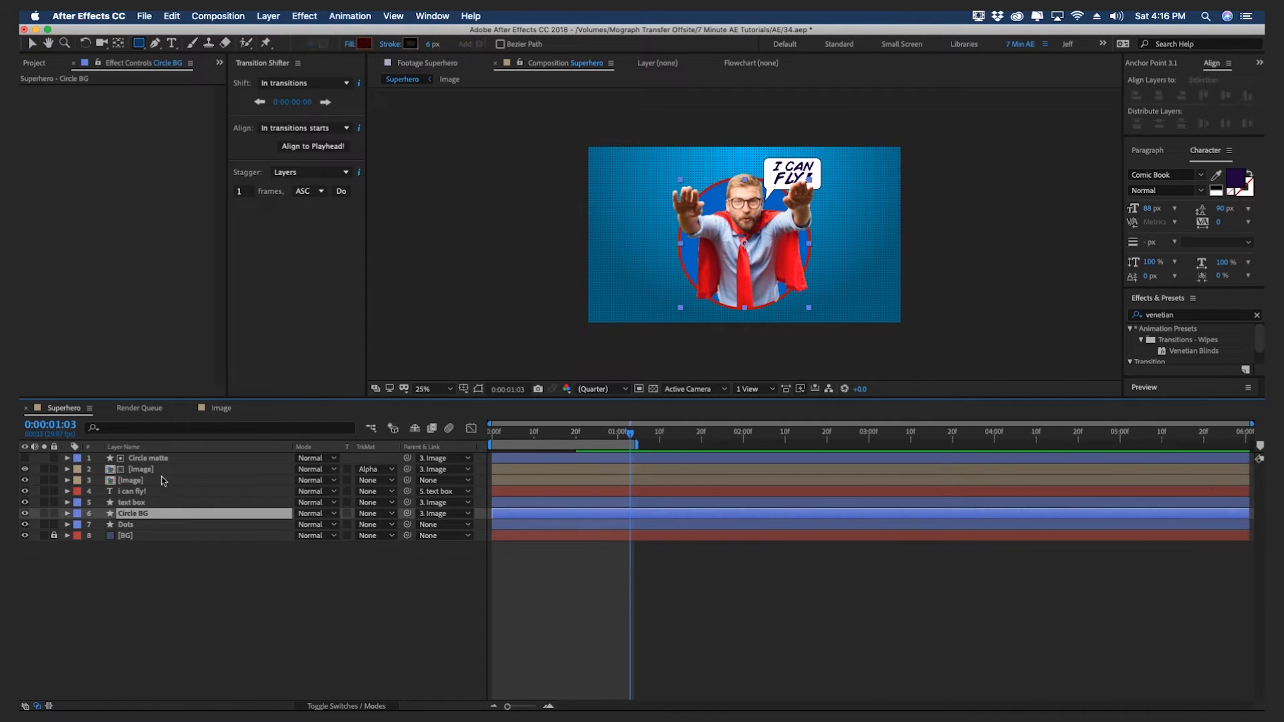
# Precompose the hero layers into an Image_PreComp composition
pyautogui.rightClick(140, 469)
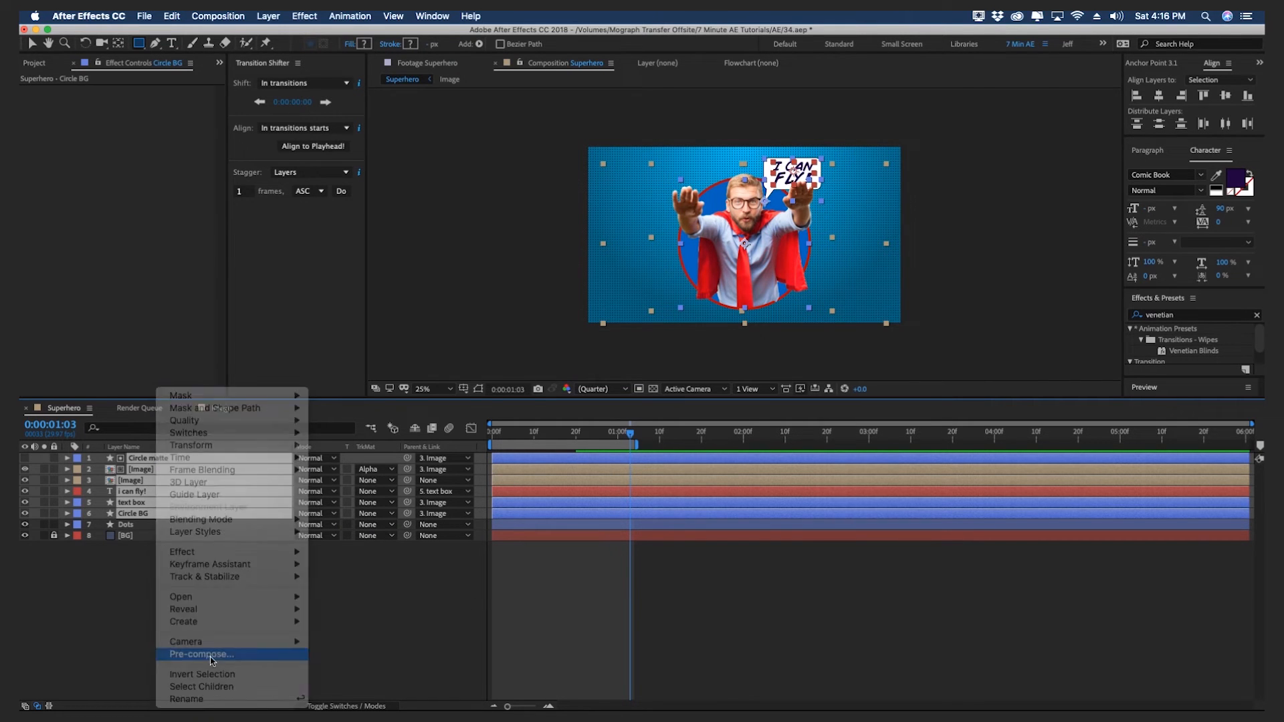
pyautogui.click(204, 654)
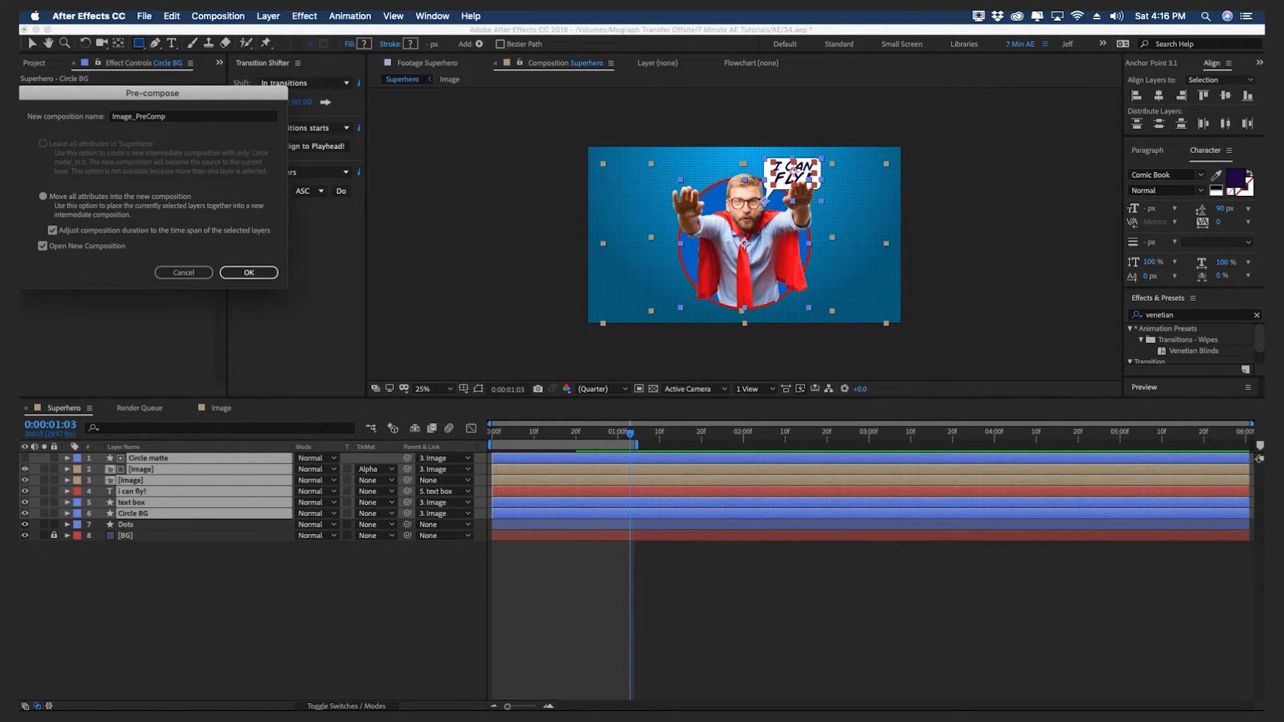
pyautogui.click(248, 272)
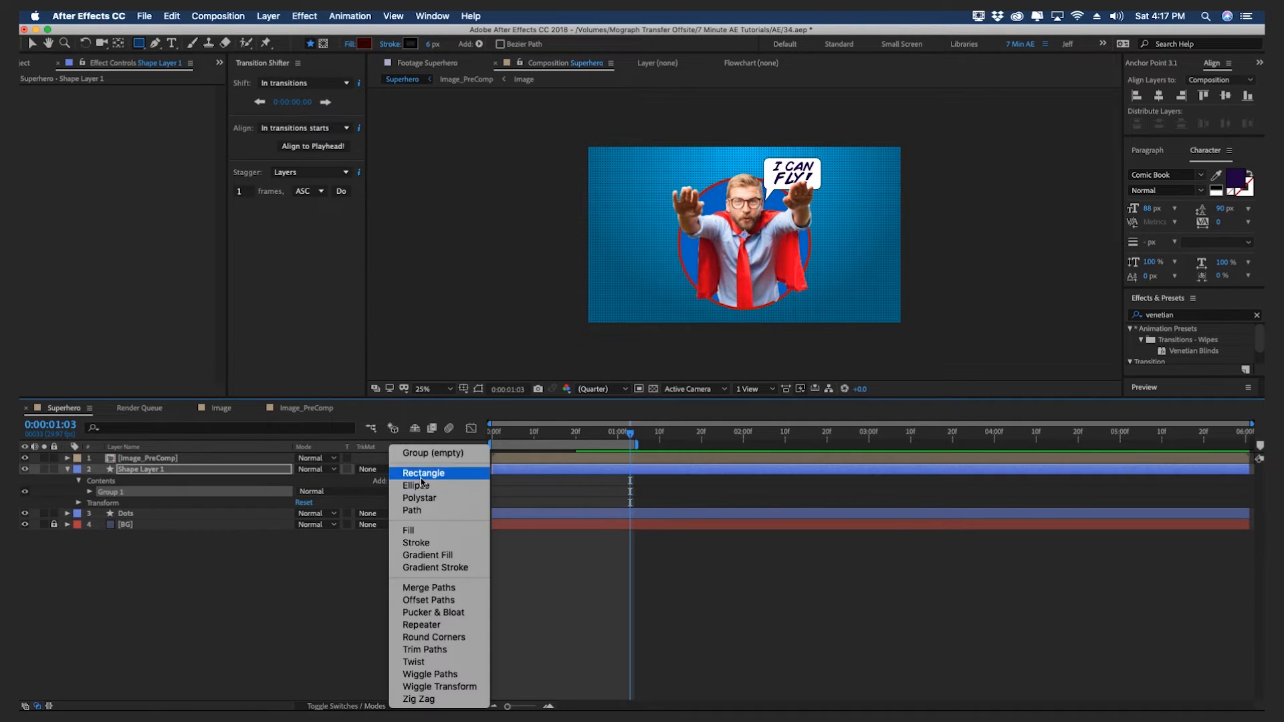
# Add a dark-red-outlined rectangle, stretch it into a long bar and tilt it -30°
pyautogui.click(424, 473)
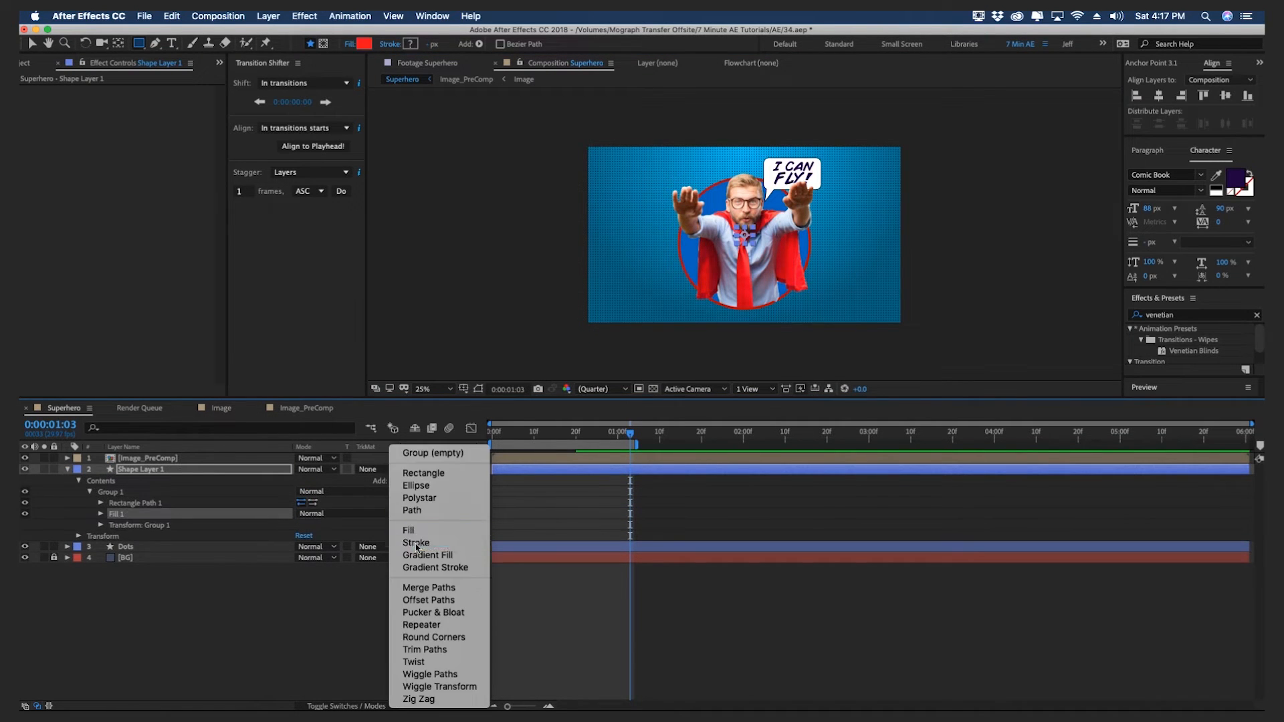
pyautogui.click(416, 542)
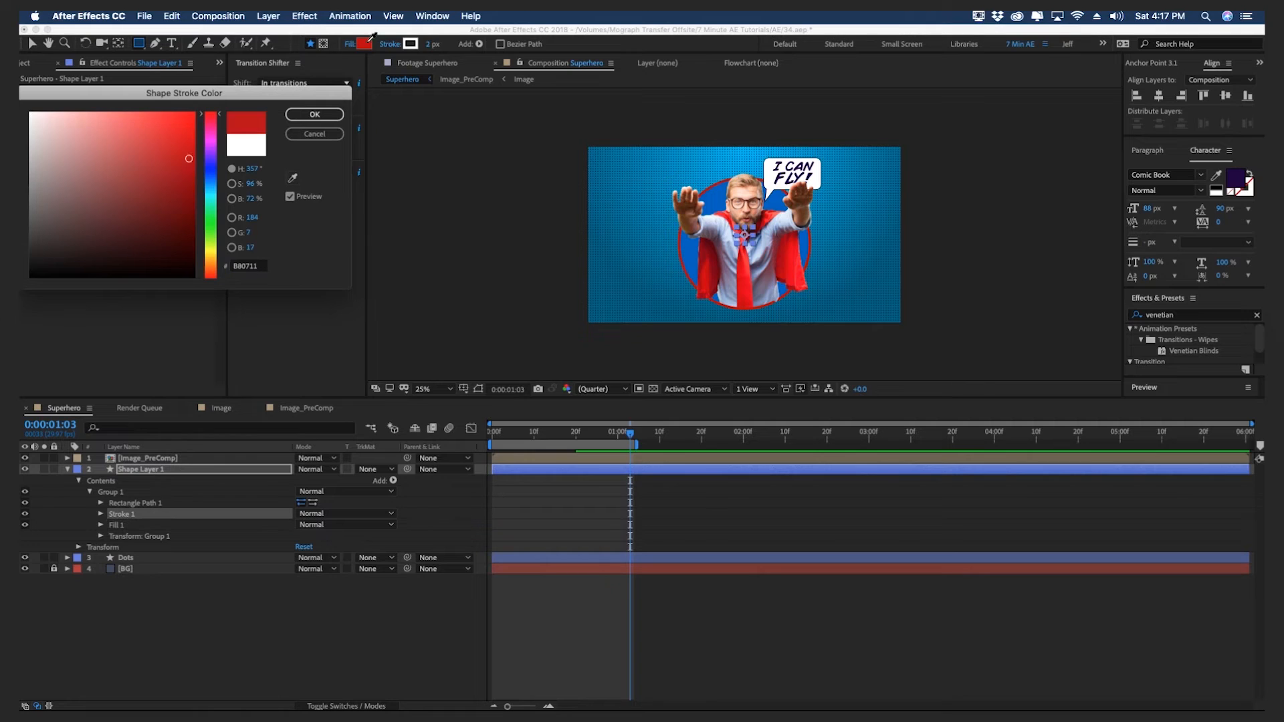
pyautogui.click(314, 114)
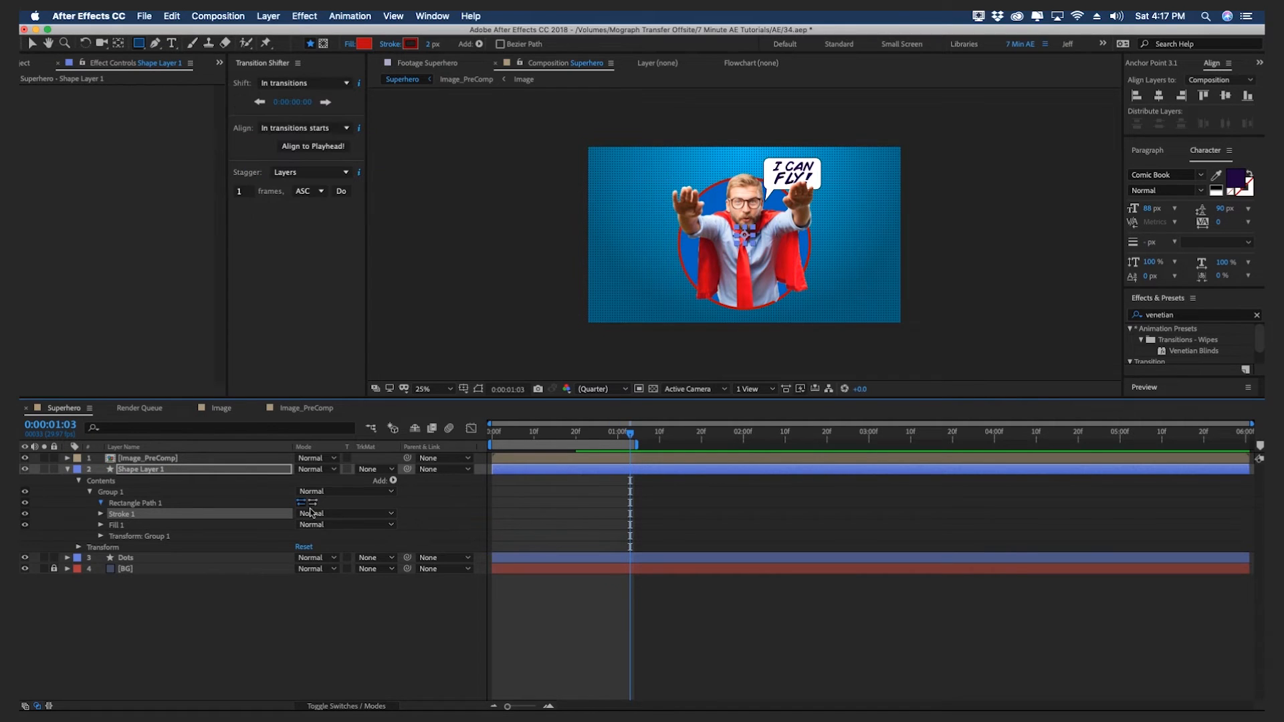
pyautogui.click(101, 503)
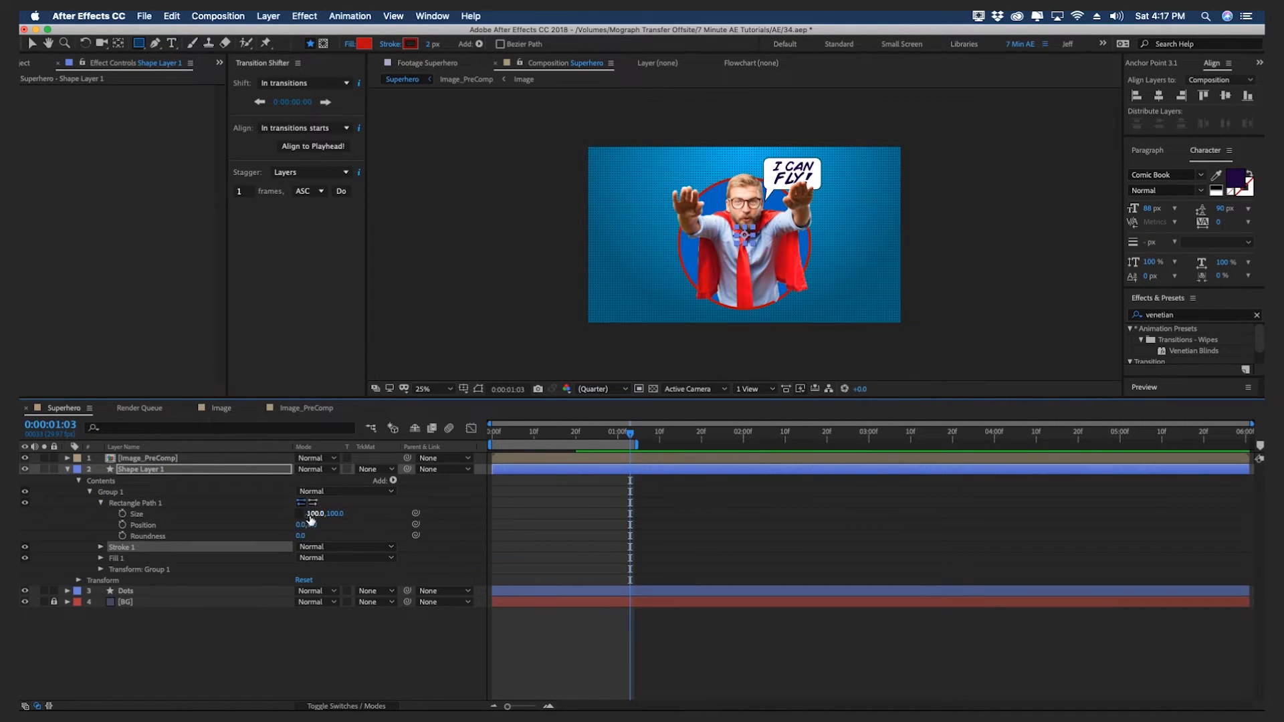
pyautogui.moveTo(317, 514); pyautogui.dragTo(343, 514)
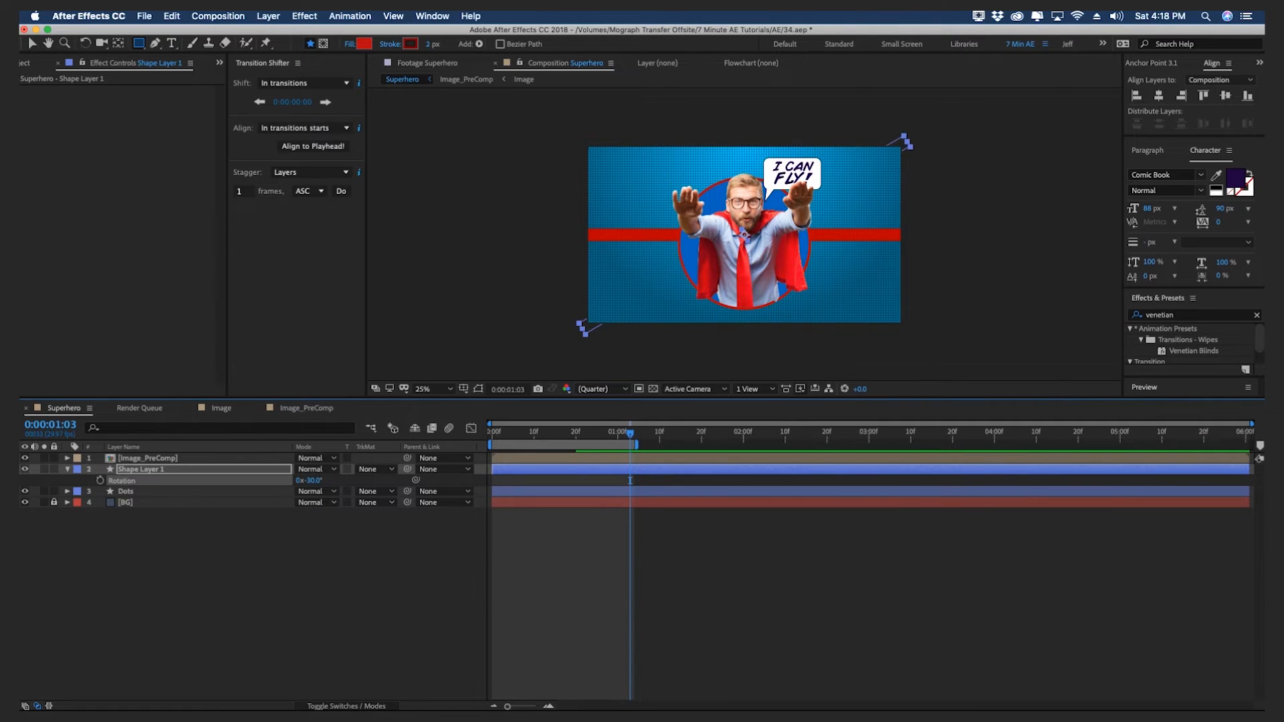
pyautogui.click(407, 44)
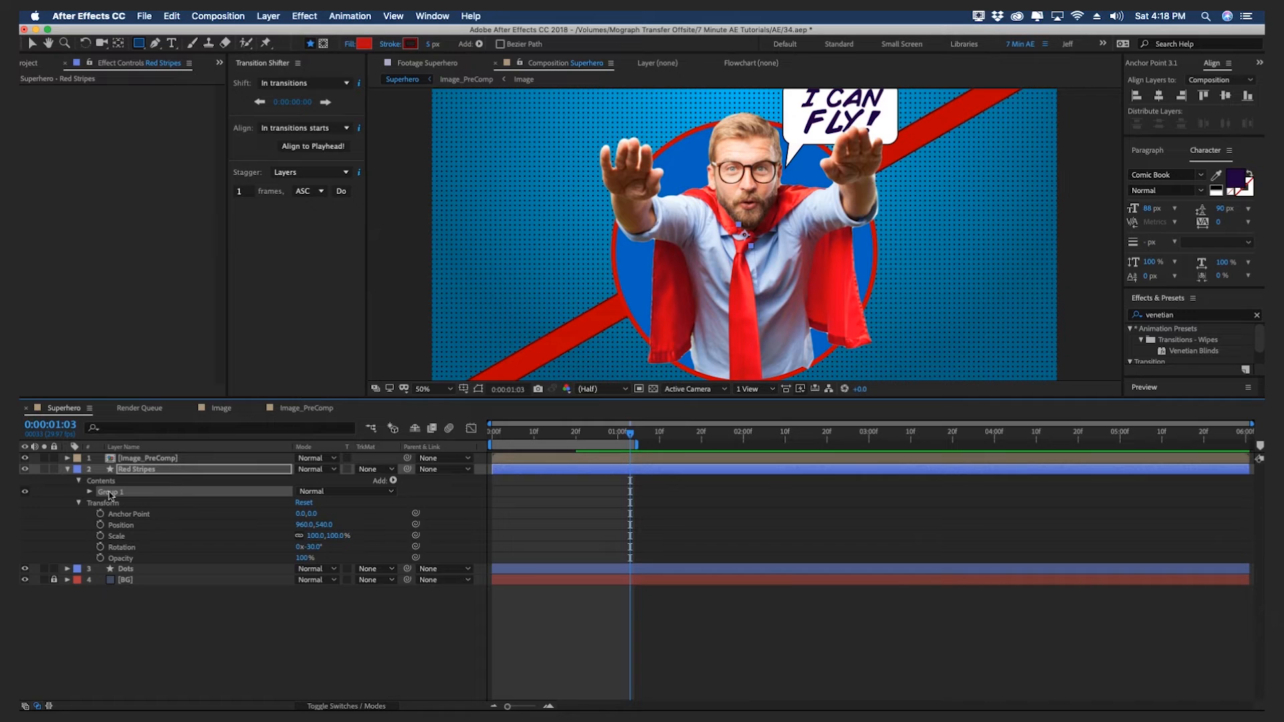
pyautogui.click(87, 491)
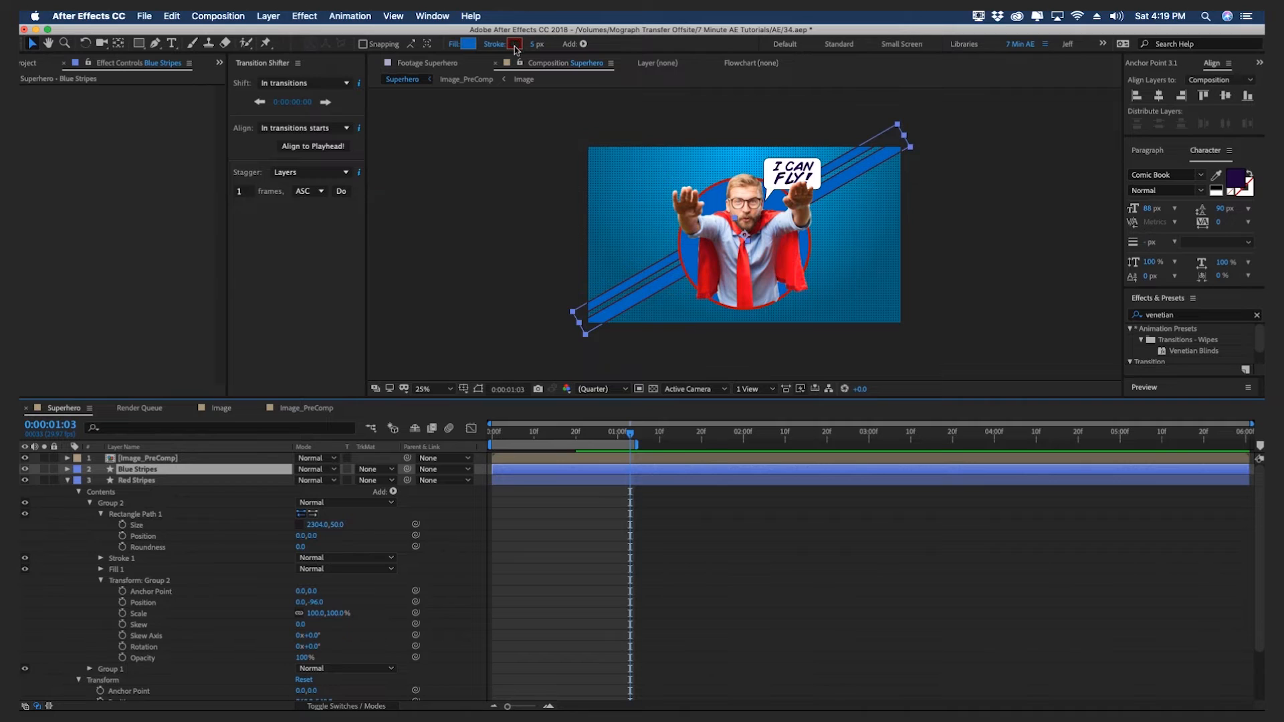
# Give the Blue Stripes bars a dark blue #003C73 outline
pyautogui.click(513, 43)
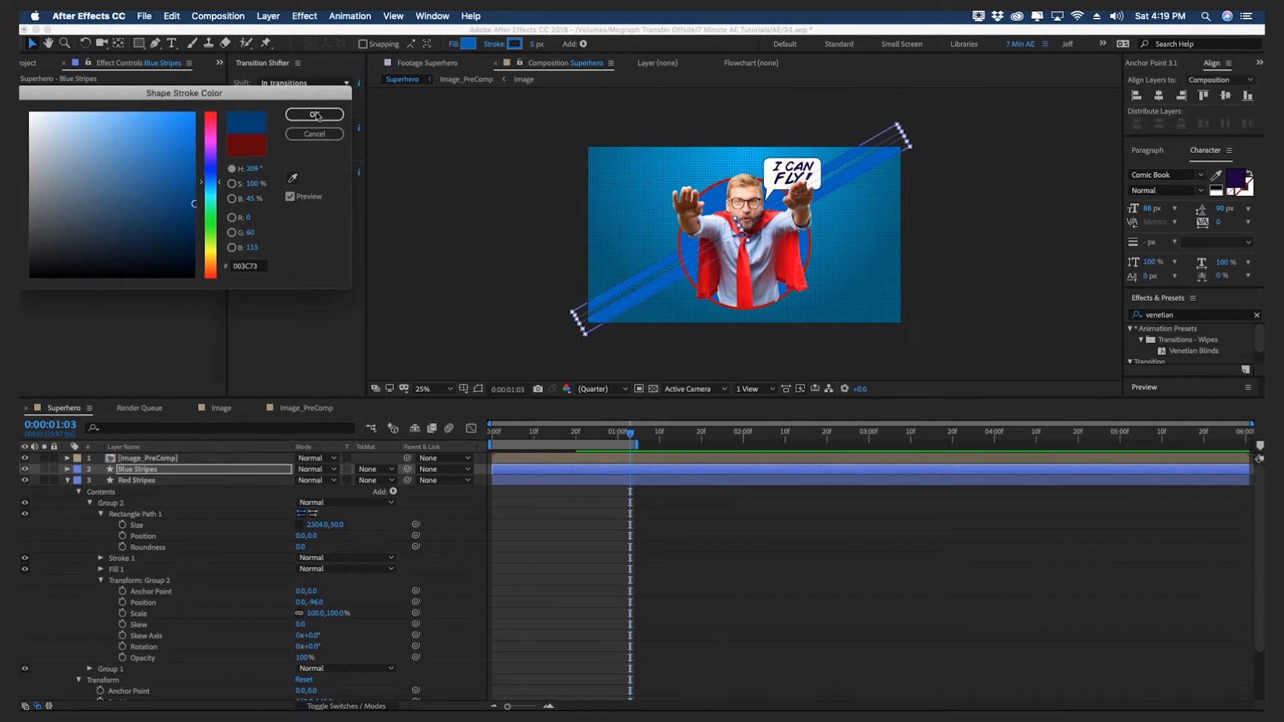
pyautogui.click(314, 114)
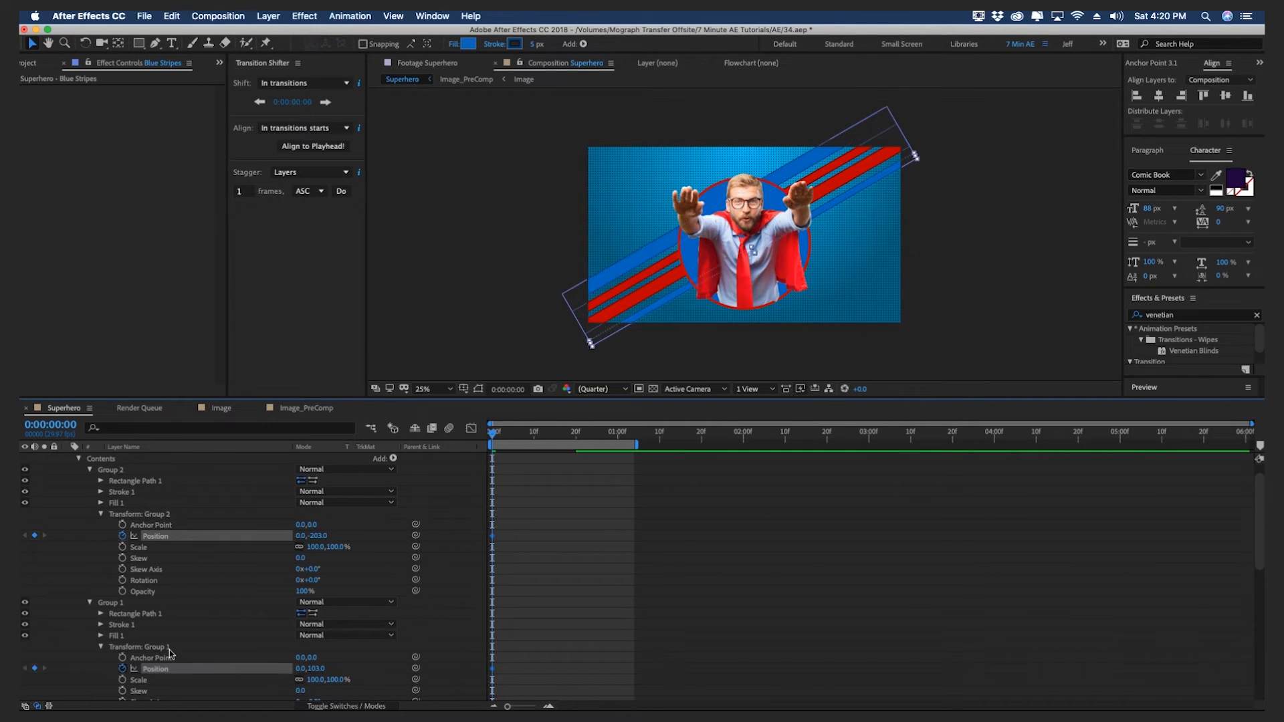
# Keyframe each stripe group's position and start it at X -2250 on frame 0
pyautogui.click(533, 432)
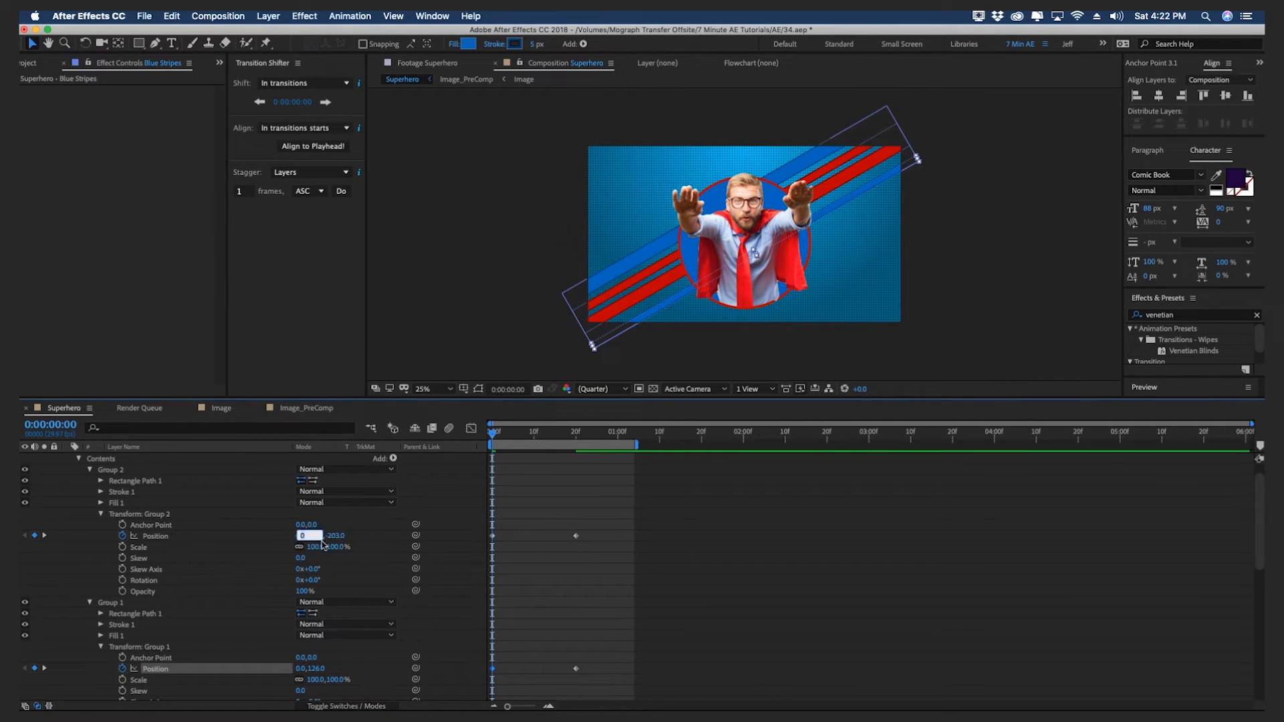
pyautogui.write('-2250.0')
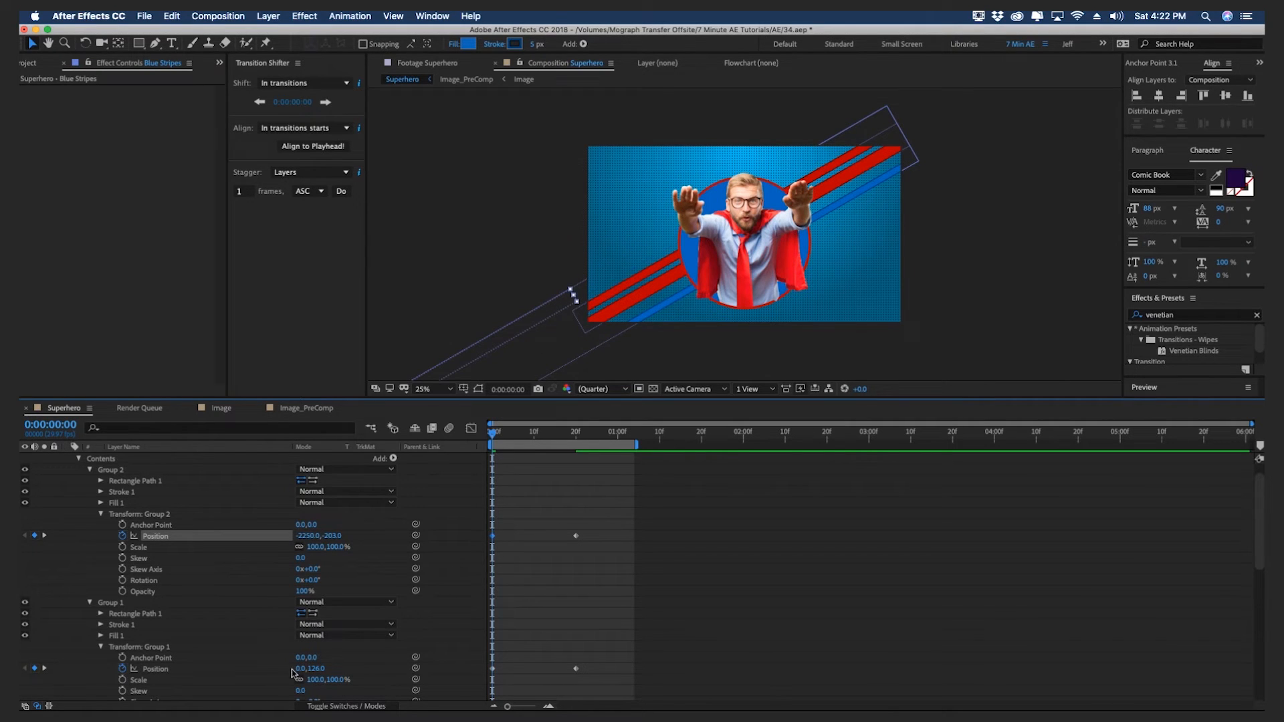
pyautogui.doubleClick(300, 668)
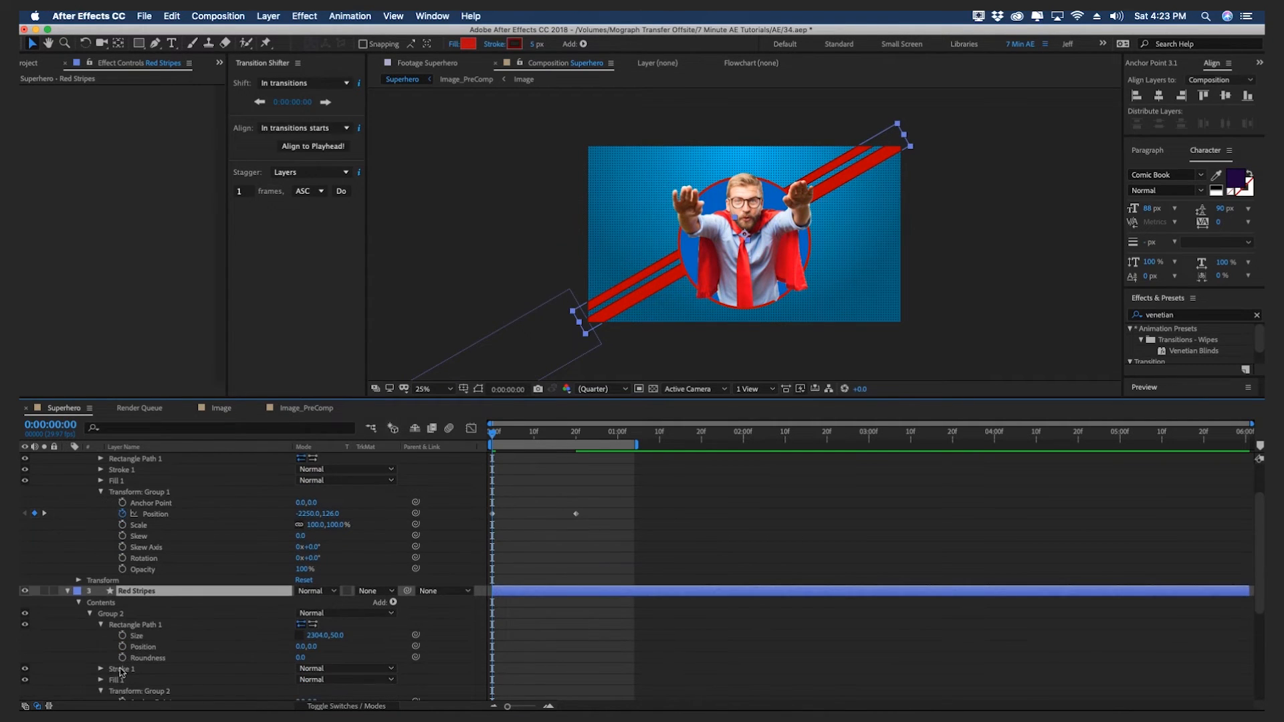
pyautogui.scroll(-3)
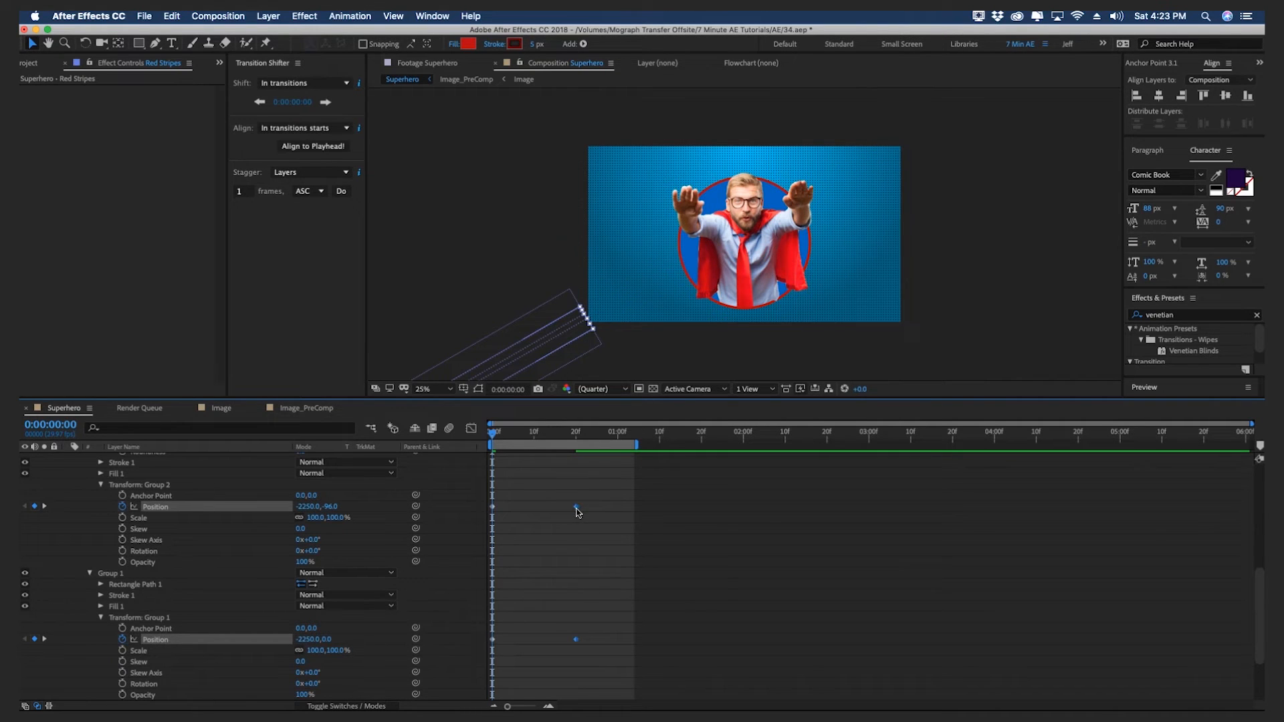
# Apply Easy Ease In to the stripes' end keyframes and offset the groups' timing
pyautogui.rightClick(576, 505)
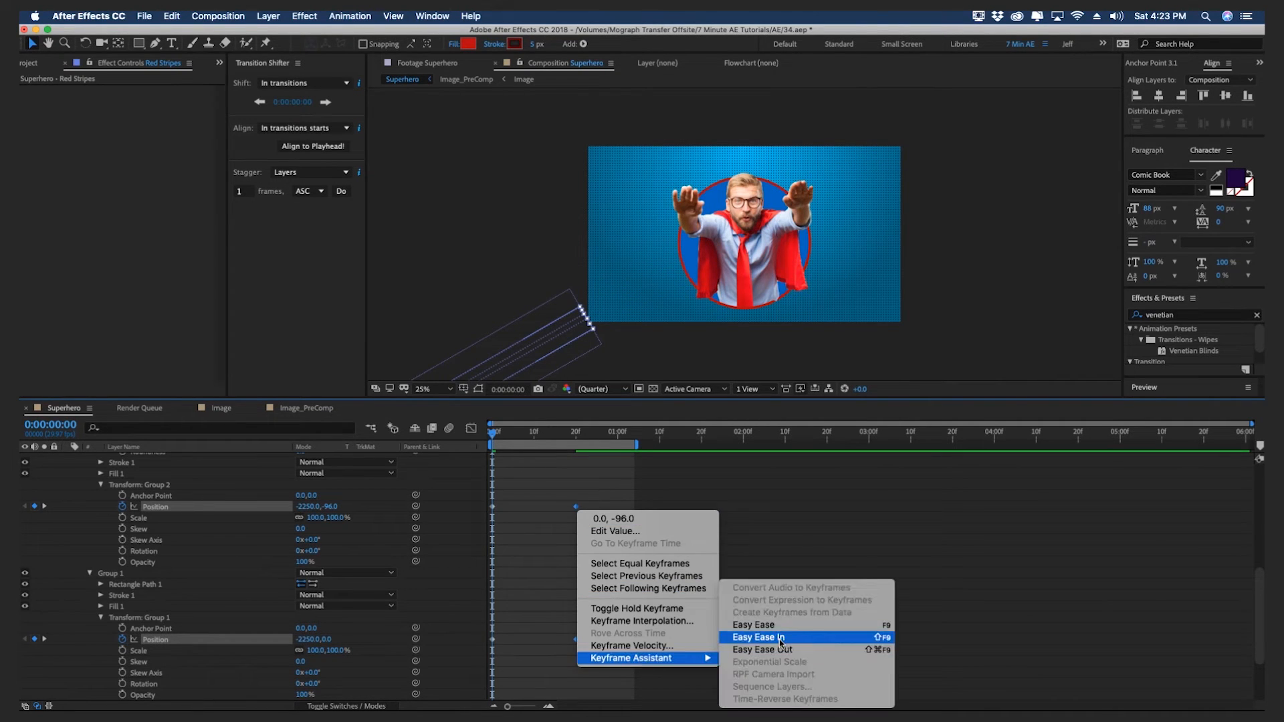
pyautogui.click(761, 636)
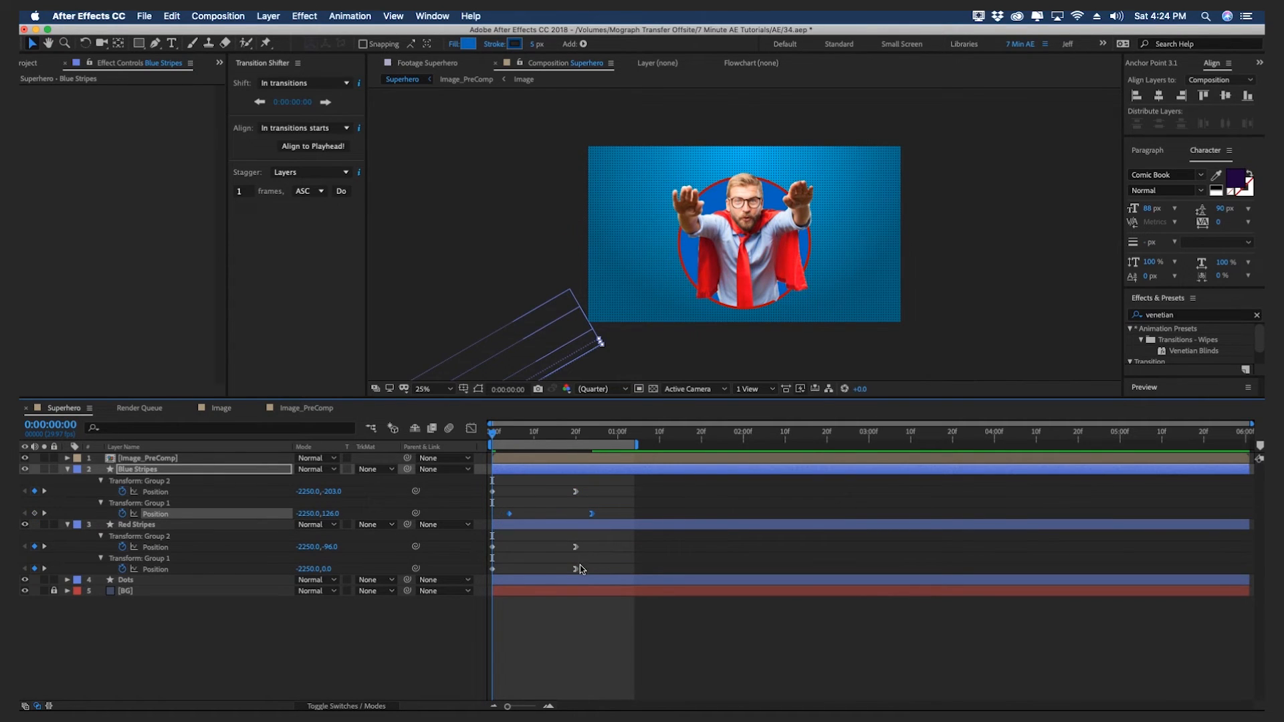
pyautogui.click(125, 525)
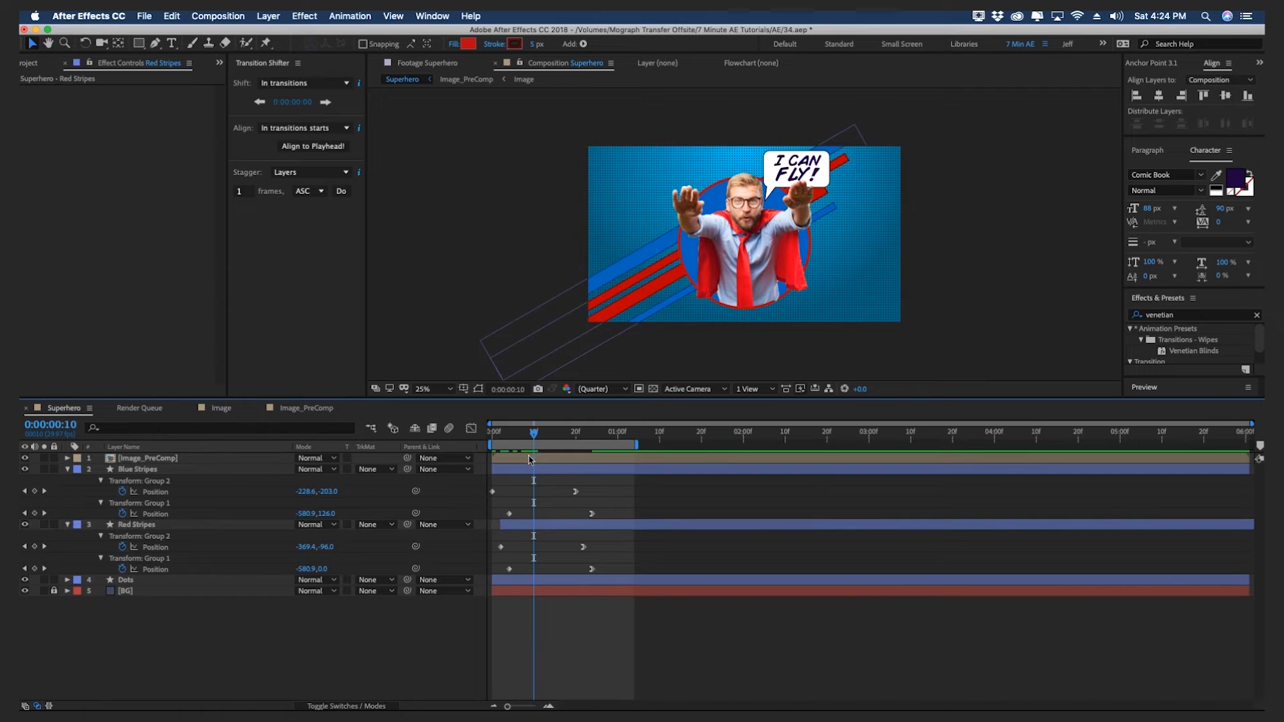
pyautogui.doubleClick(465, 79)
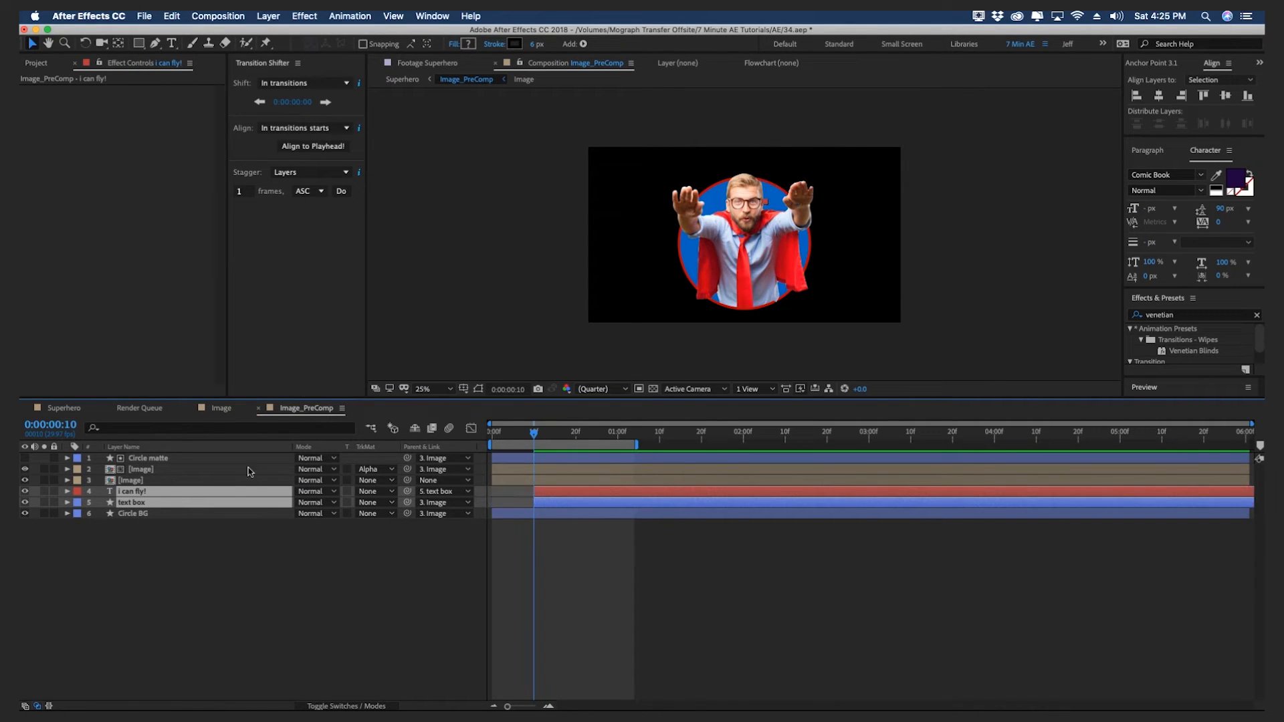
pyautogui.click(54, 408)
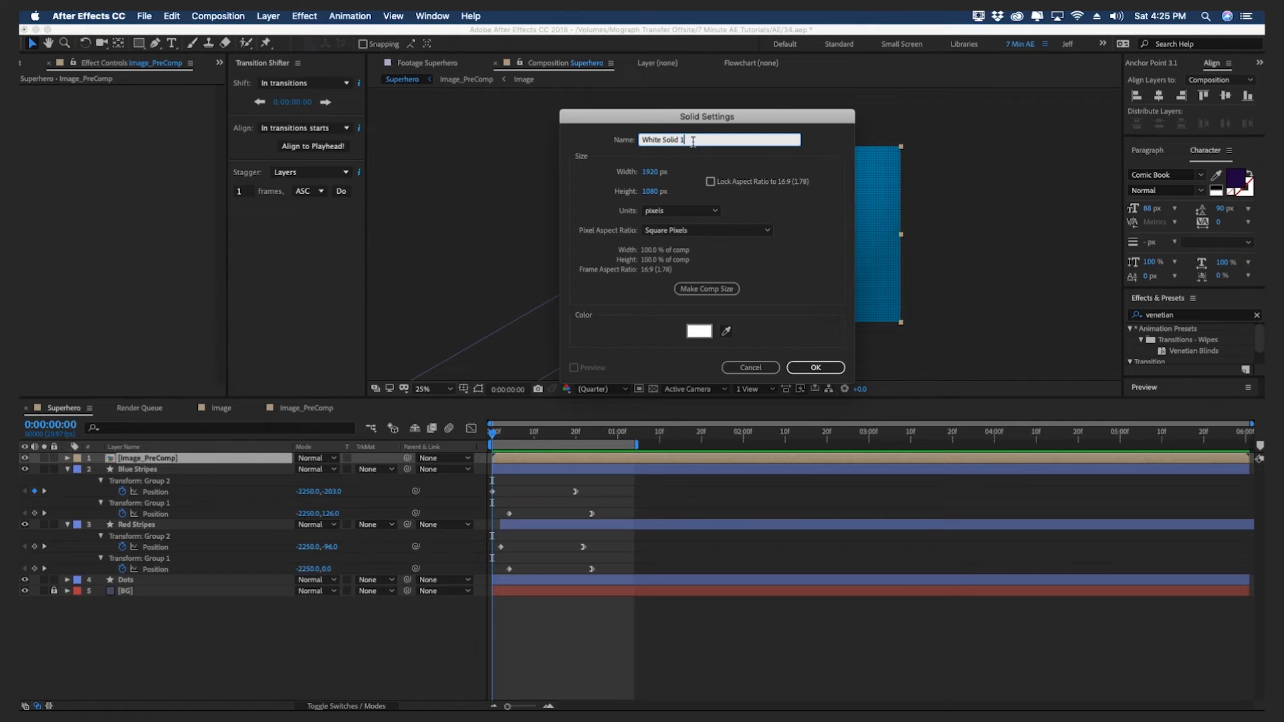
# Rename the new white solid layer to 'cloud'
pyautogui.click(815, 367)
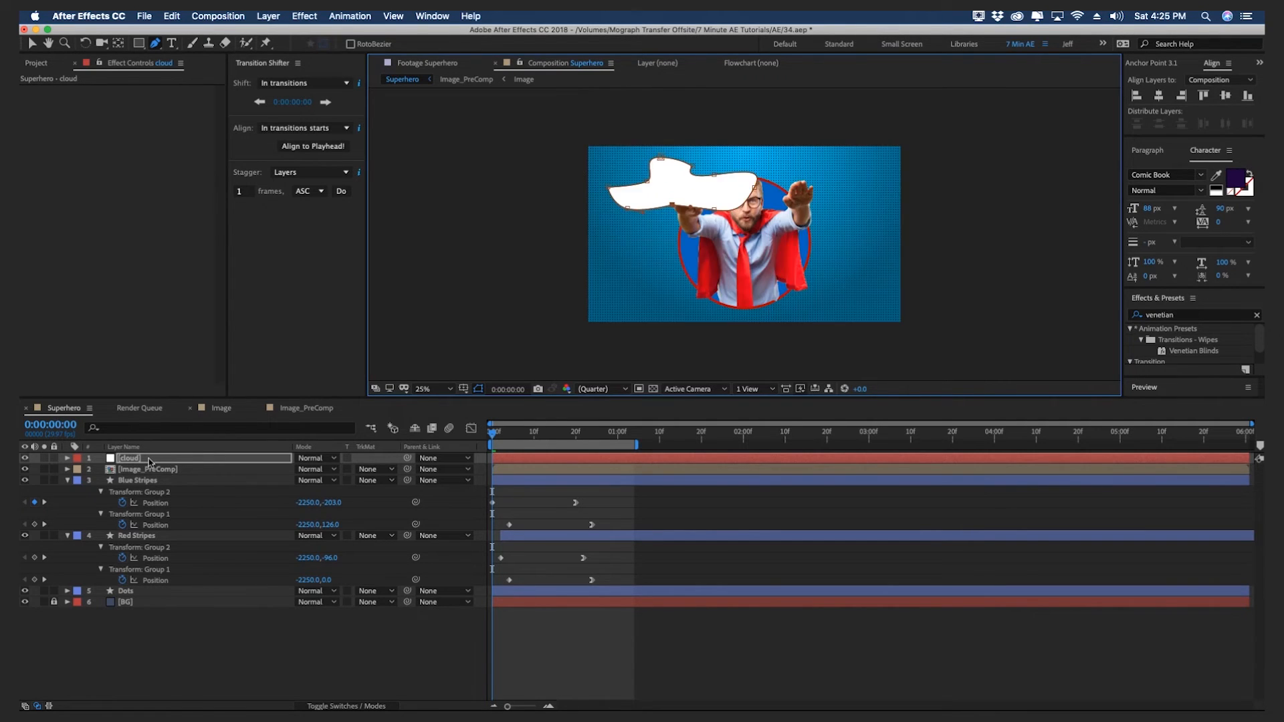
pyautogui.click(304, 15)
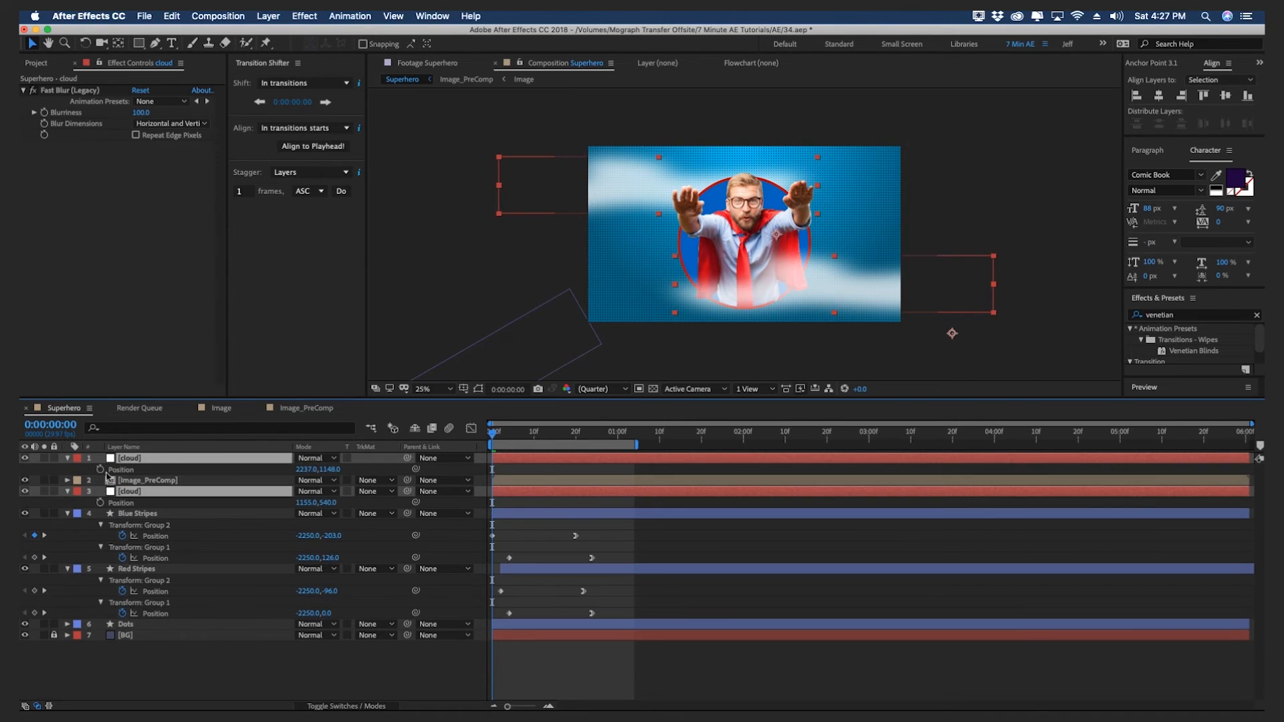
pyautogui.moveTo(1051, 440)
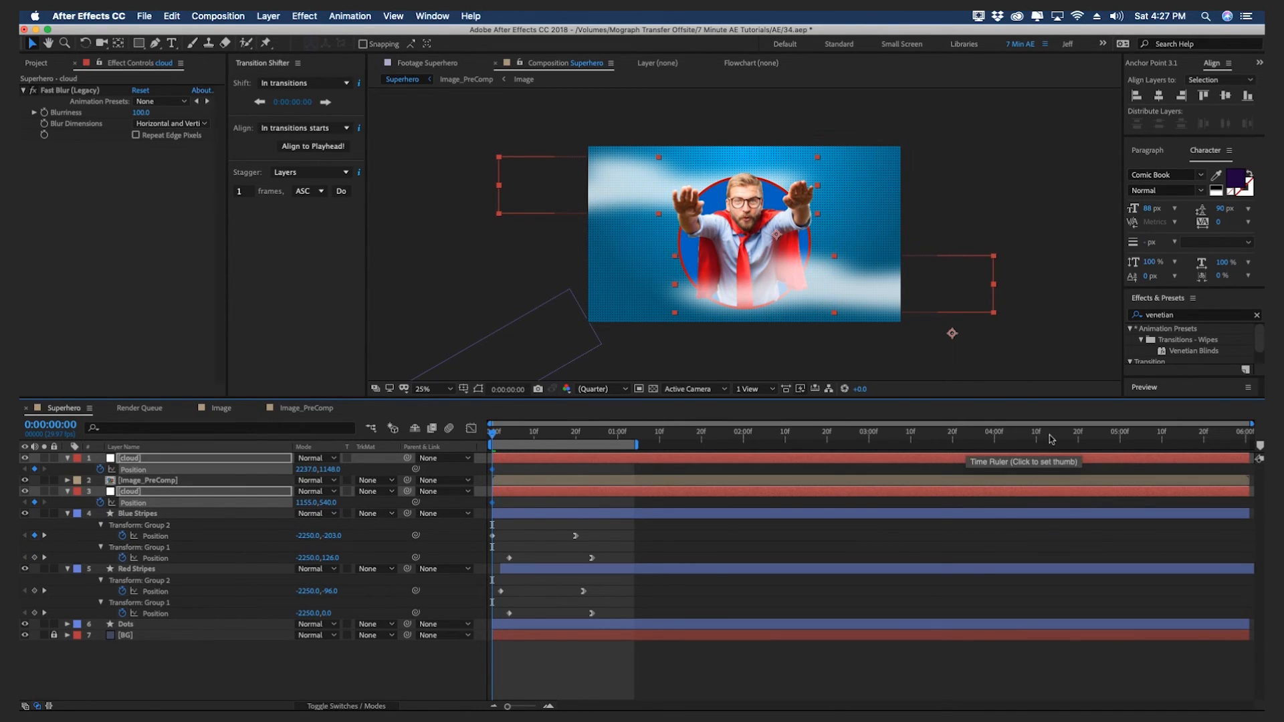
# Move the time indicator to a later frame for the clouds' drift keyframes
pyautogui.click(1244, 440)
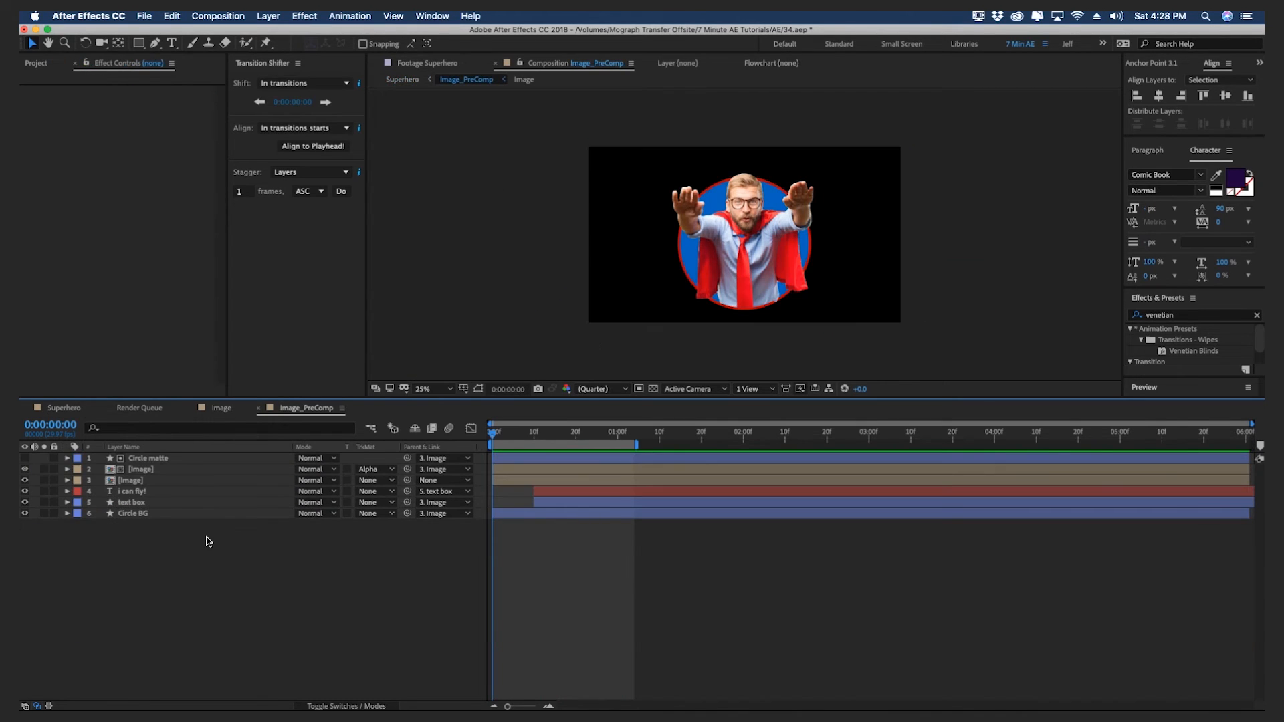
# Set the mask around the tie to Subtract so it cuts the tie out of the S
pyautogui.click(174, 44)
pyautogui.write('S')
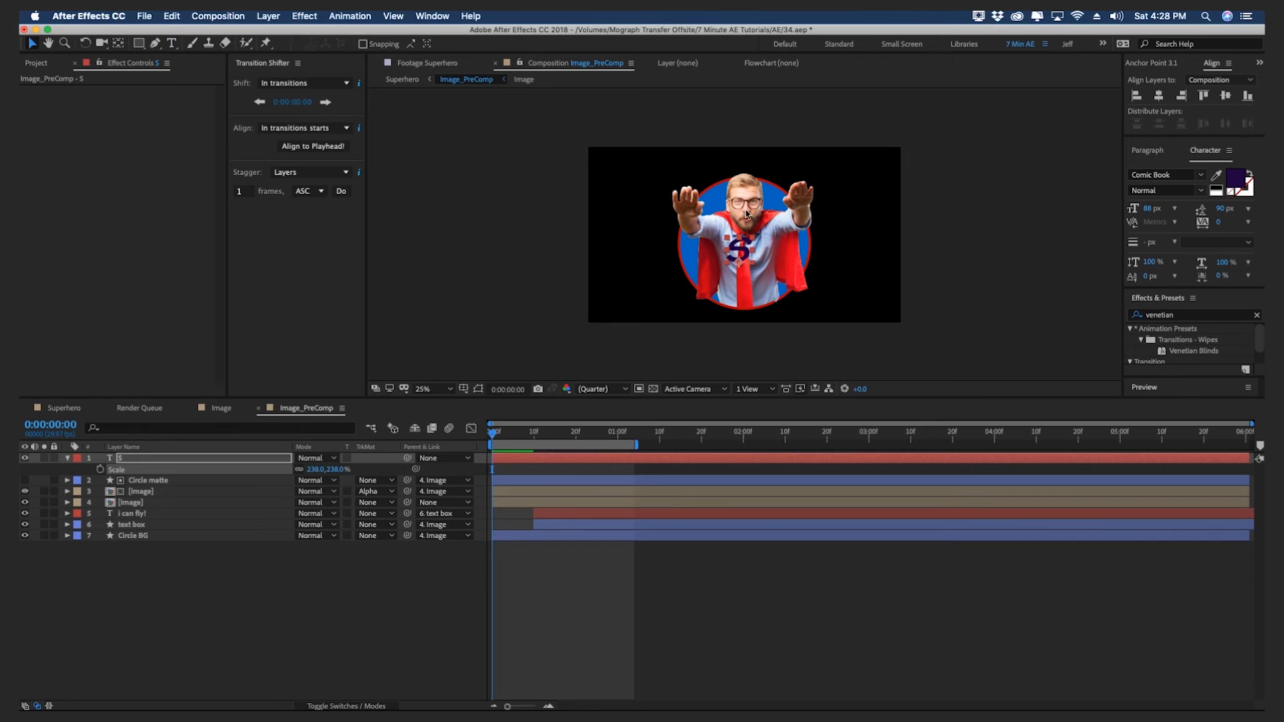
pyautogui.click(316, 457)
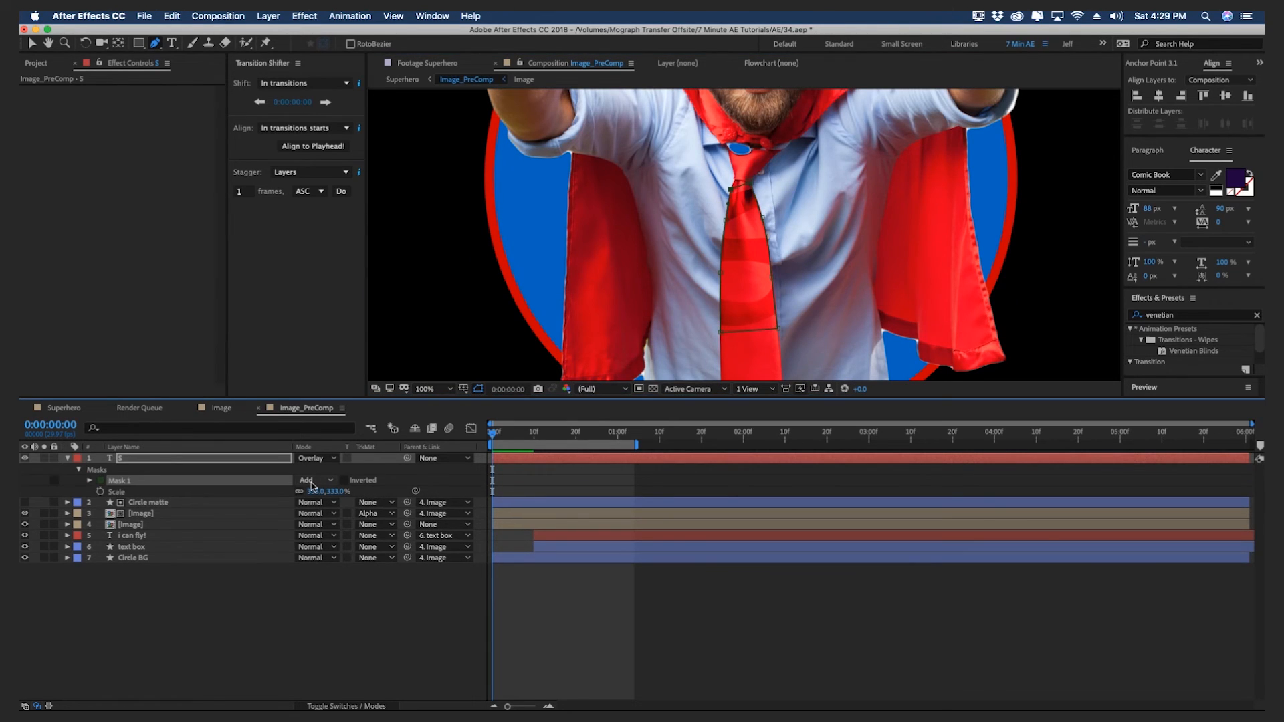
pyautogui.click(313, 480)
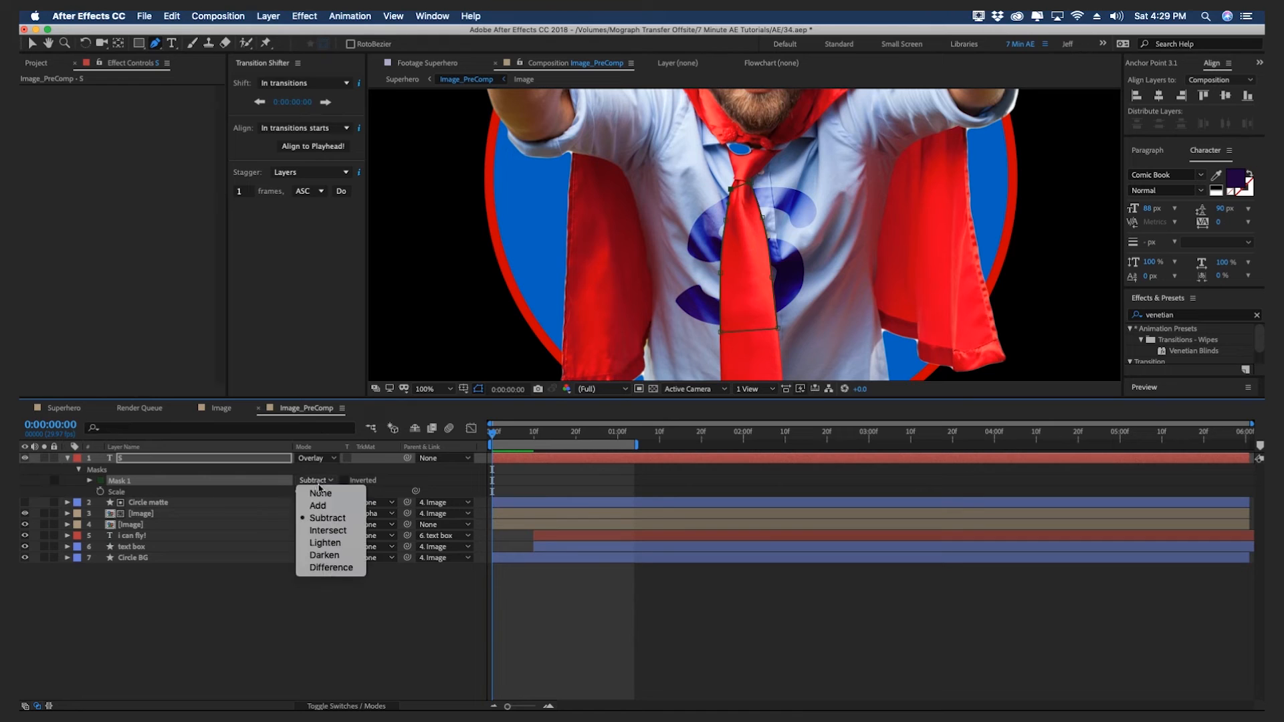
pyautogui.click(316, 505)
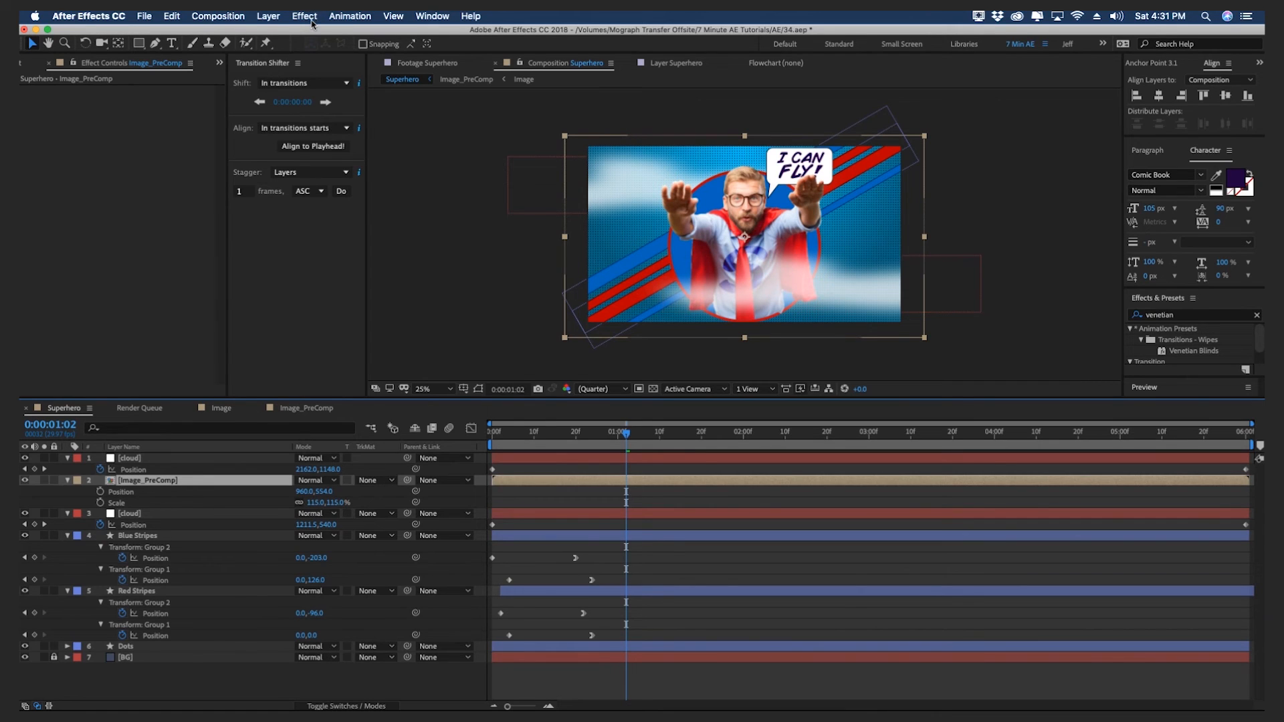
# Apply Cartoon to Image_PreComp with Detail Radius 15, Threshold 35, Shading Steps 10, Smoothness 20
pyautogui.click(304, 15)
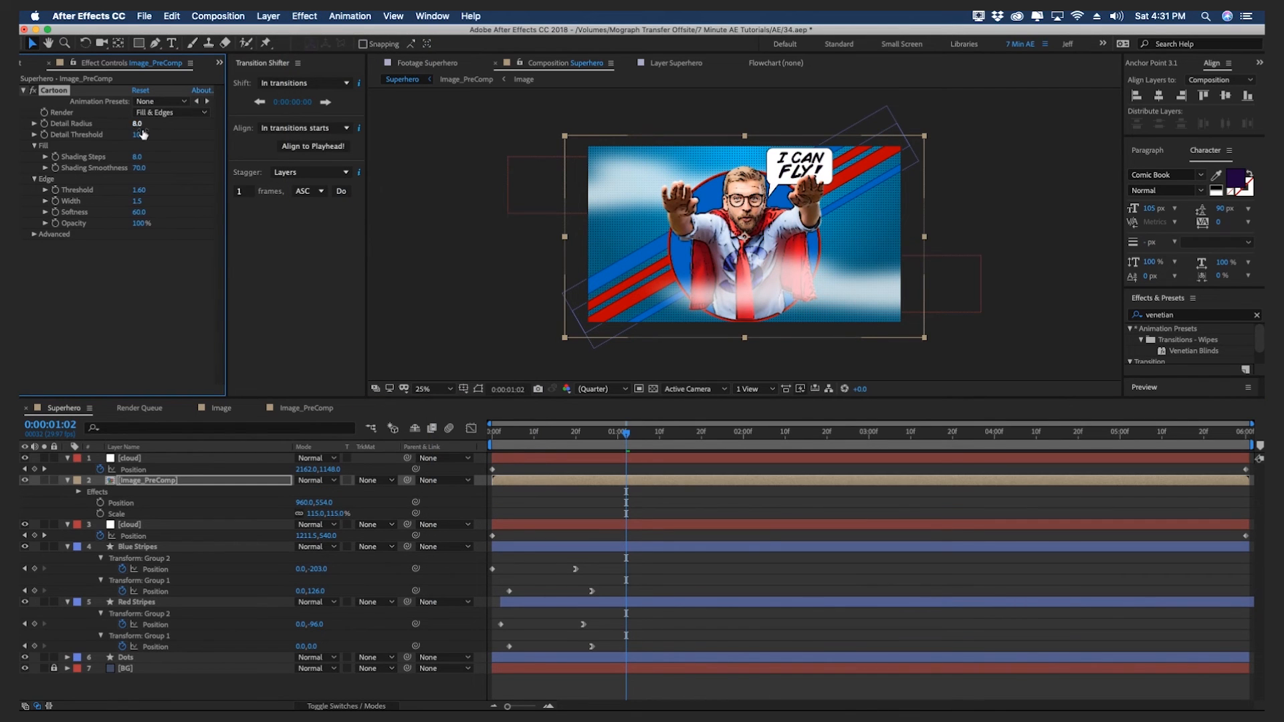
pyautogui.click(422, 389)
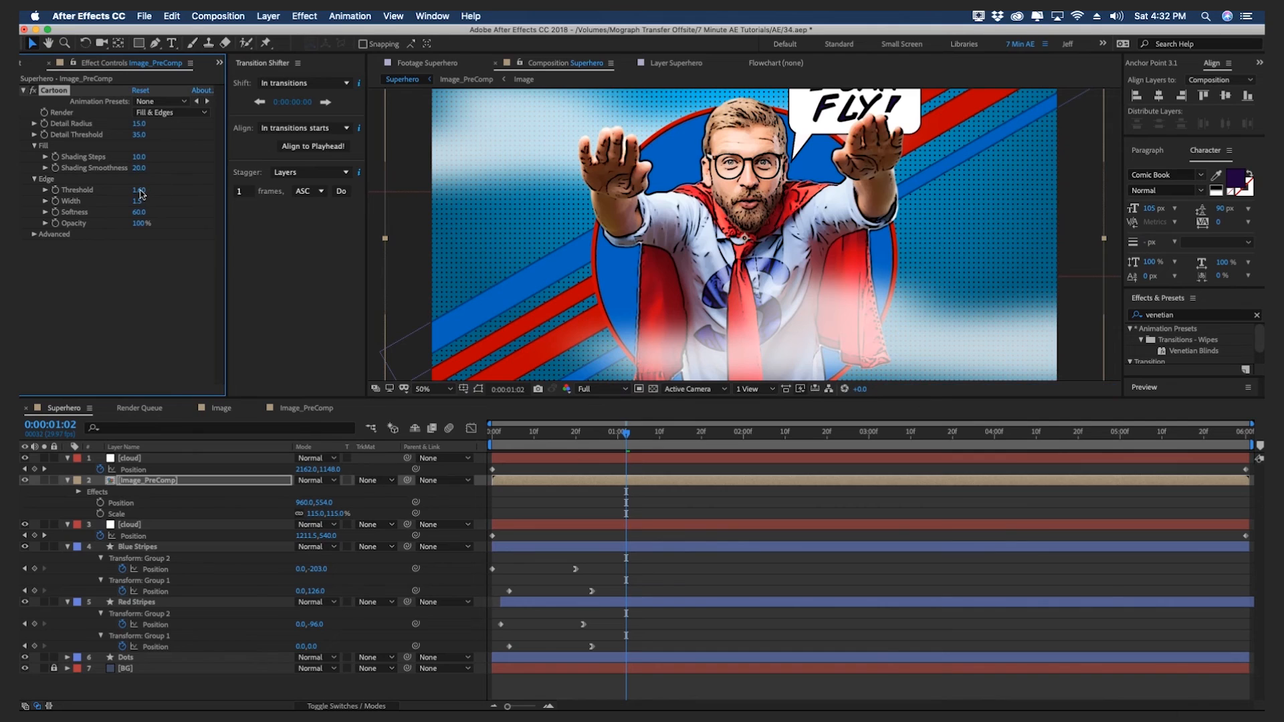
pyautogui.click(138, 190)
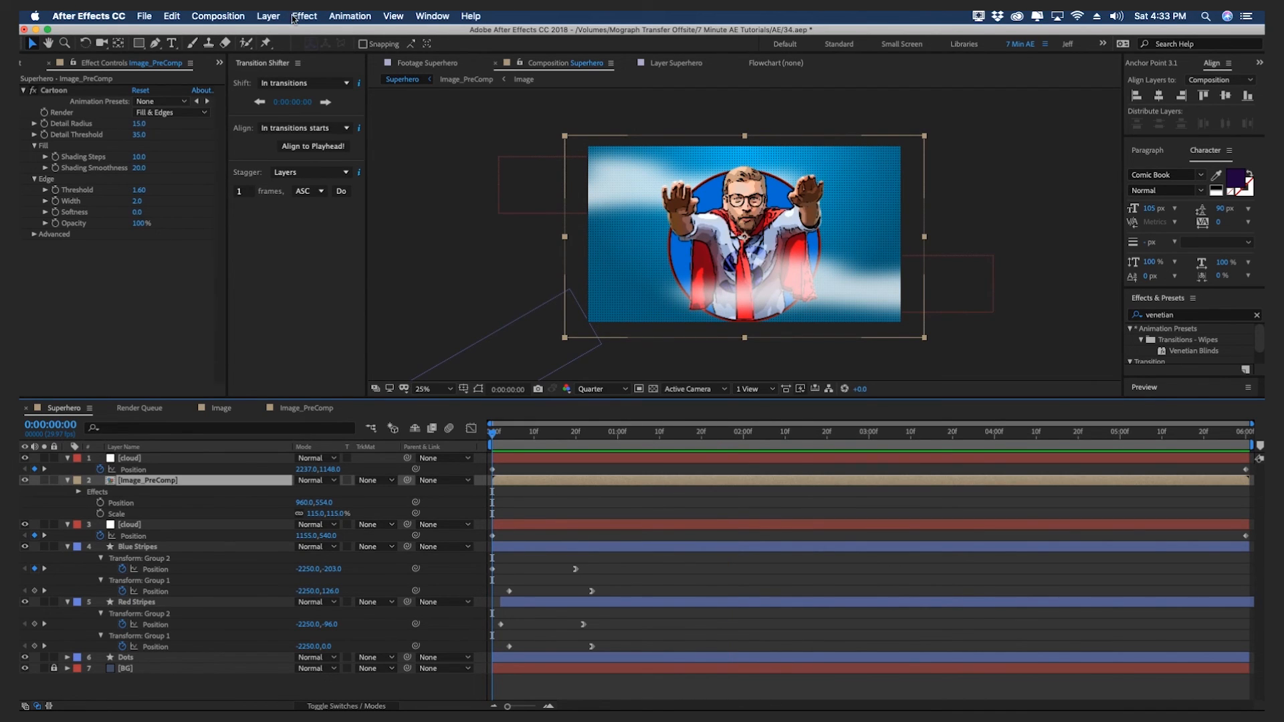
# Add a Drop Shadow to Image_PreComp and select a stripe layer to receive it
pyautogui.click(304, 16)
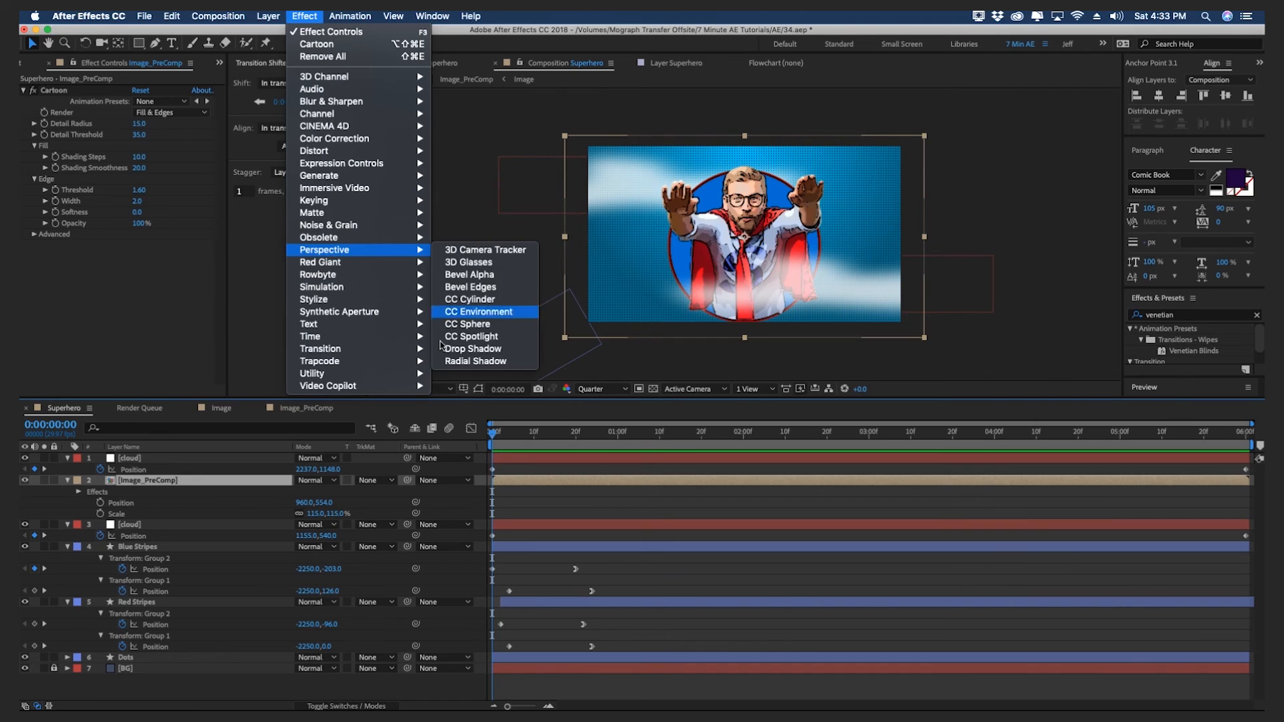
pyautogui.click(473, 349)
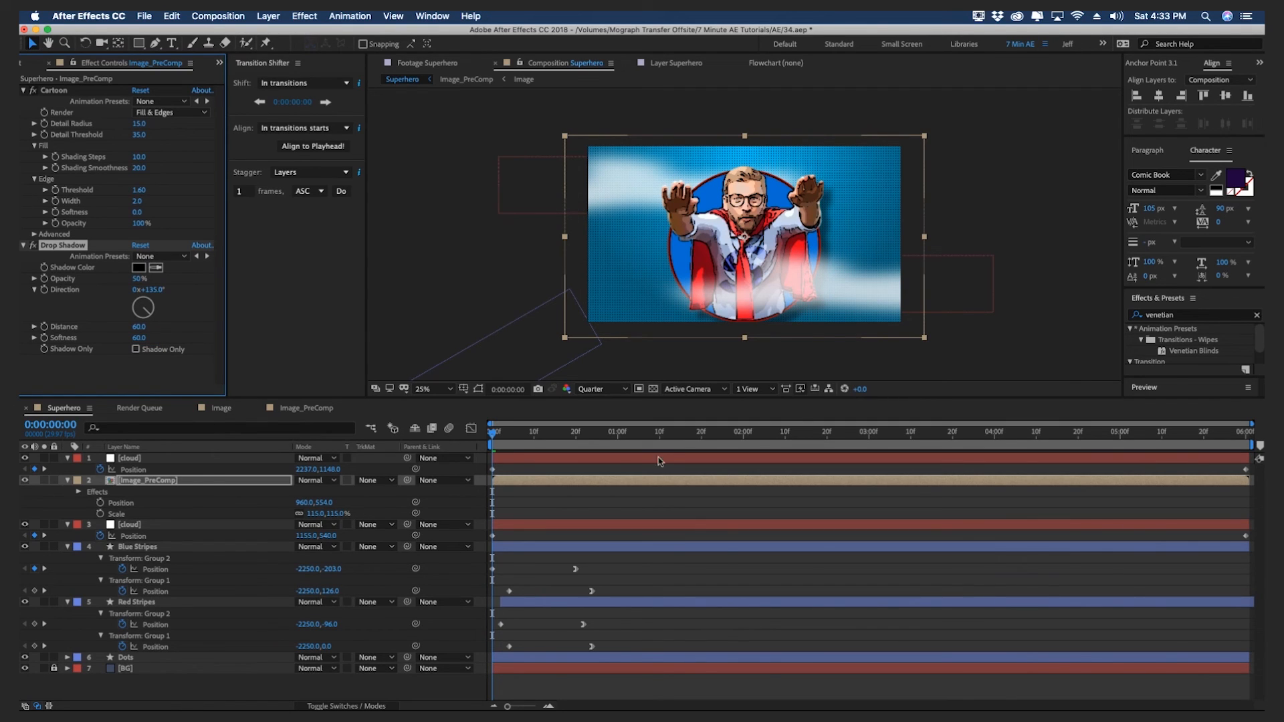
pyautogui.click(684, 432)
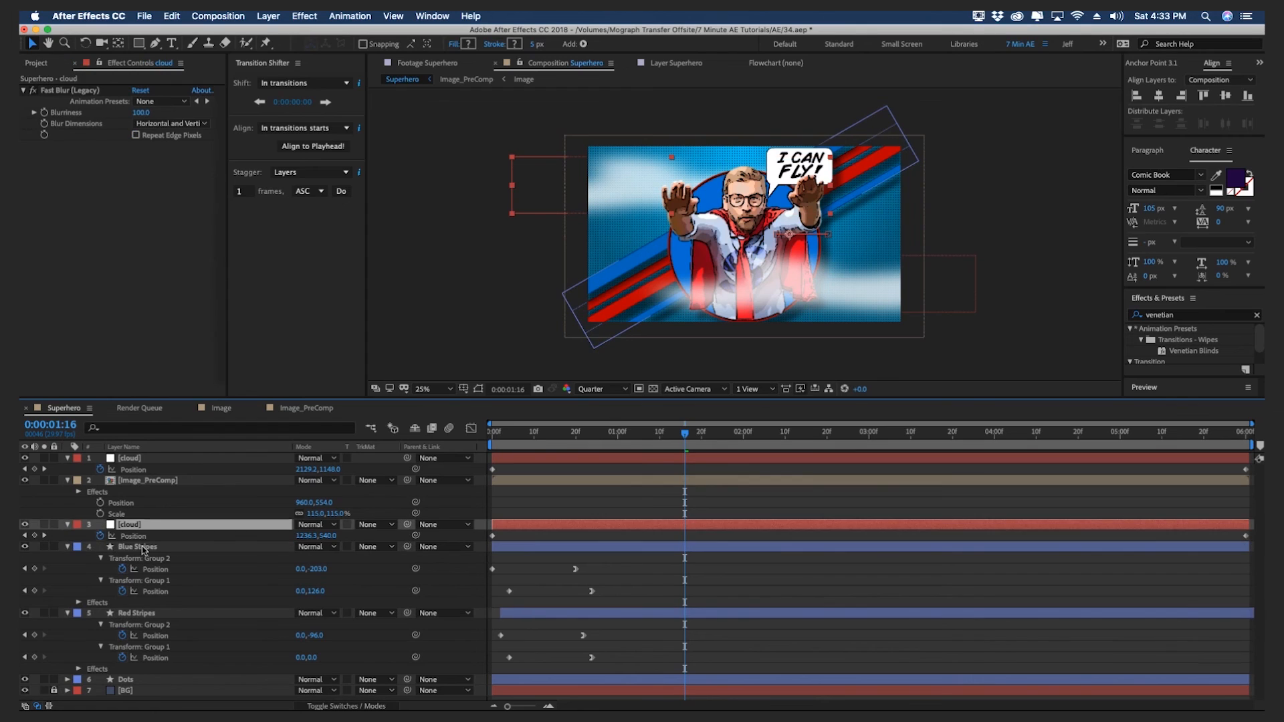
pyautogui.click(138, 546)
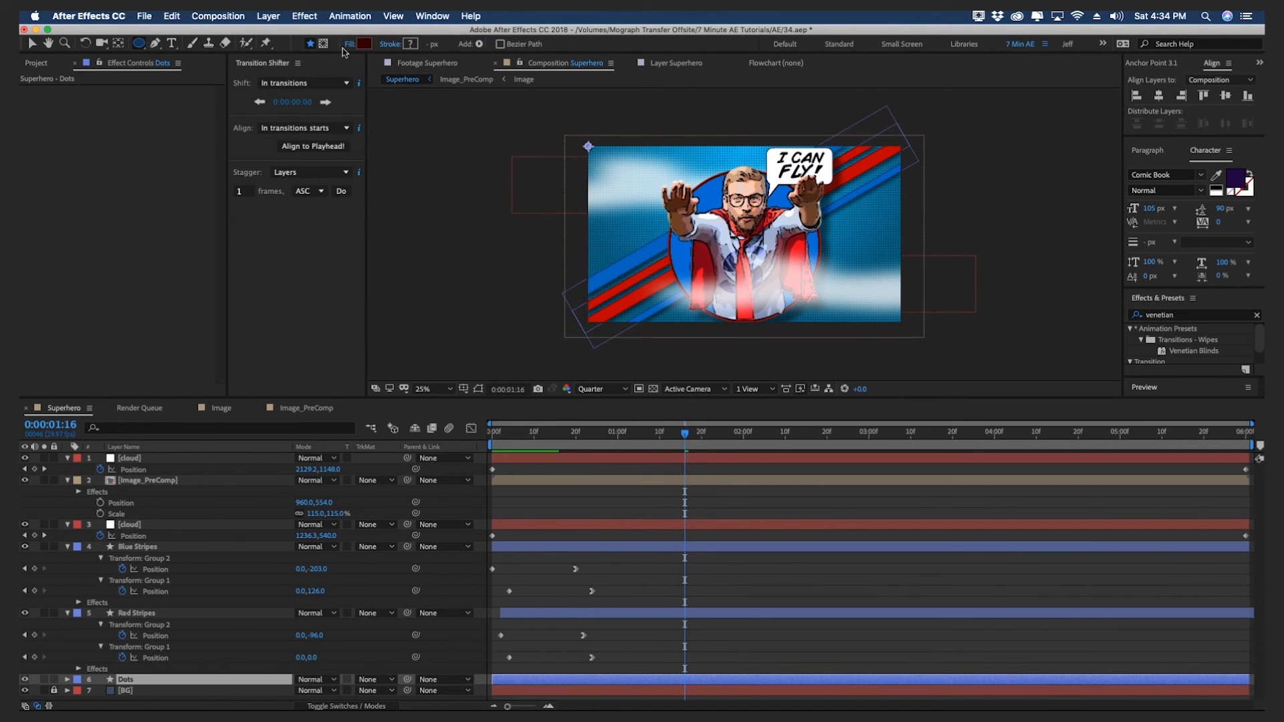
pyautogui.moveTo(309, 44)
pyautogui.write('w')
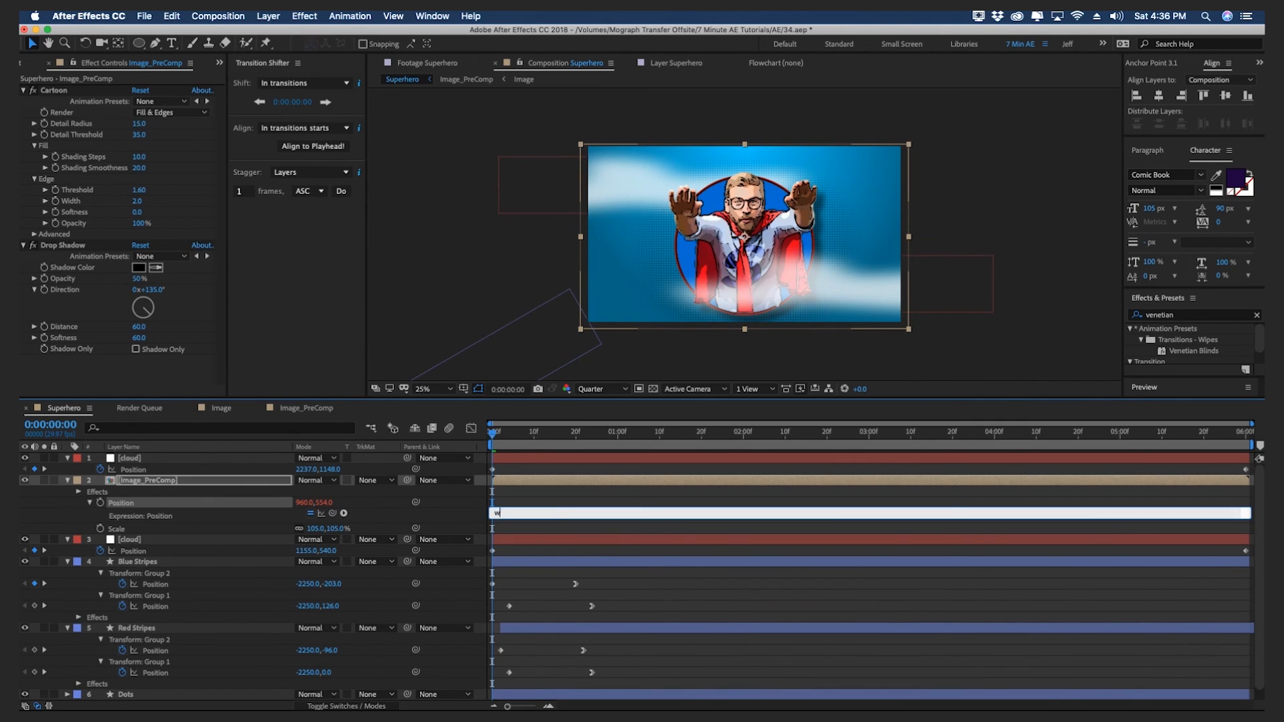
# Type the wiggle(2) expression on the hero precomp's Position
pyautogui.write('iggle(2')
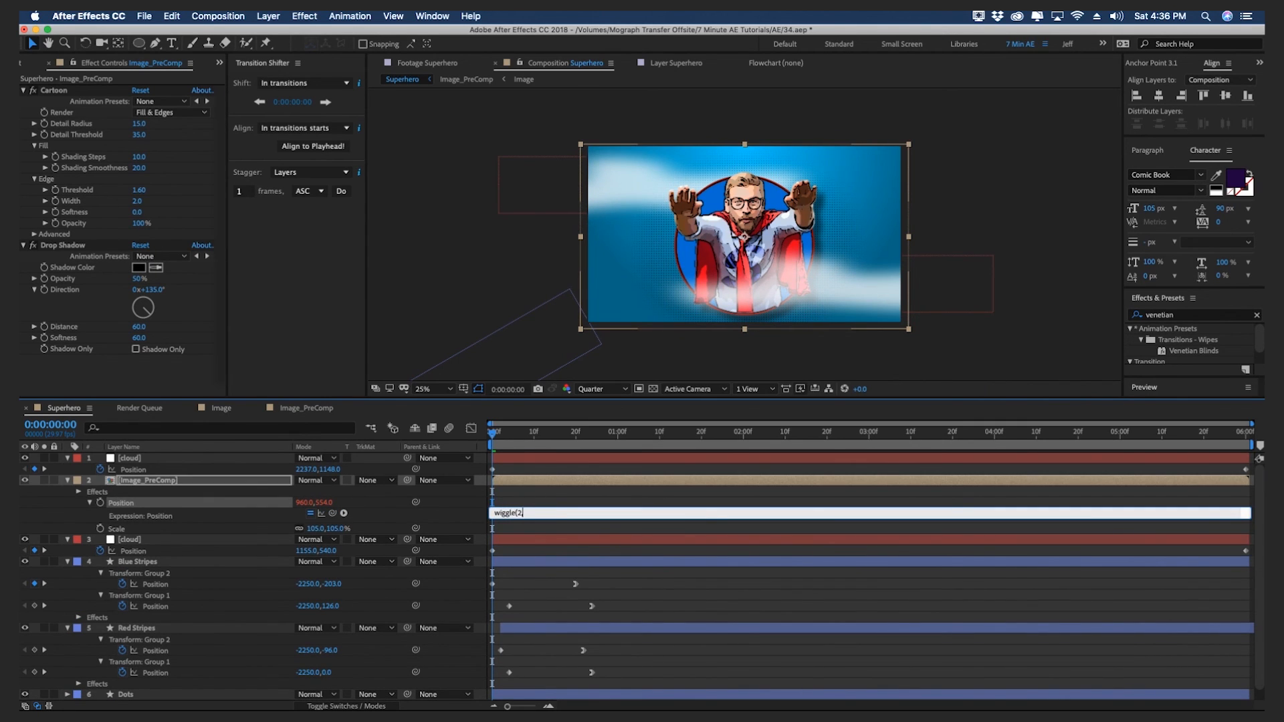